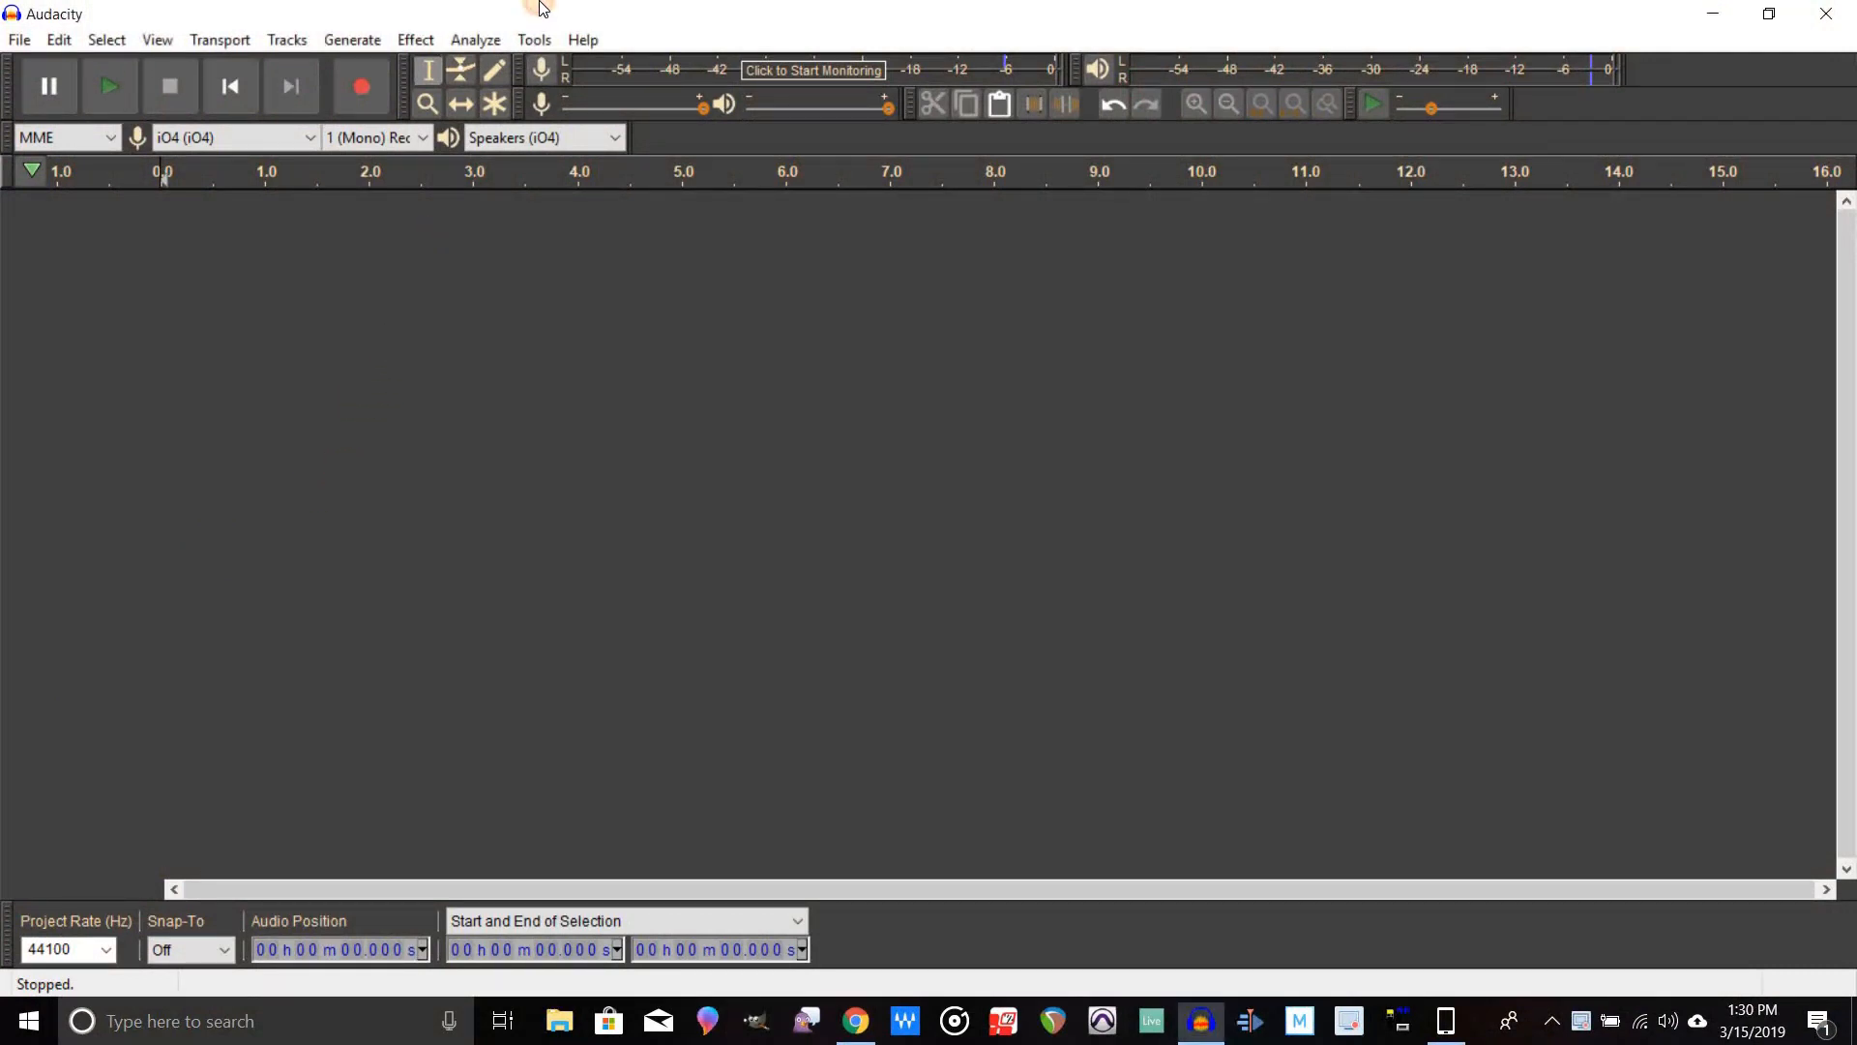
pyautogui.moveTo(56, 39)
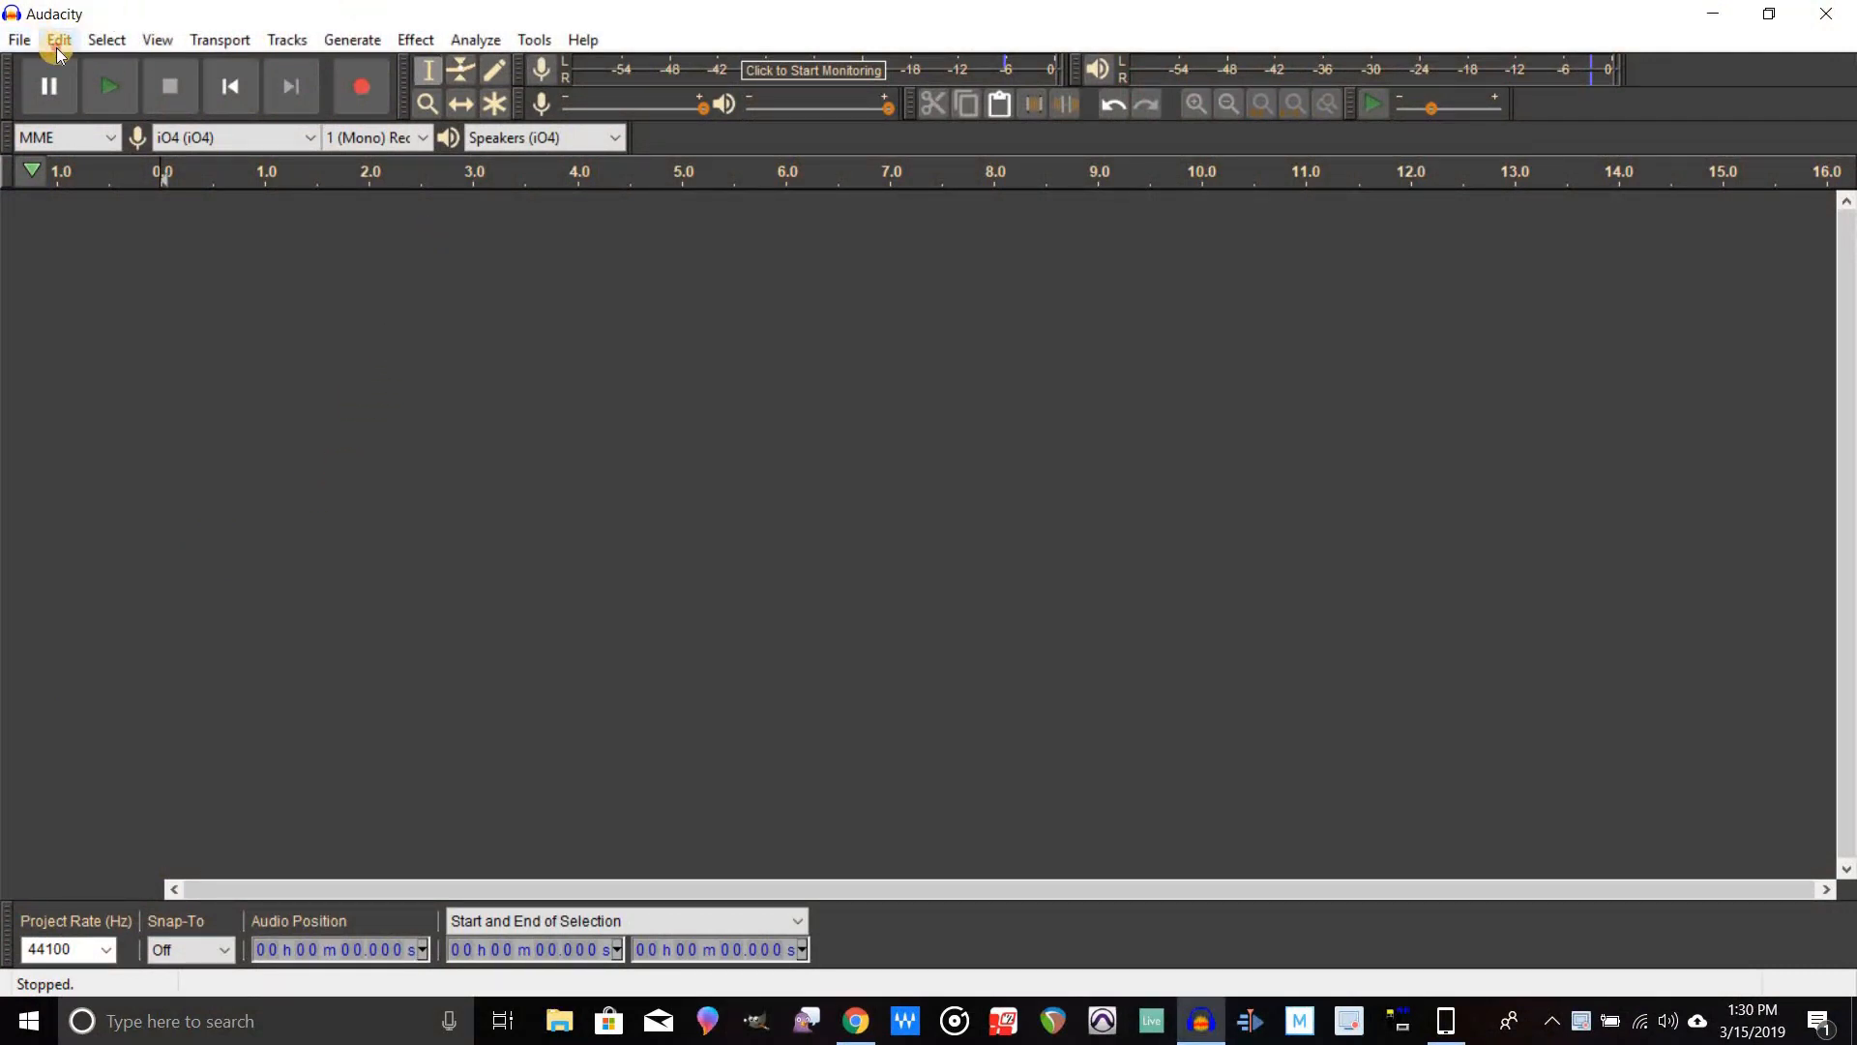
# Check the program's version information in the About dialog and dismiss it.
pyautogui.click(59, 39)
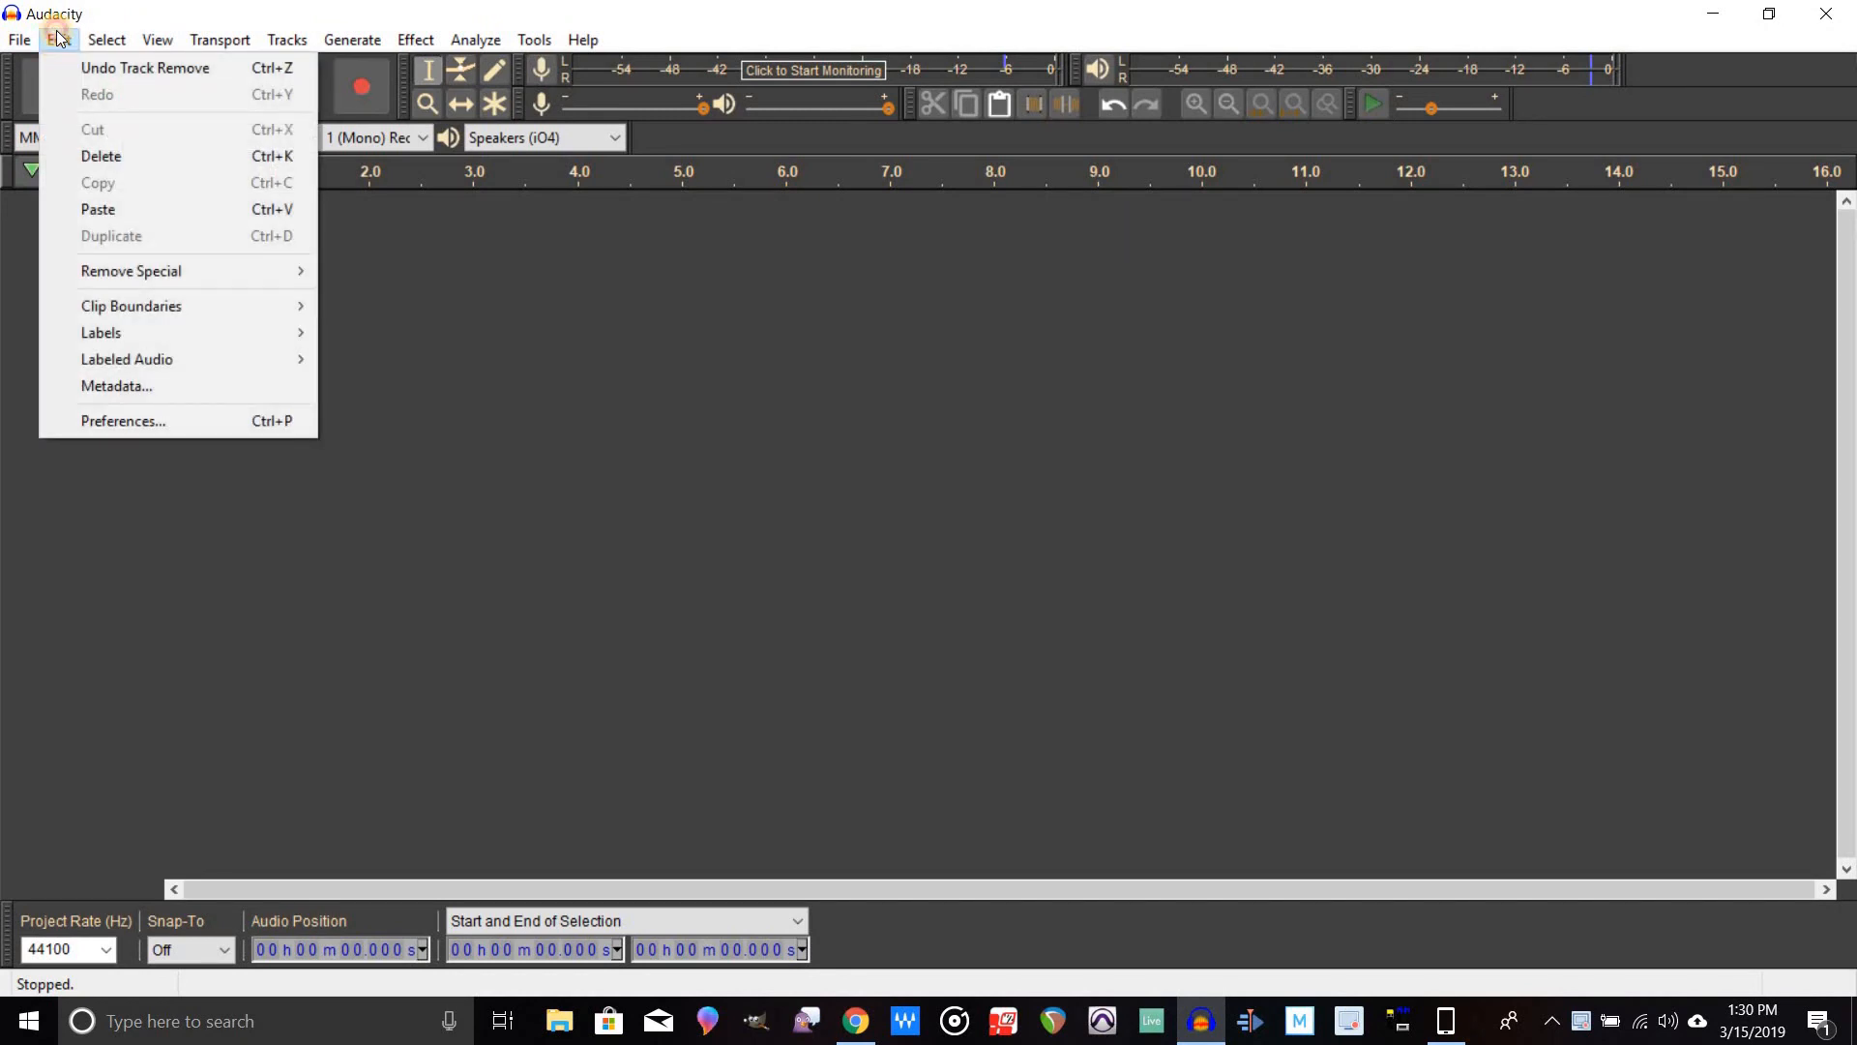
pyautogui.click(583, 39)
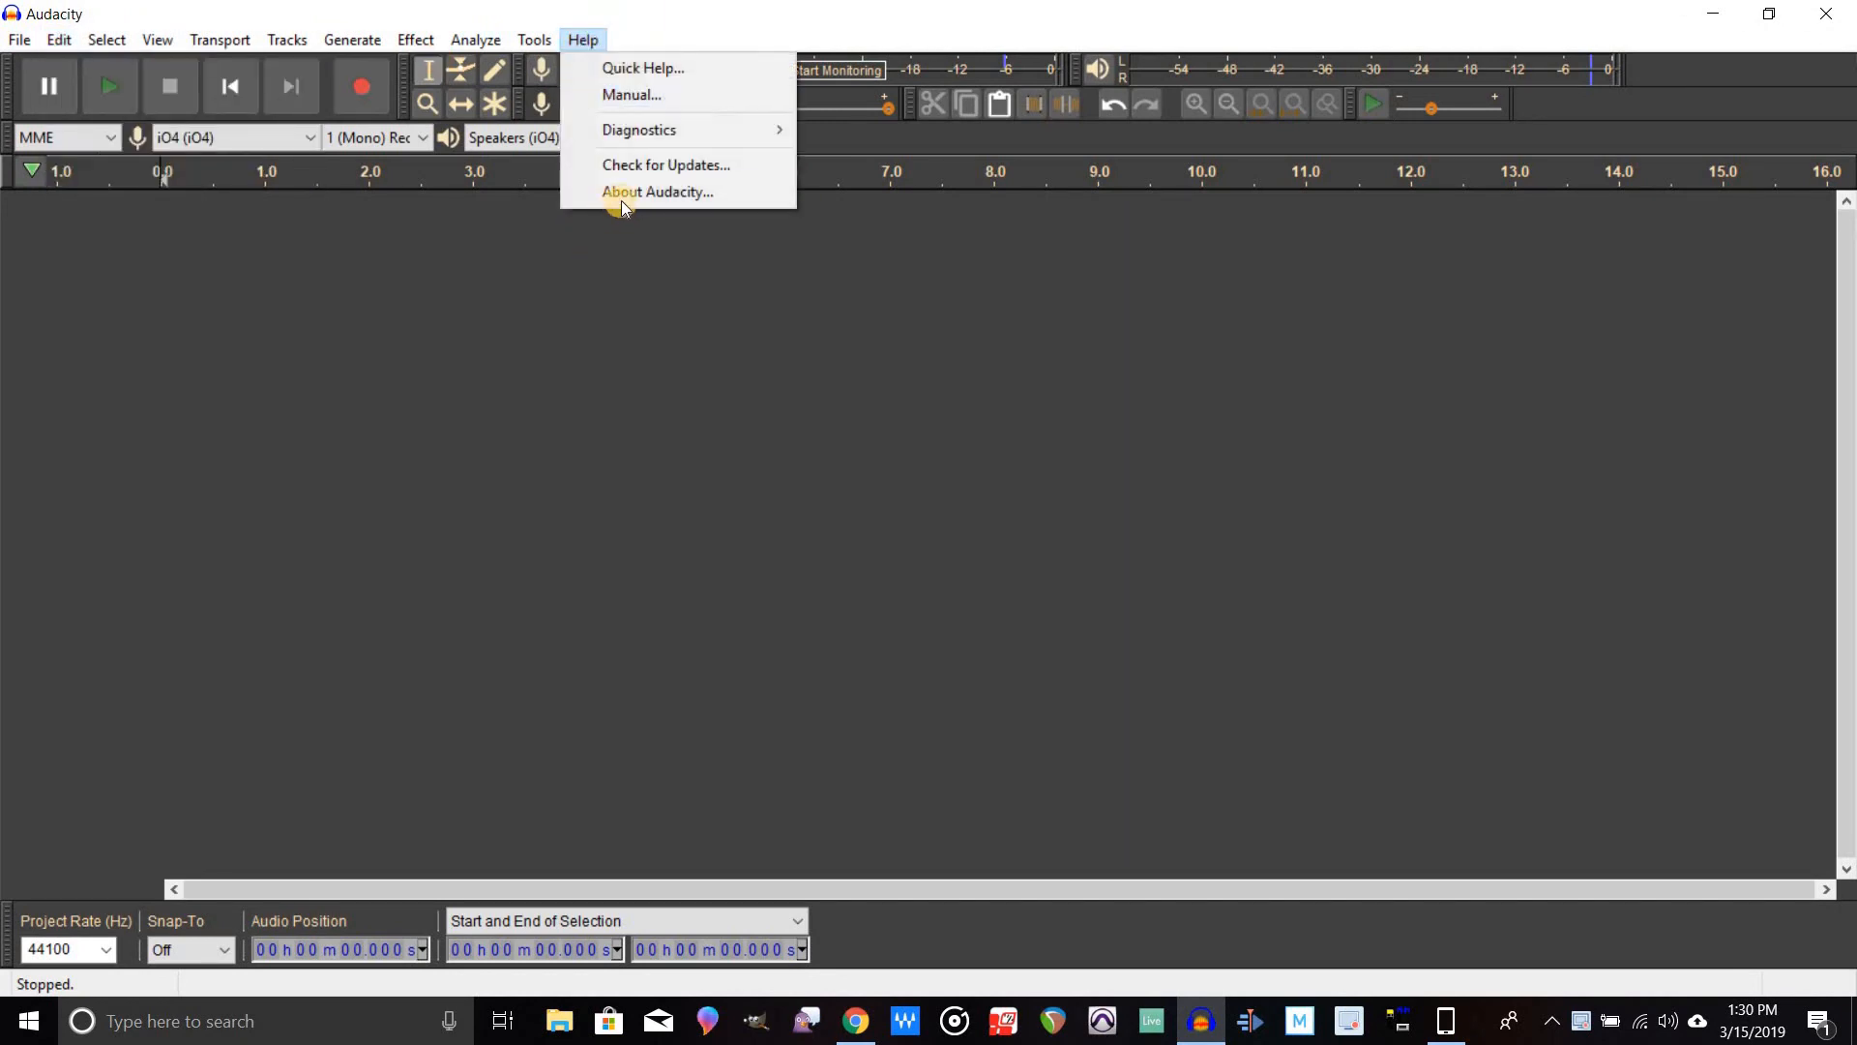
pyautogui.click(658, 191)
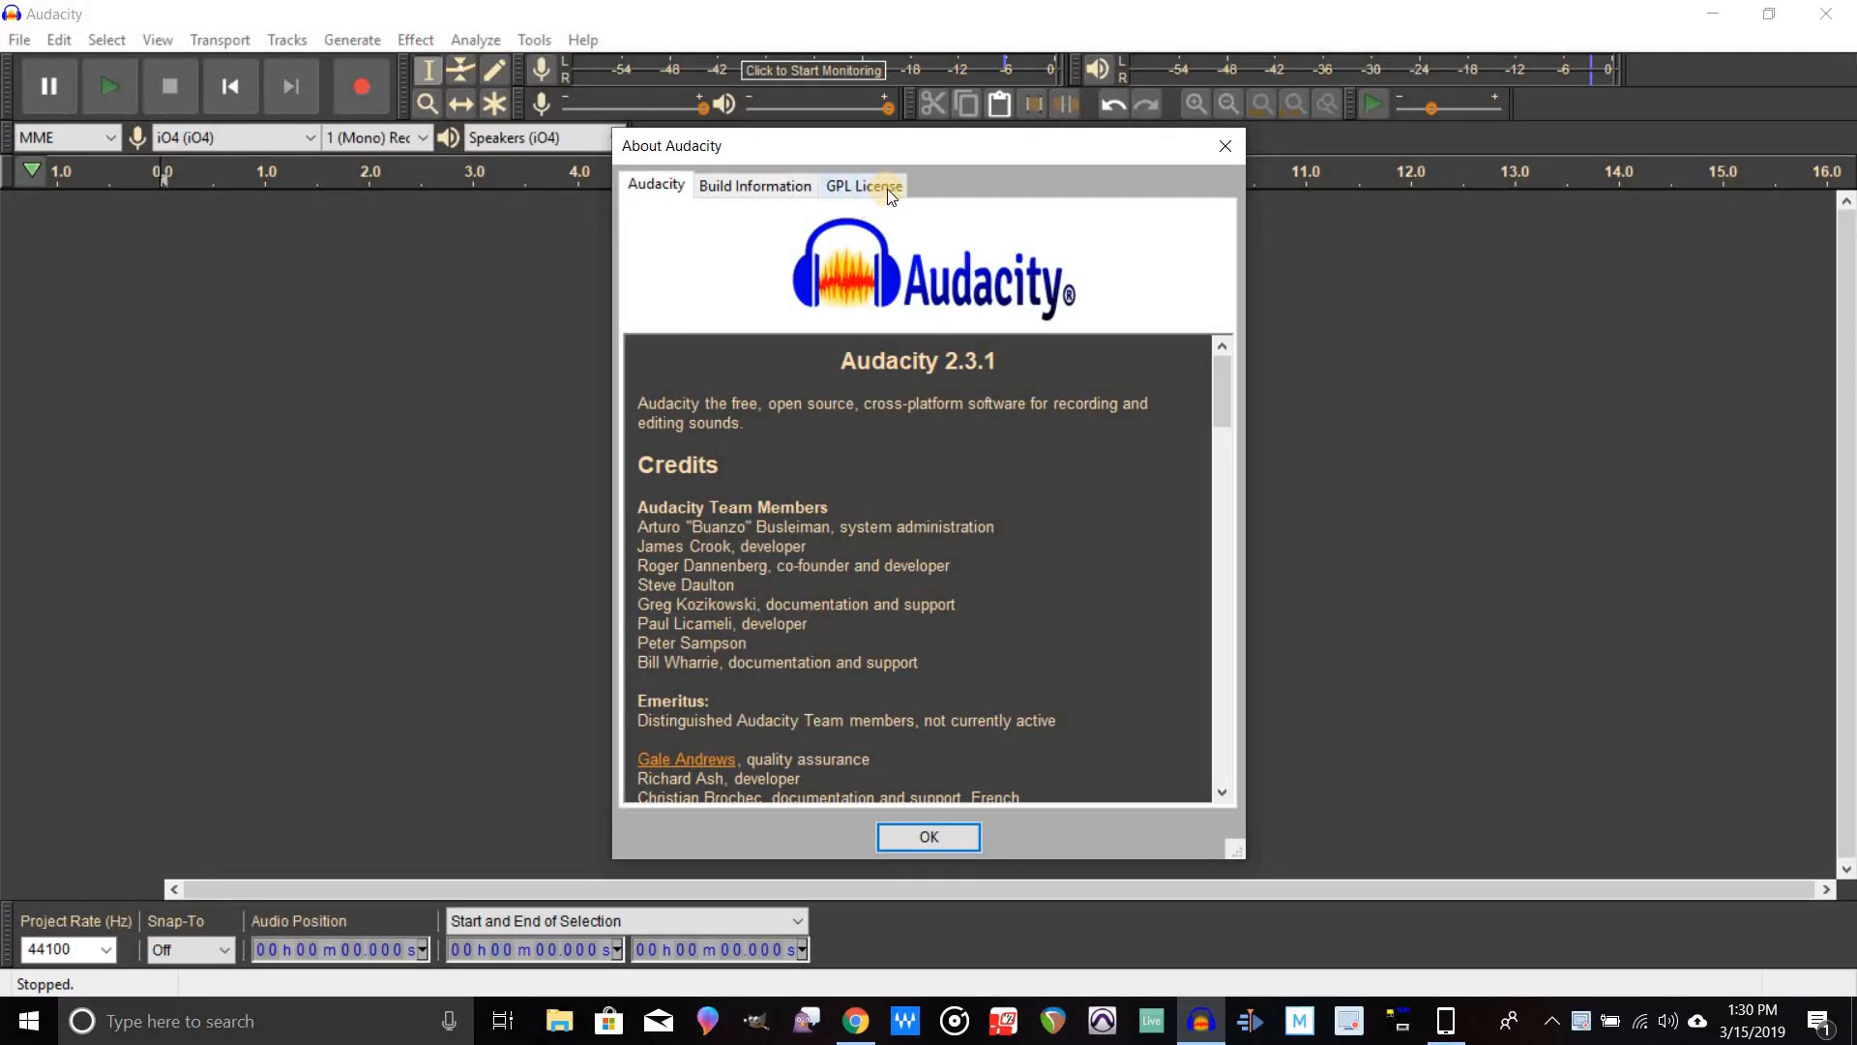
pyautogui.moveTo(974, 352)
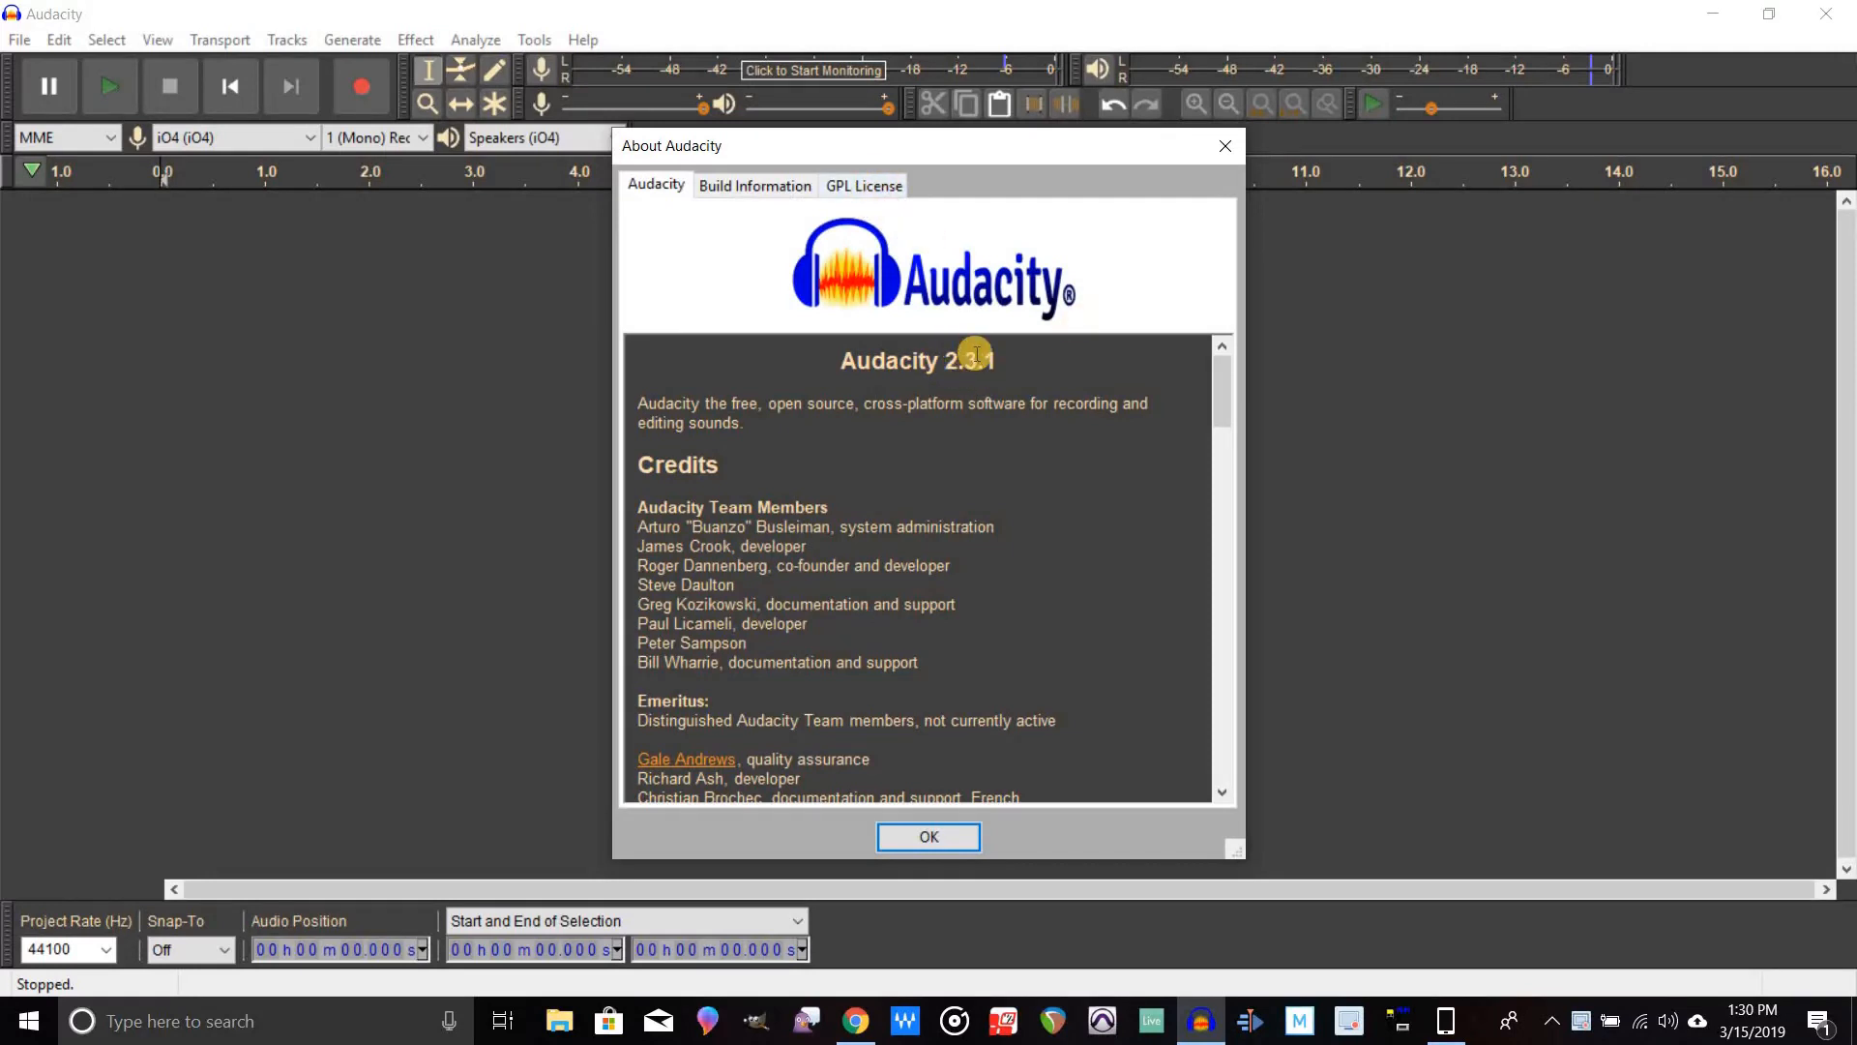
pyautogui.moveTo(1022, 360)
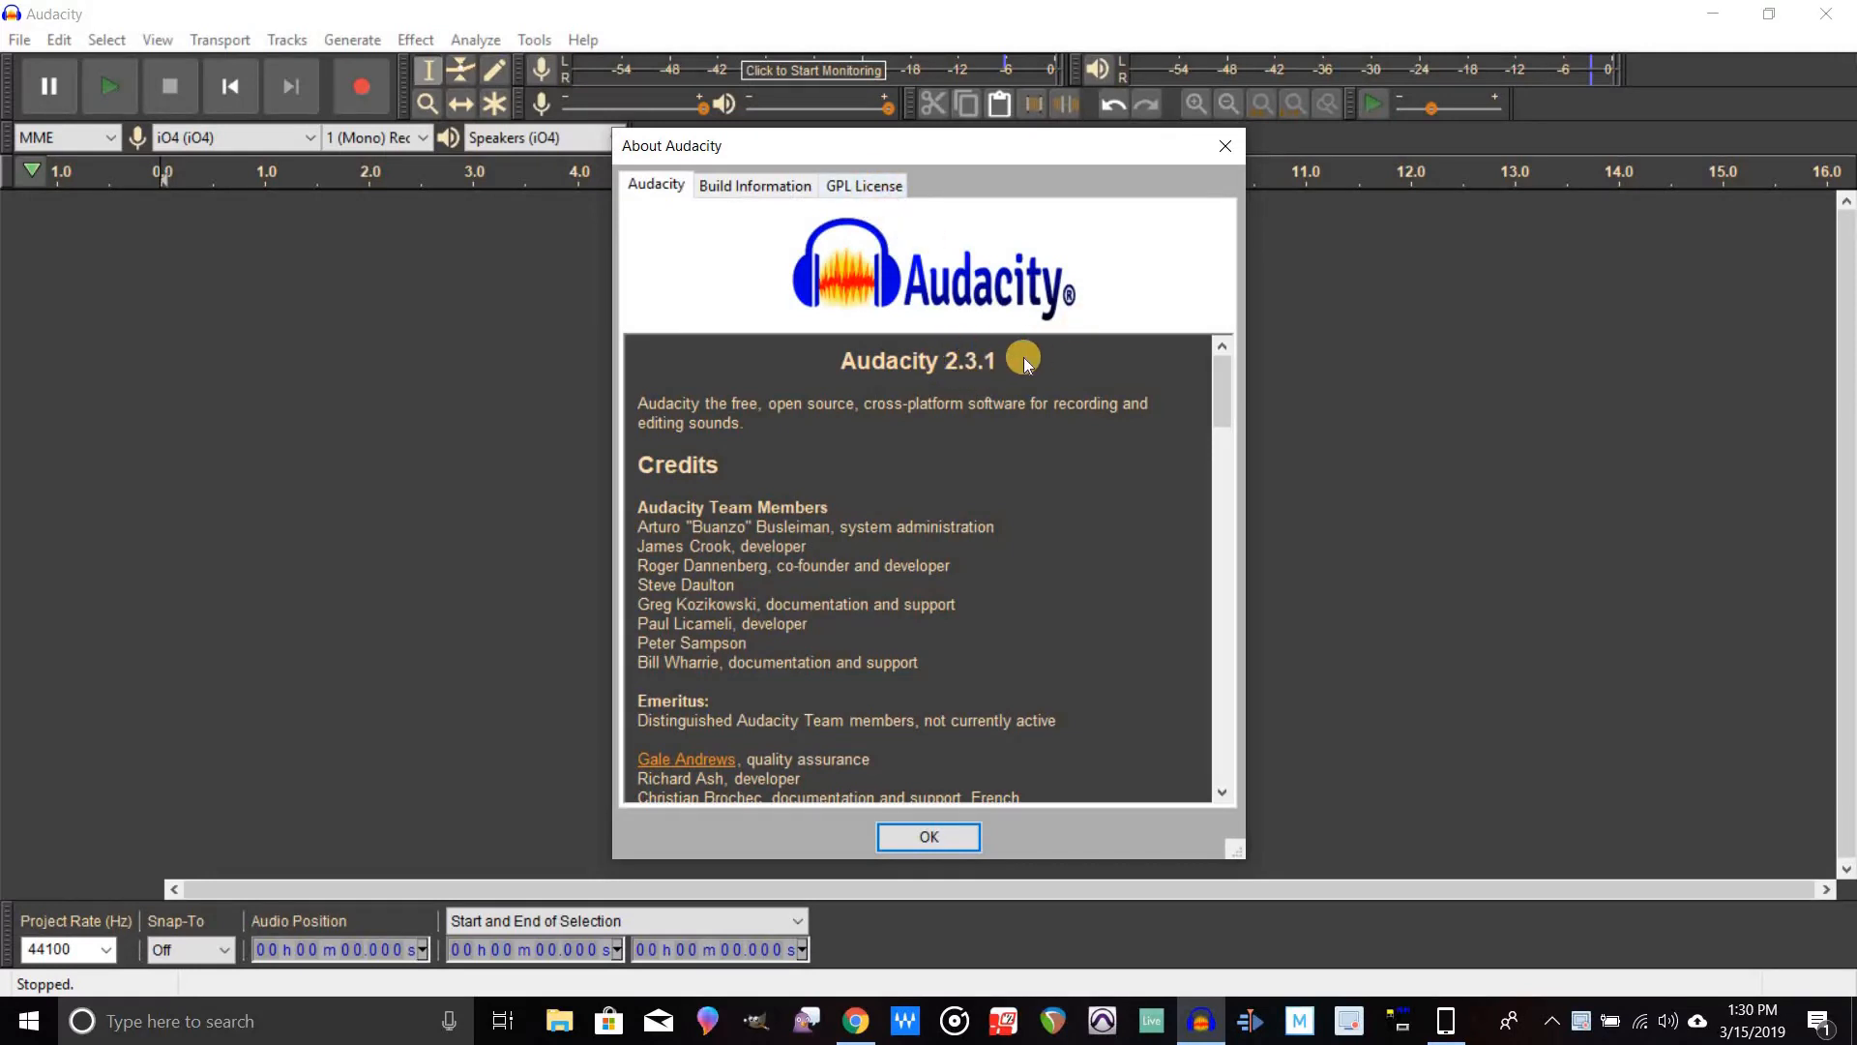
pyautogui.moveTo(933, 364)
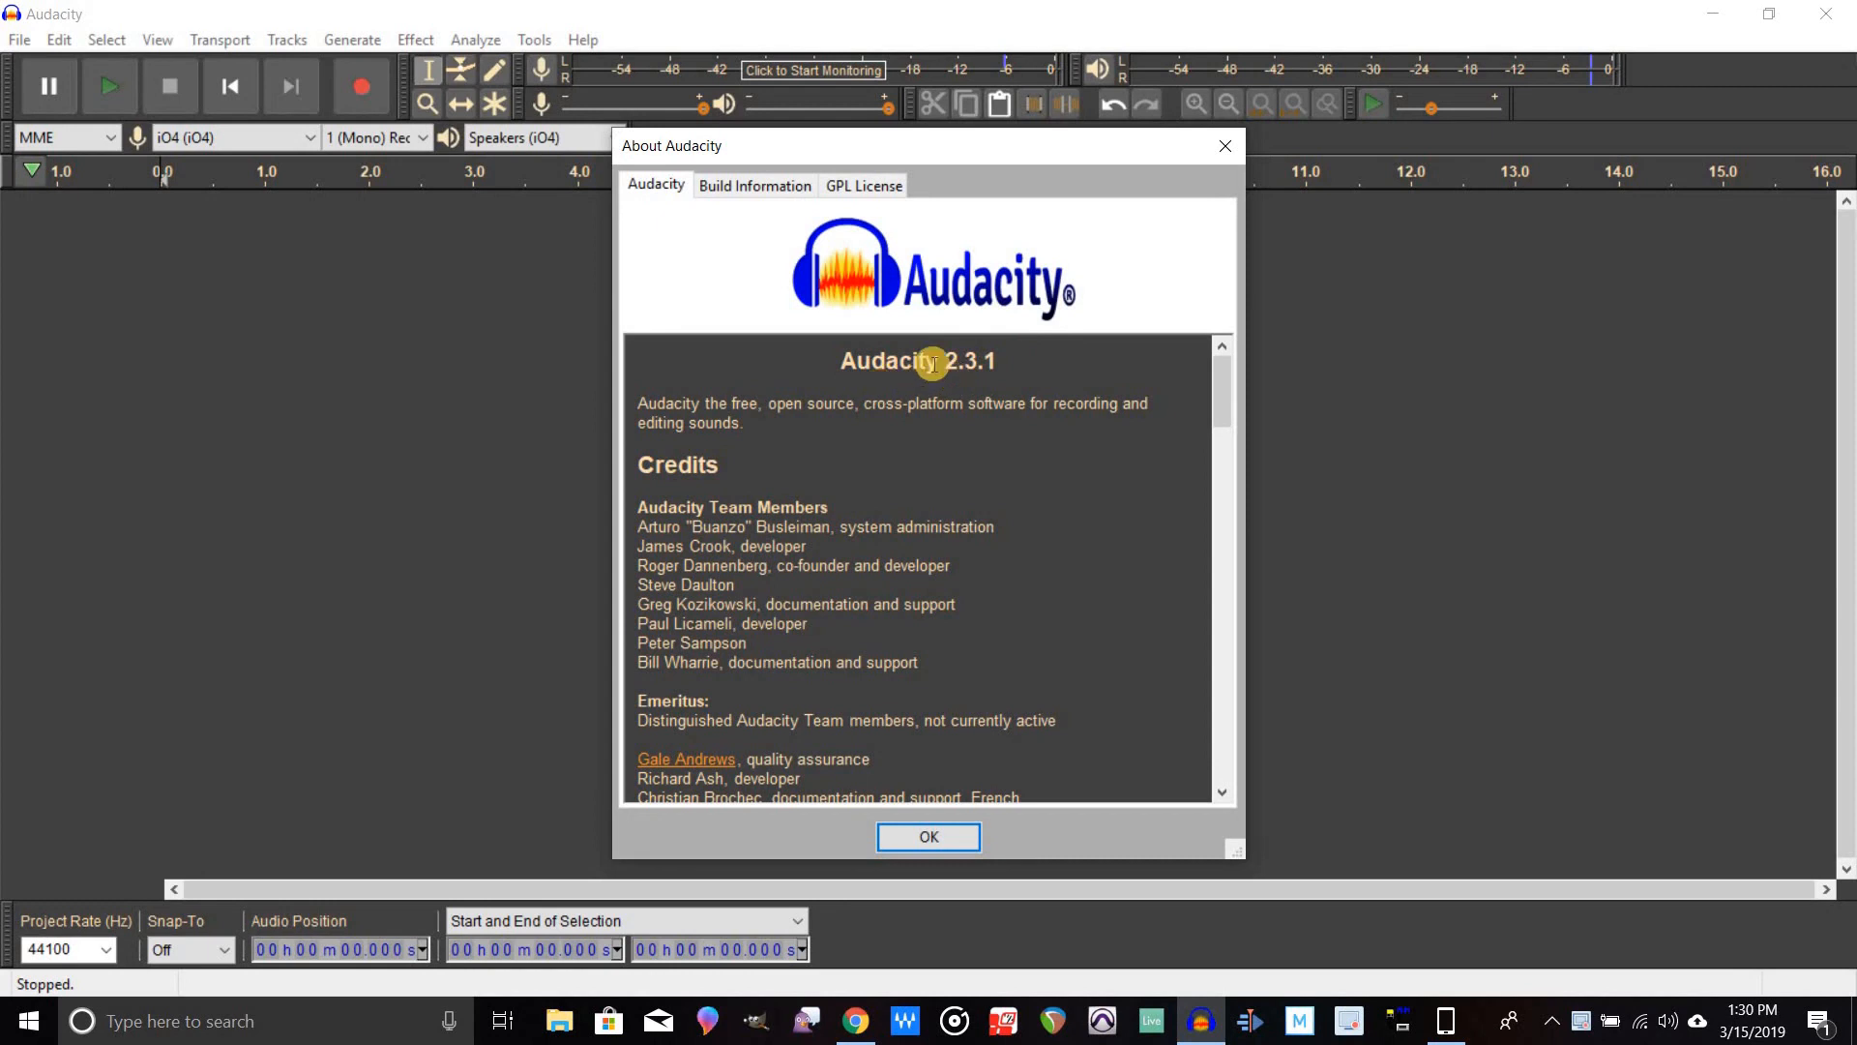
pyautogui.moveTo(1143, 257)
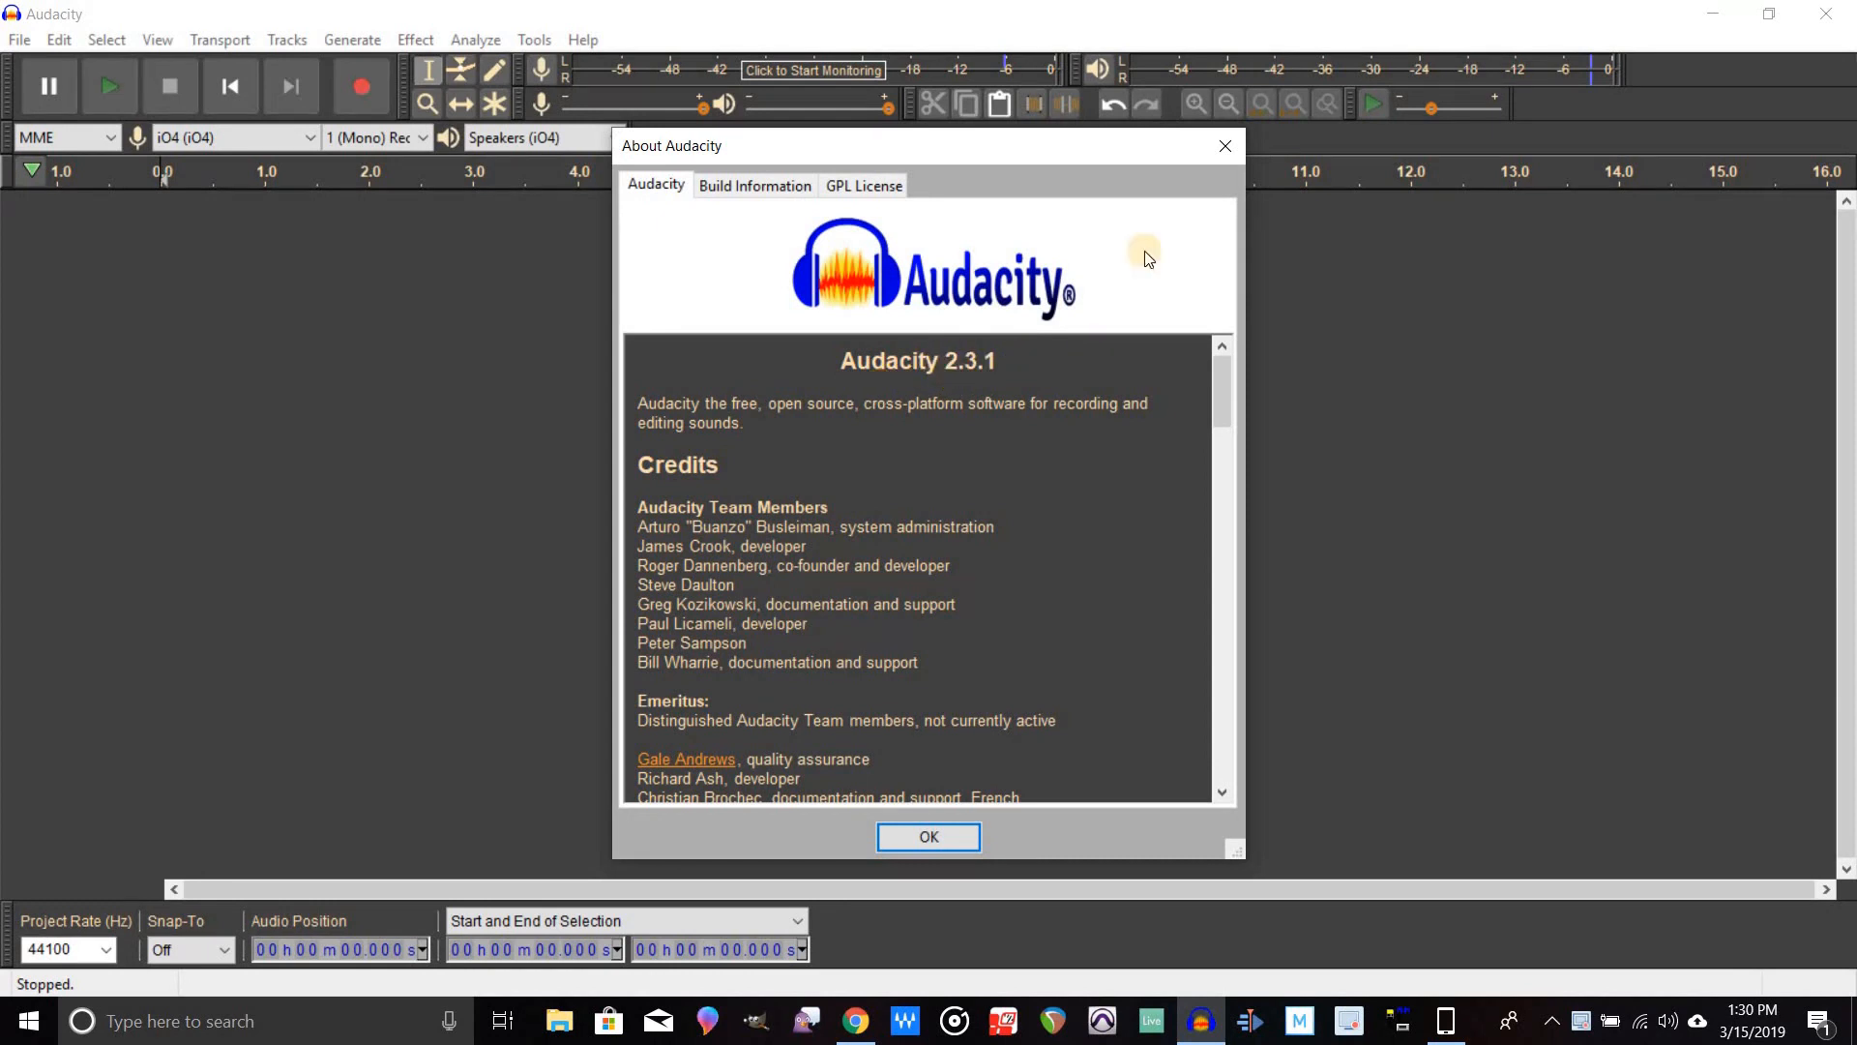
pyautogui.click(929, 836)
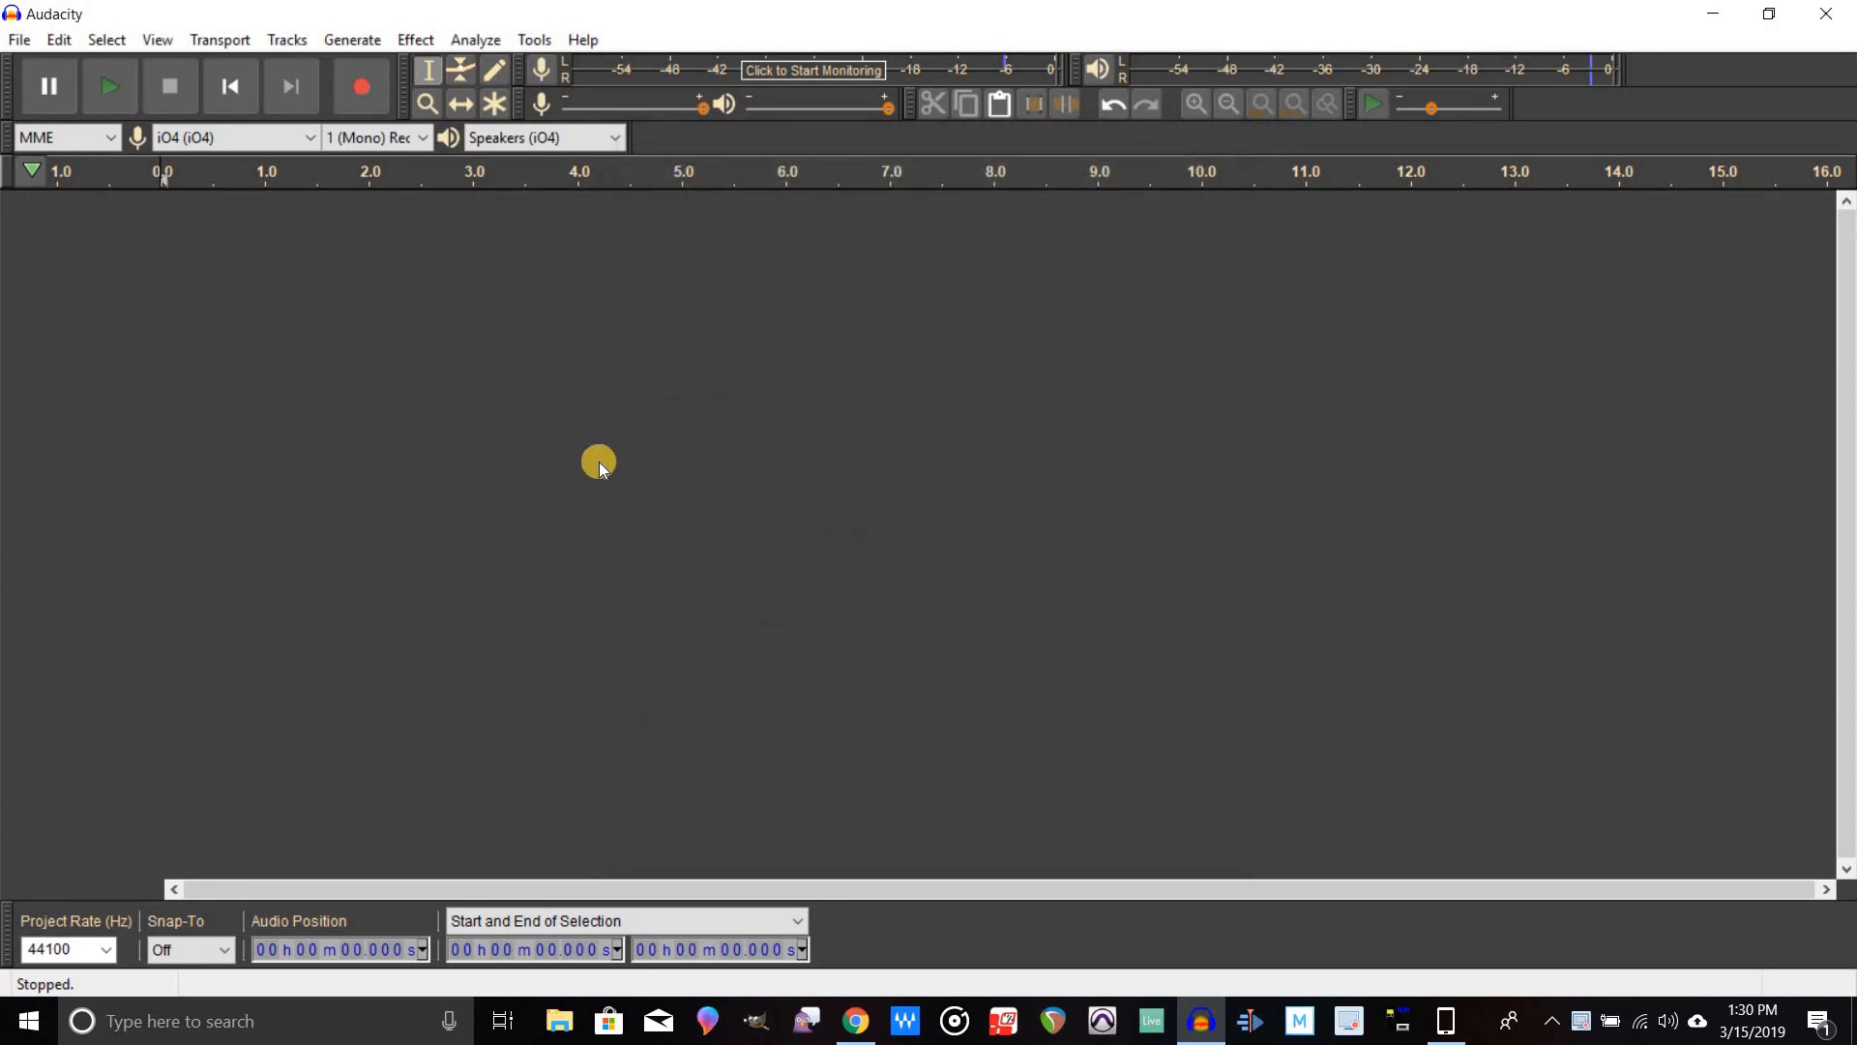
pyautogui.moveTo(116, 33)
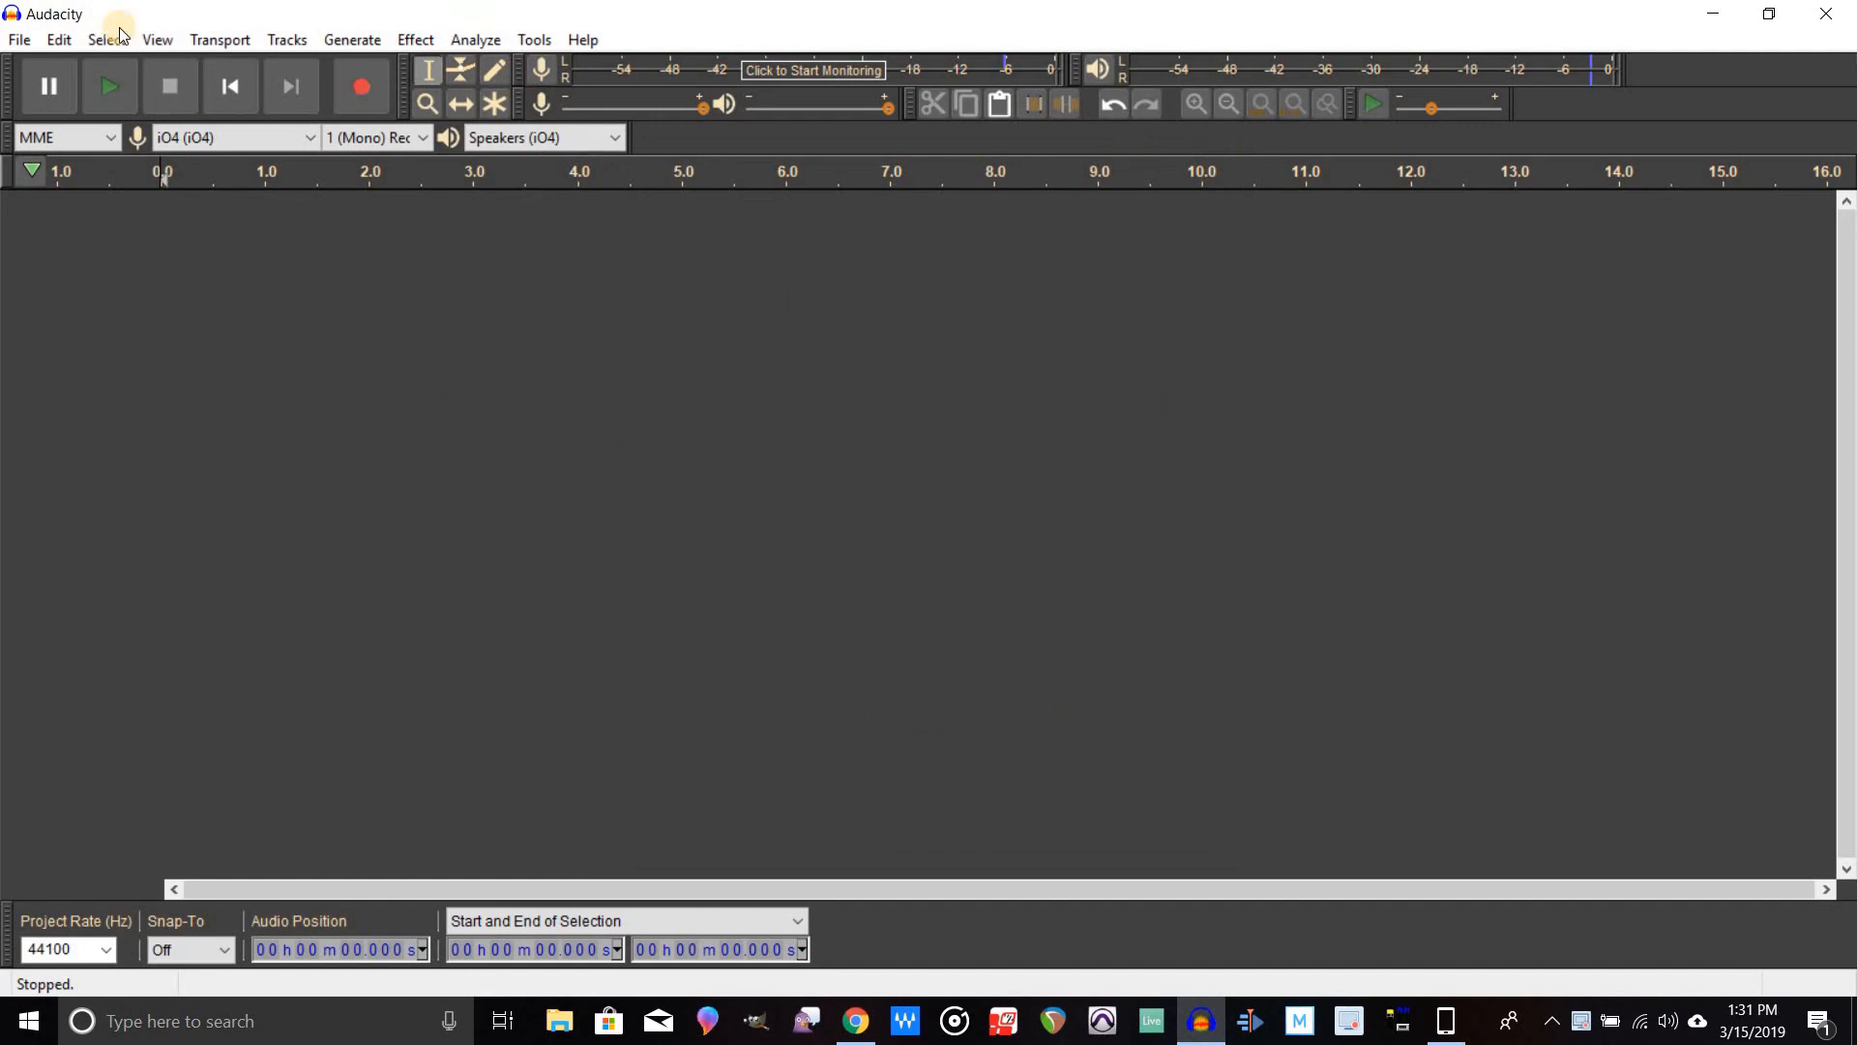
# Review the current latency compensation value in Devices preferences and close without changes.
pyautogui.click(58, 39)
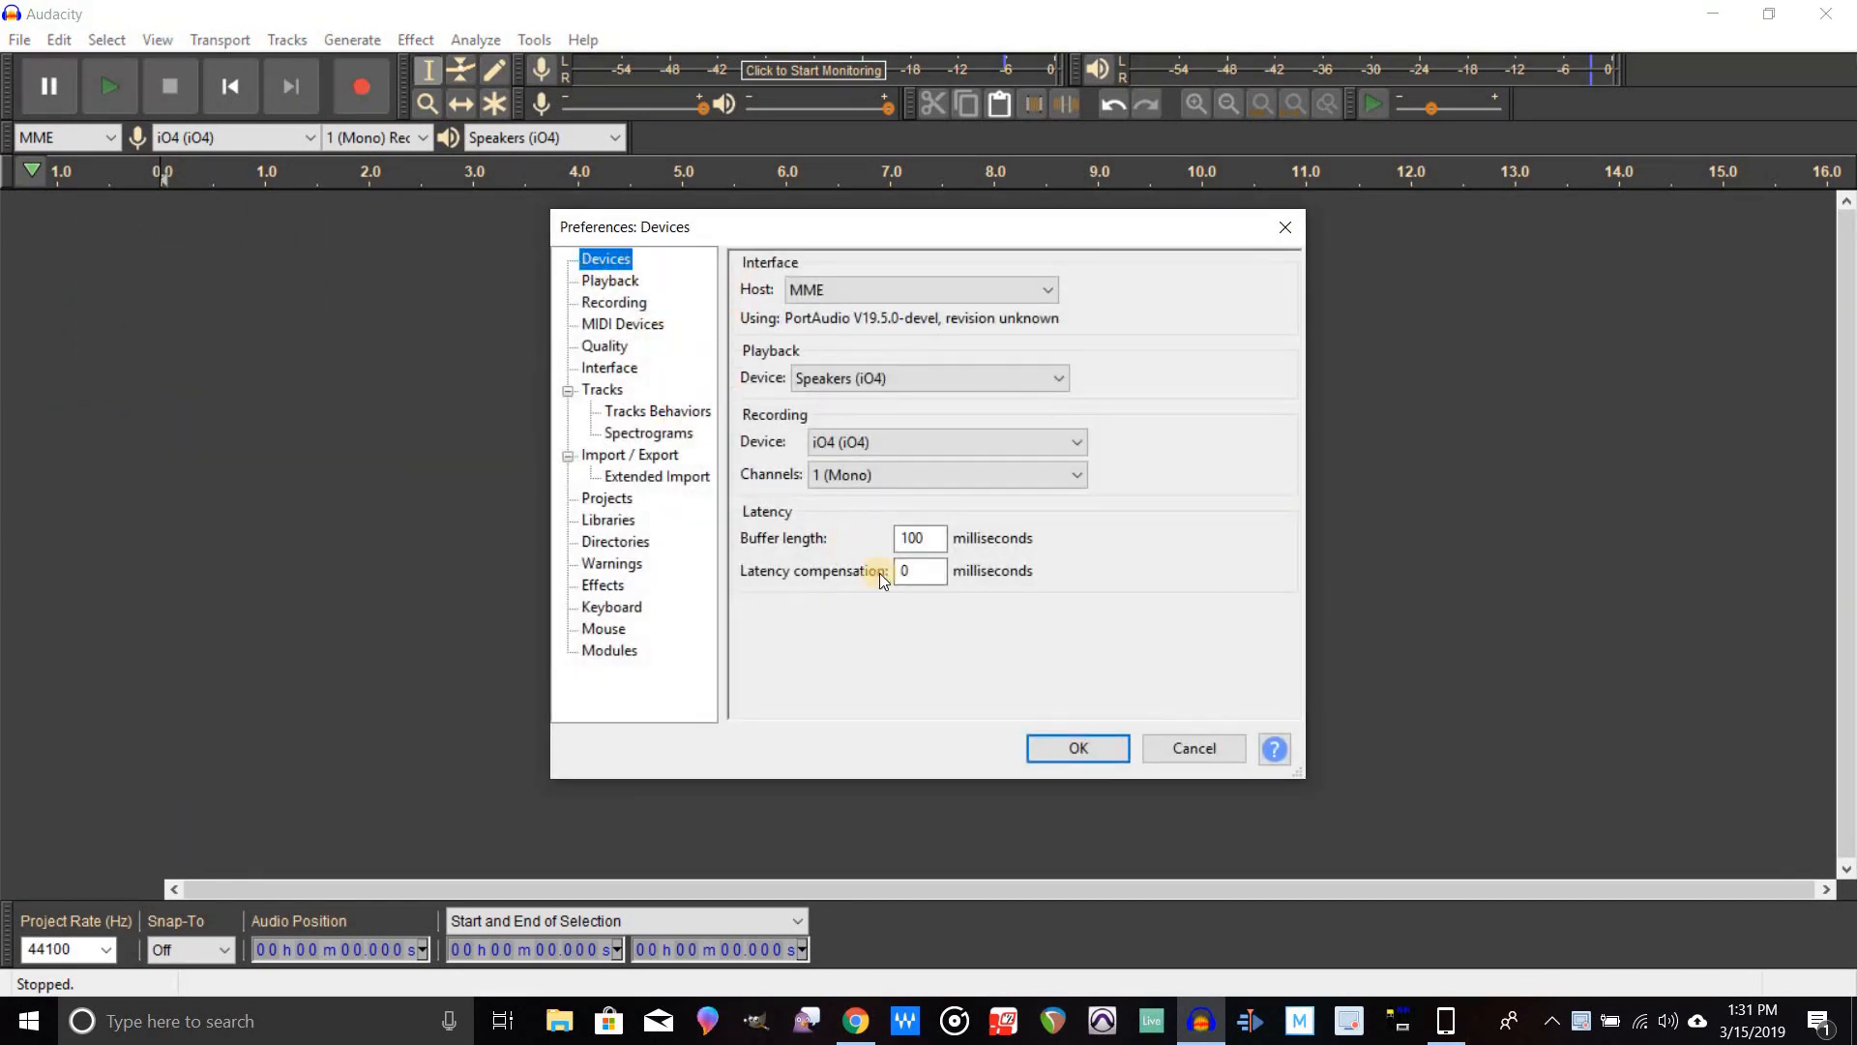
pyautogui.click(921, 569)
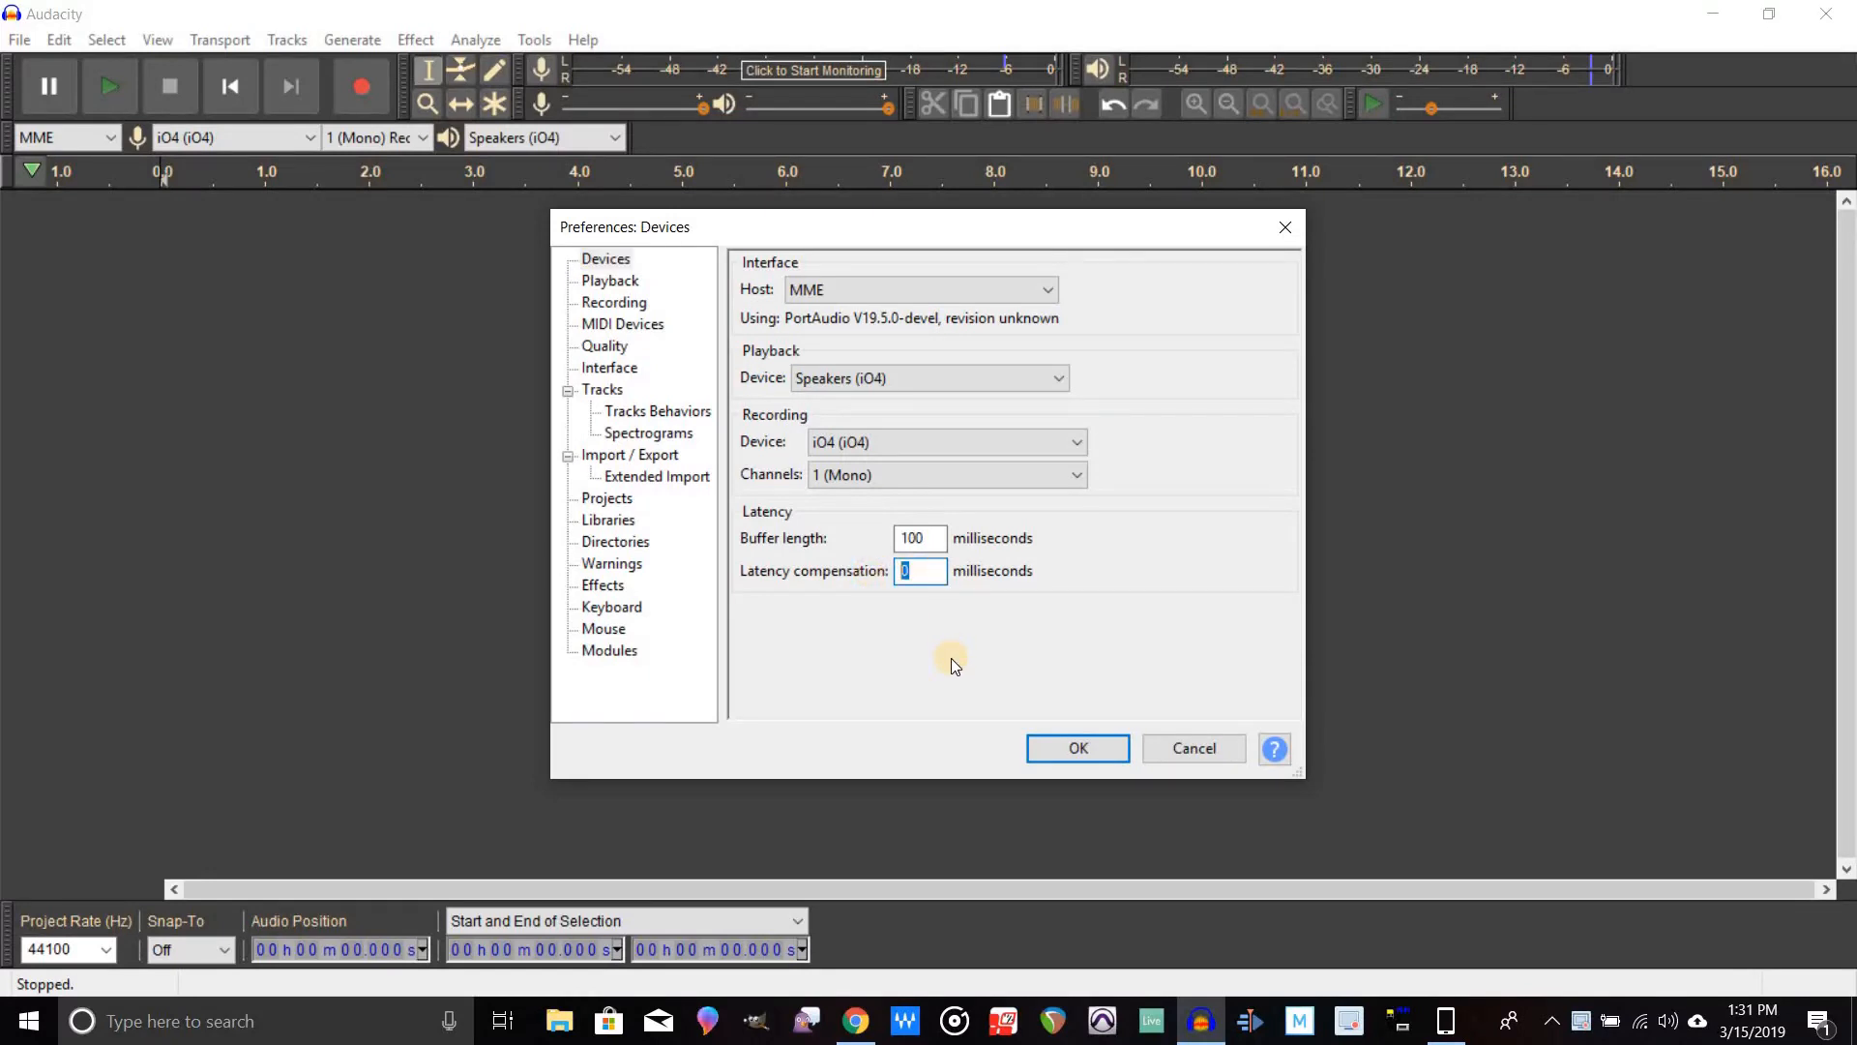
pyautogui.moveTo(1062, 674)
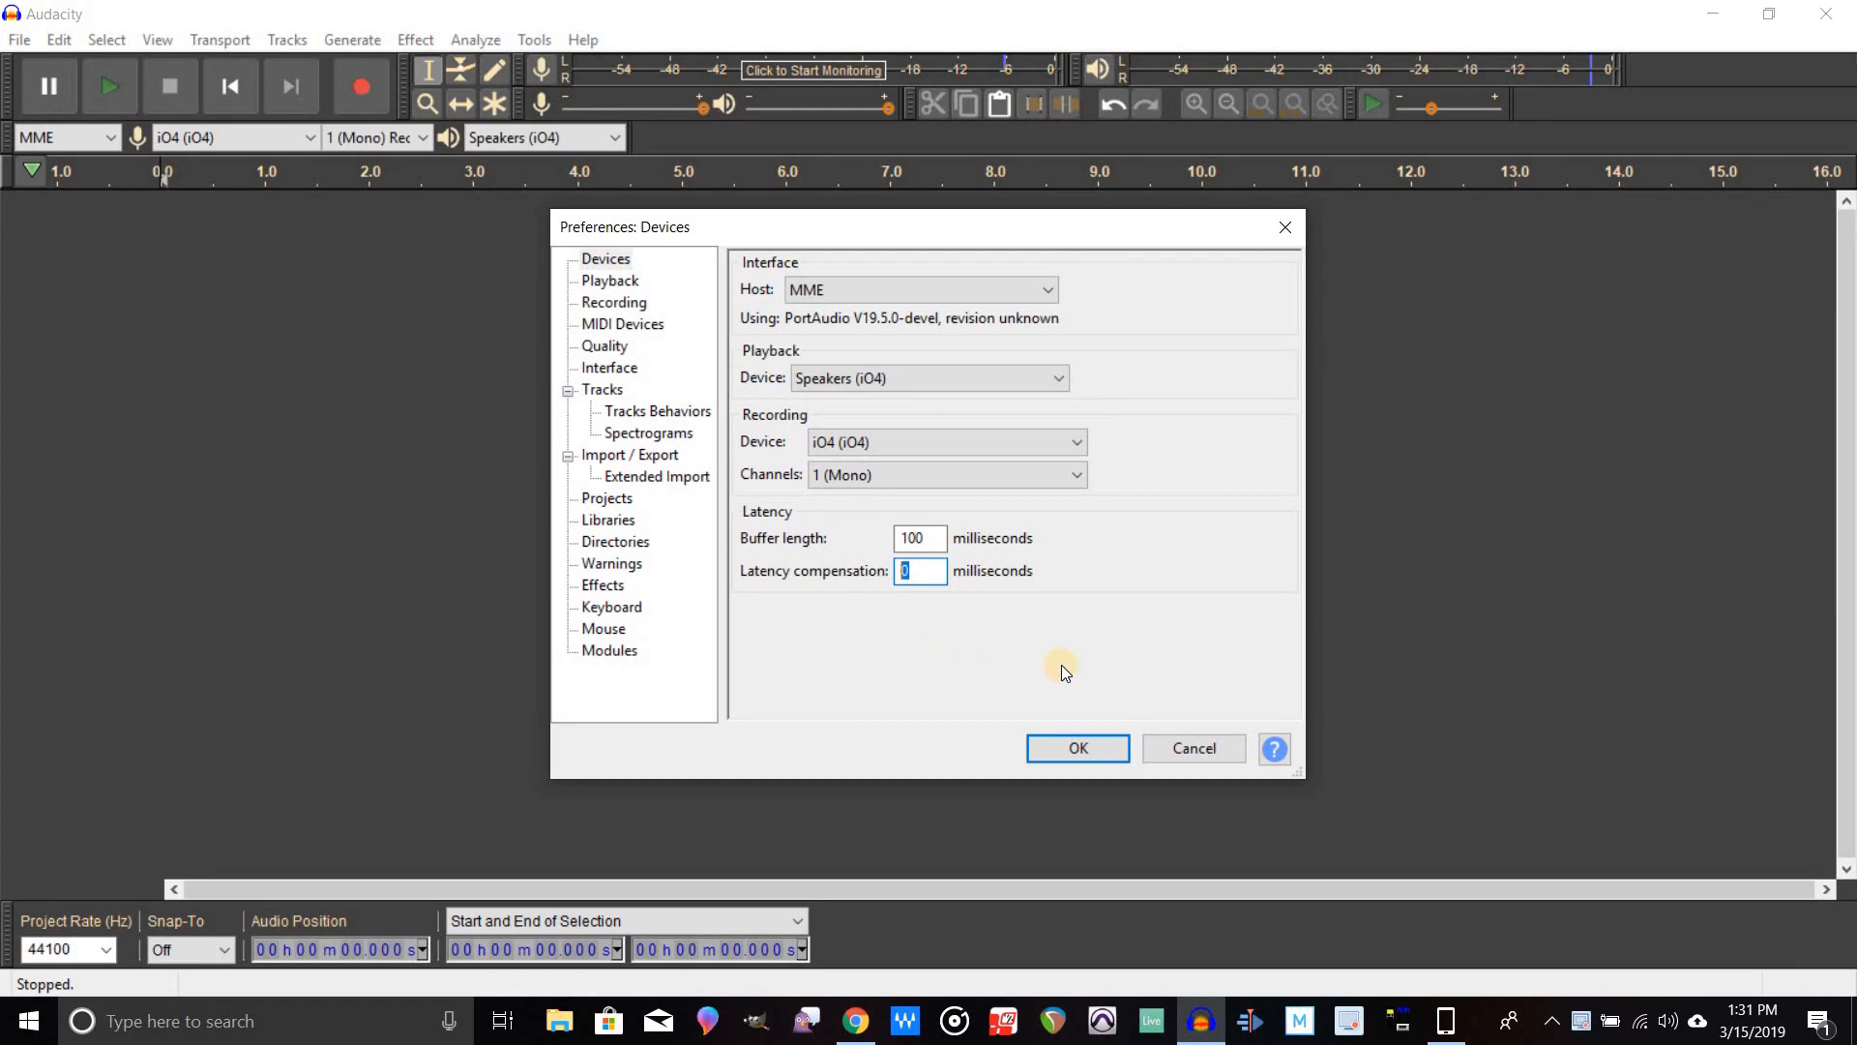
pyautogui.moveTo(1077, 747)
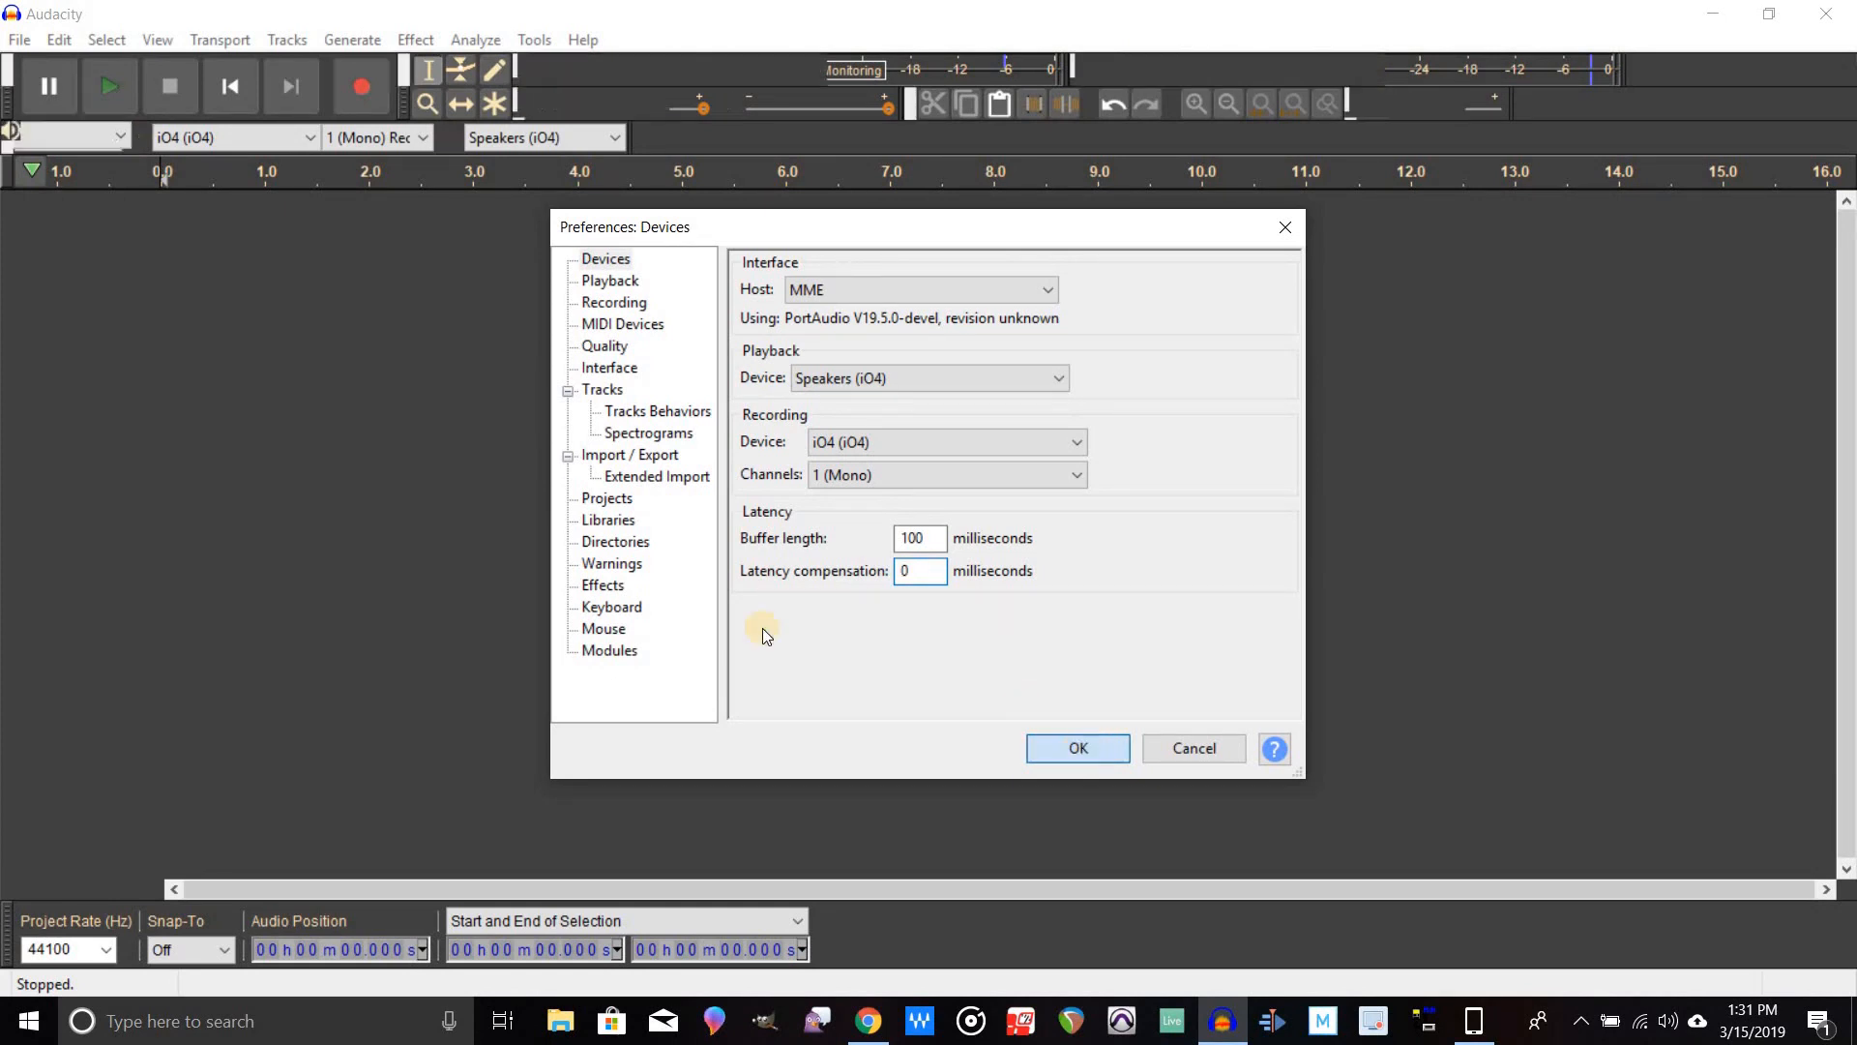
pyautogui.click(1076, 747)
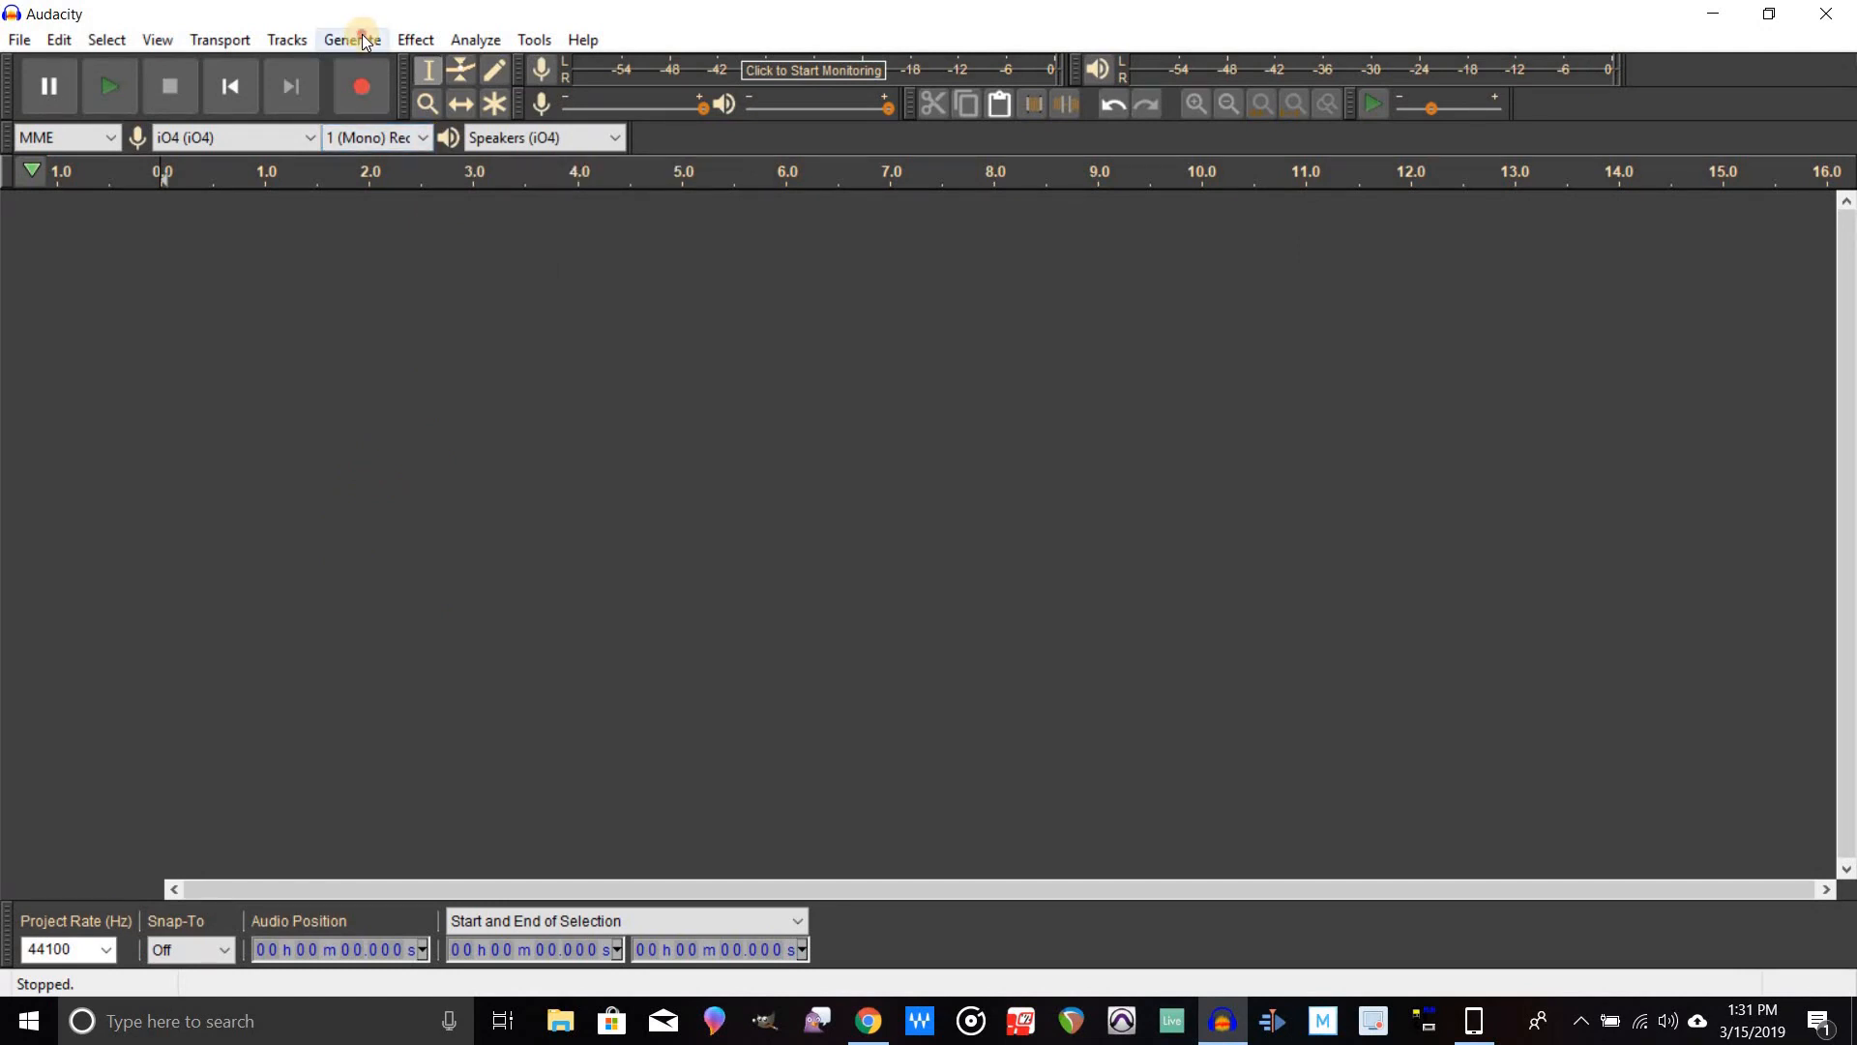
# Generate a Rhythm Track at 120 bpm, 16 bars, then play it back briefly and stop.
pyautogui.click(352, 38)
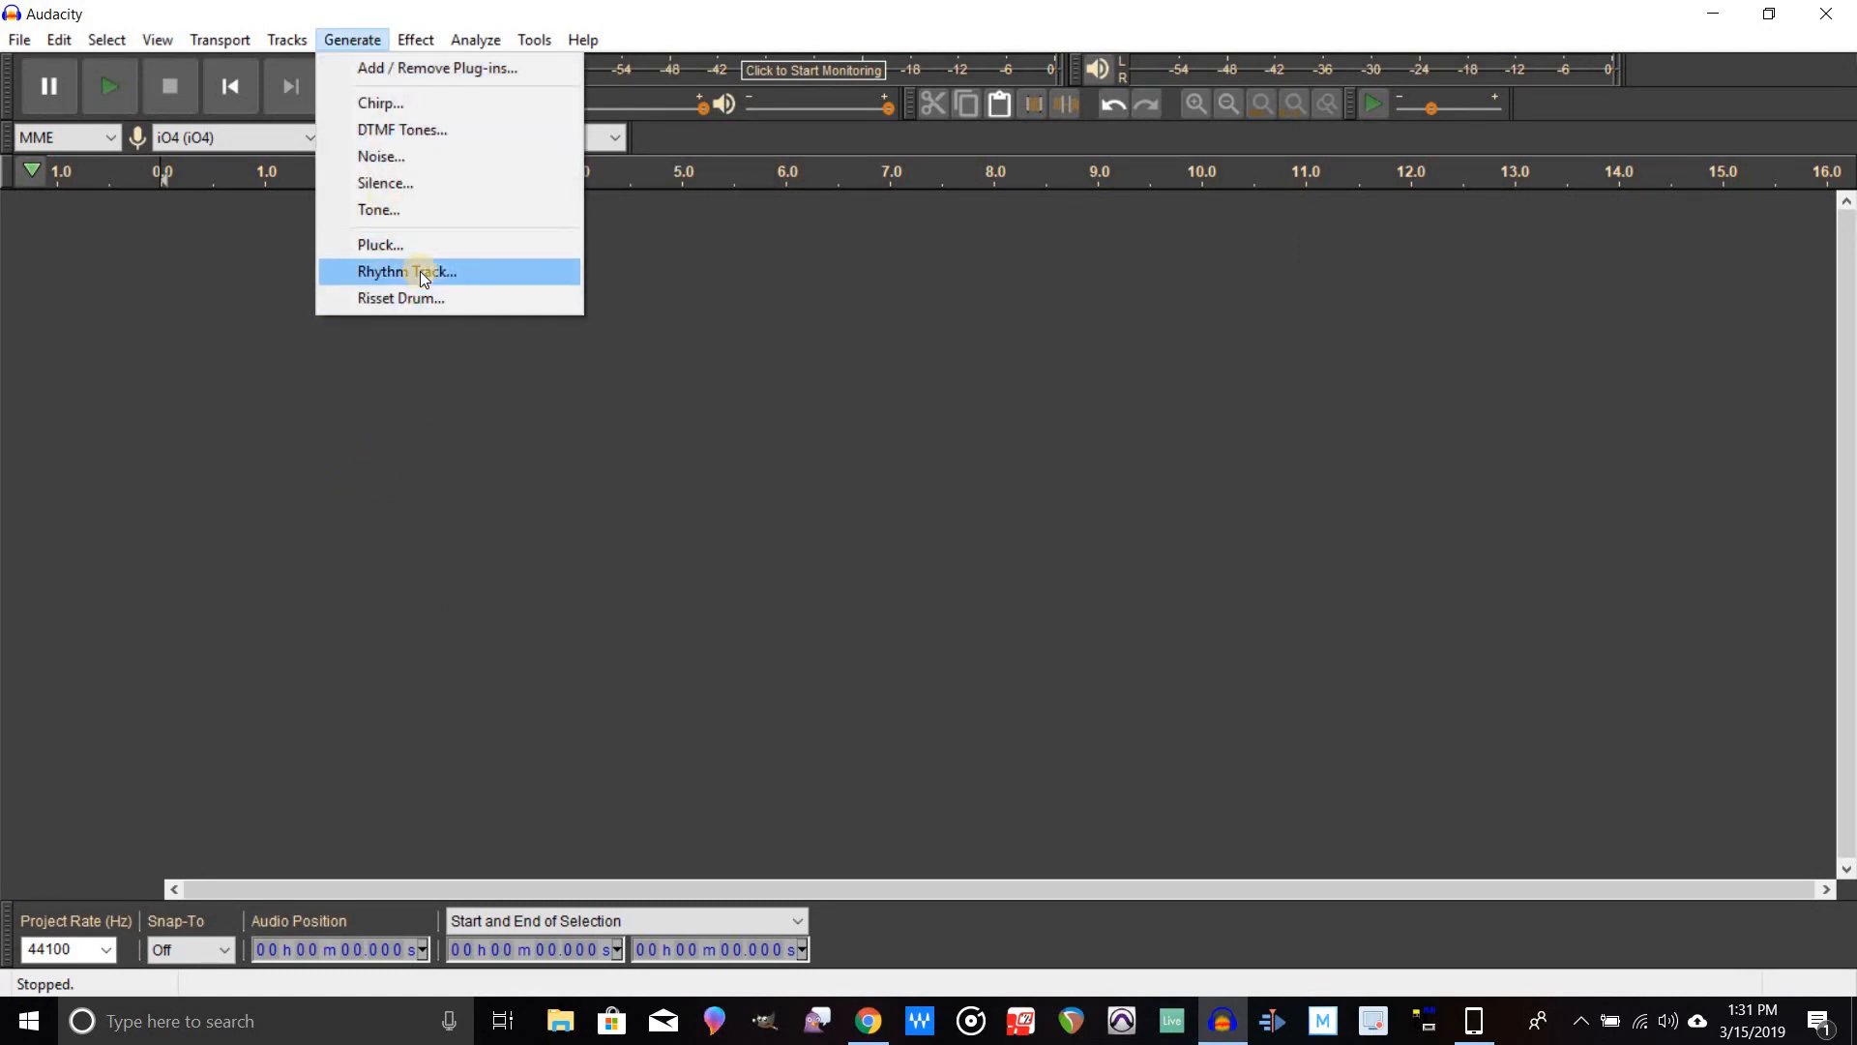
pyautogui.click(407, 271)
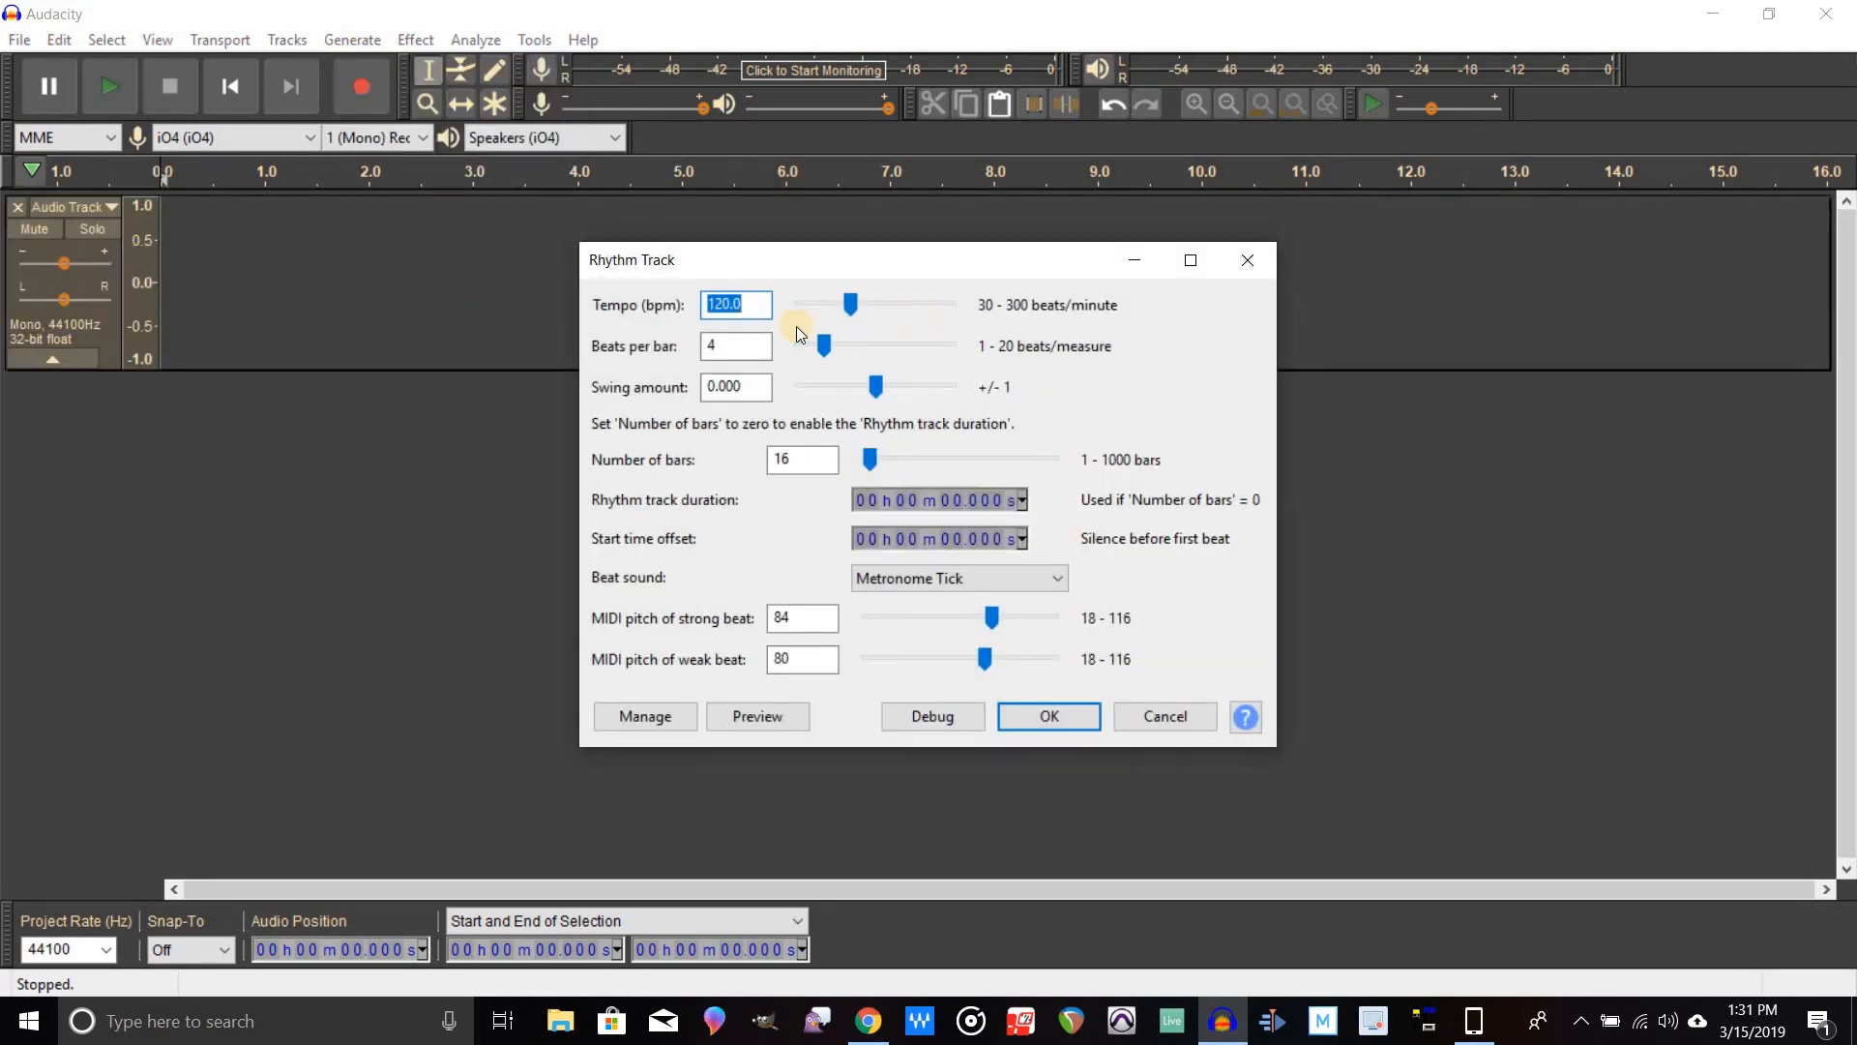
pyautogui.moveTo(846, 474)
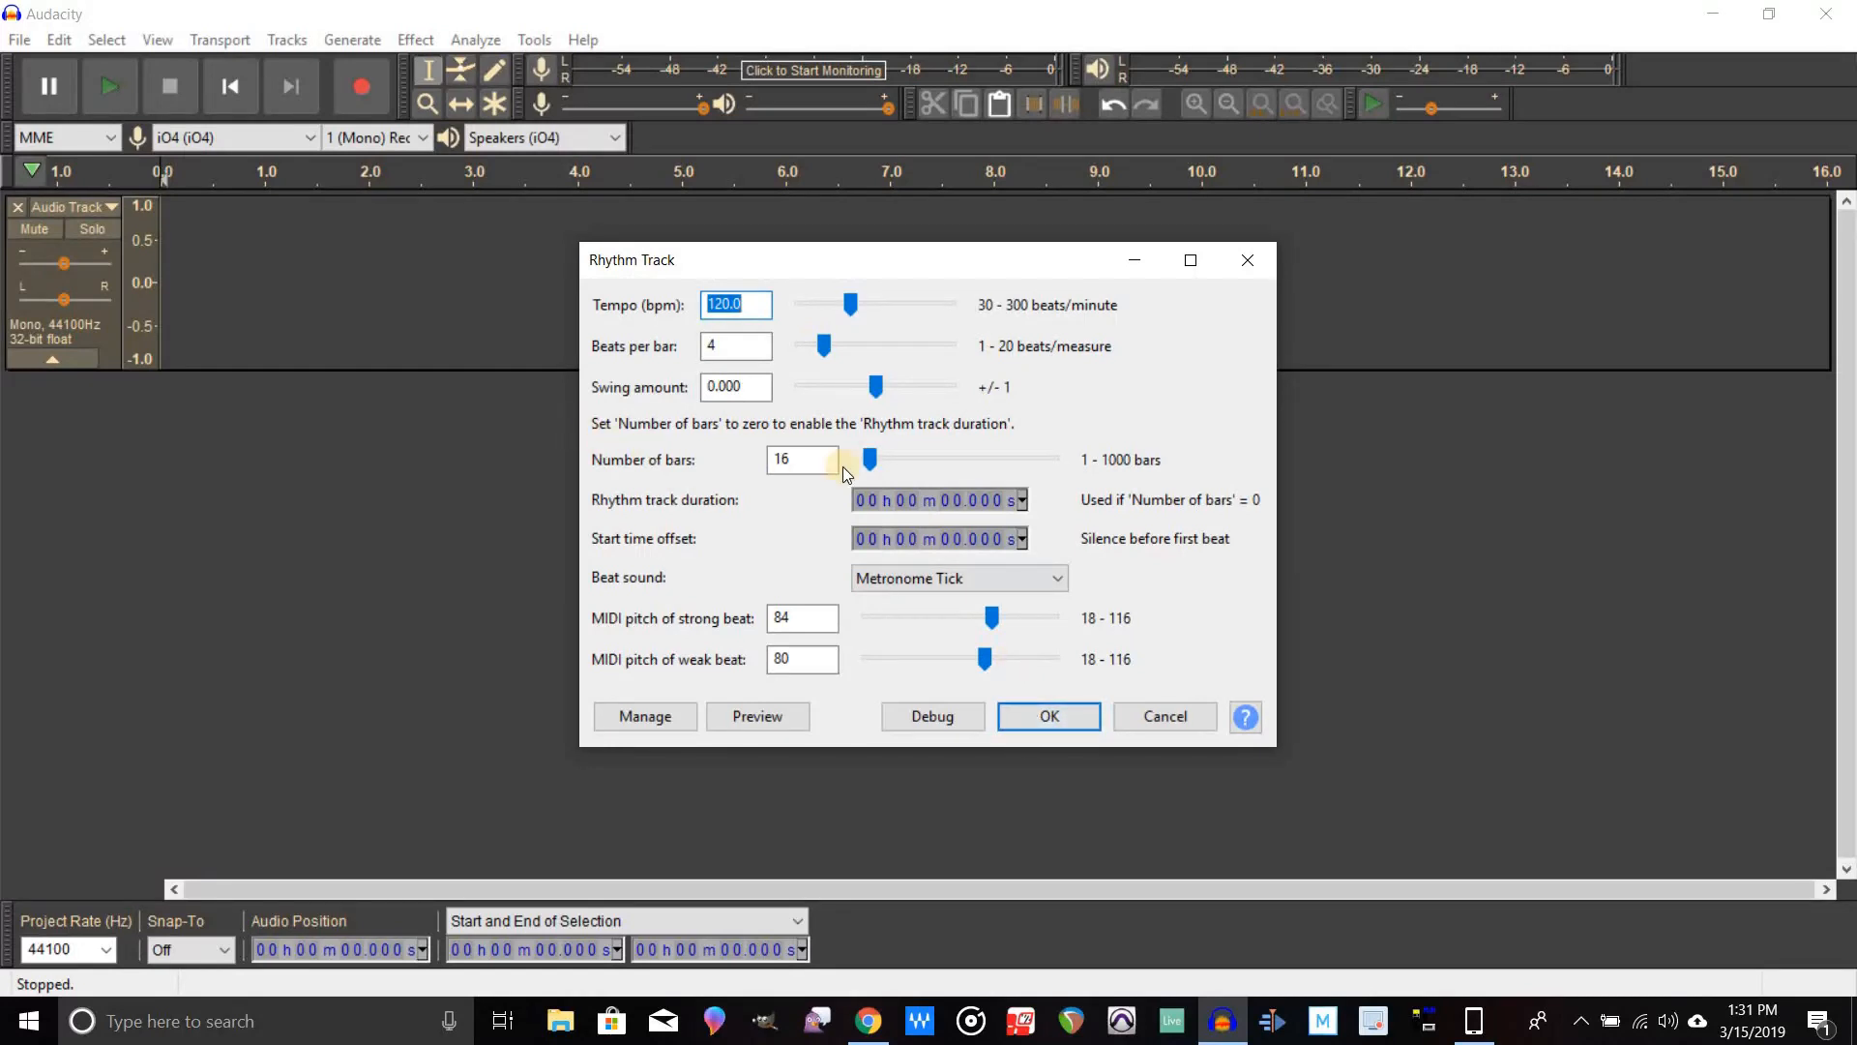
pyautogui.click(1047, 716)
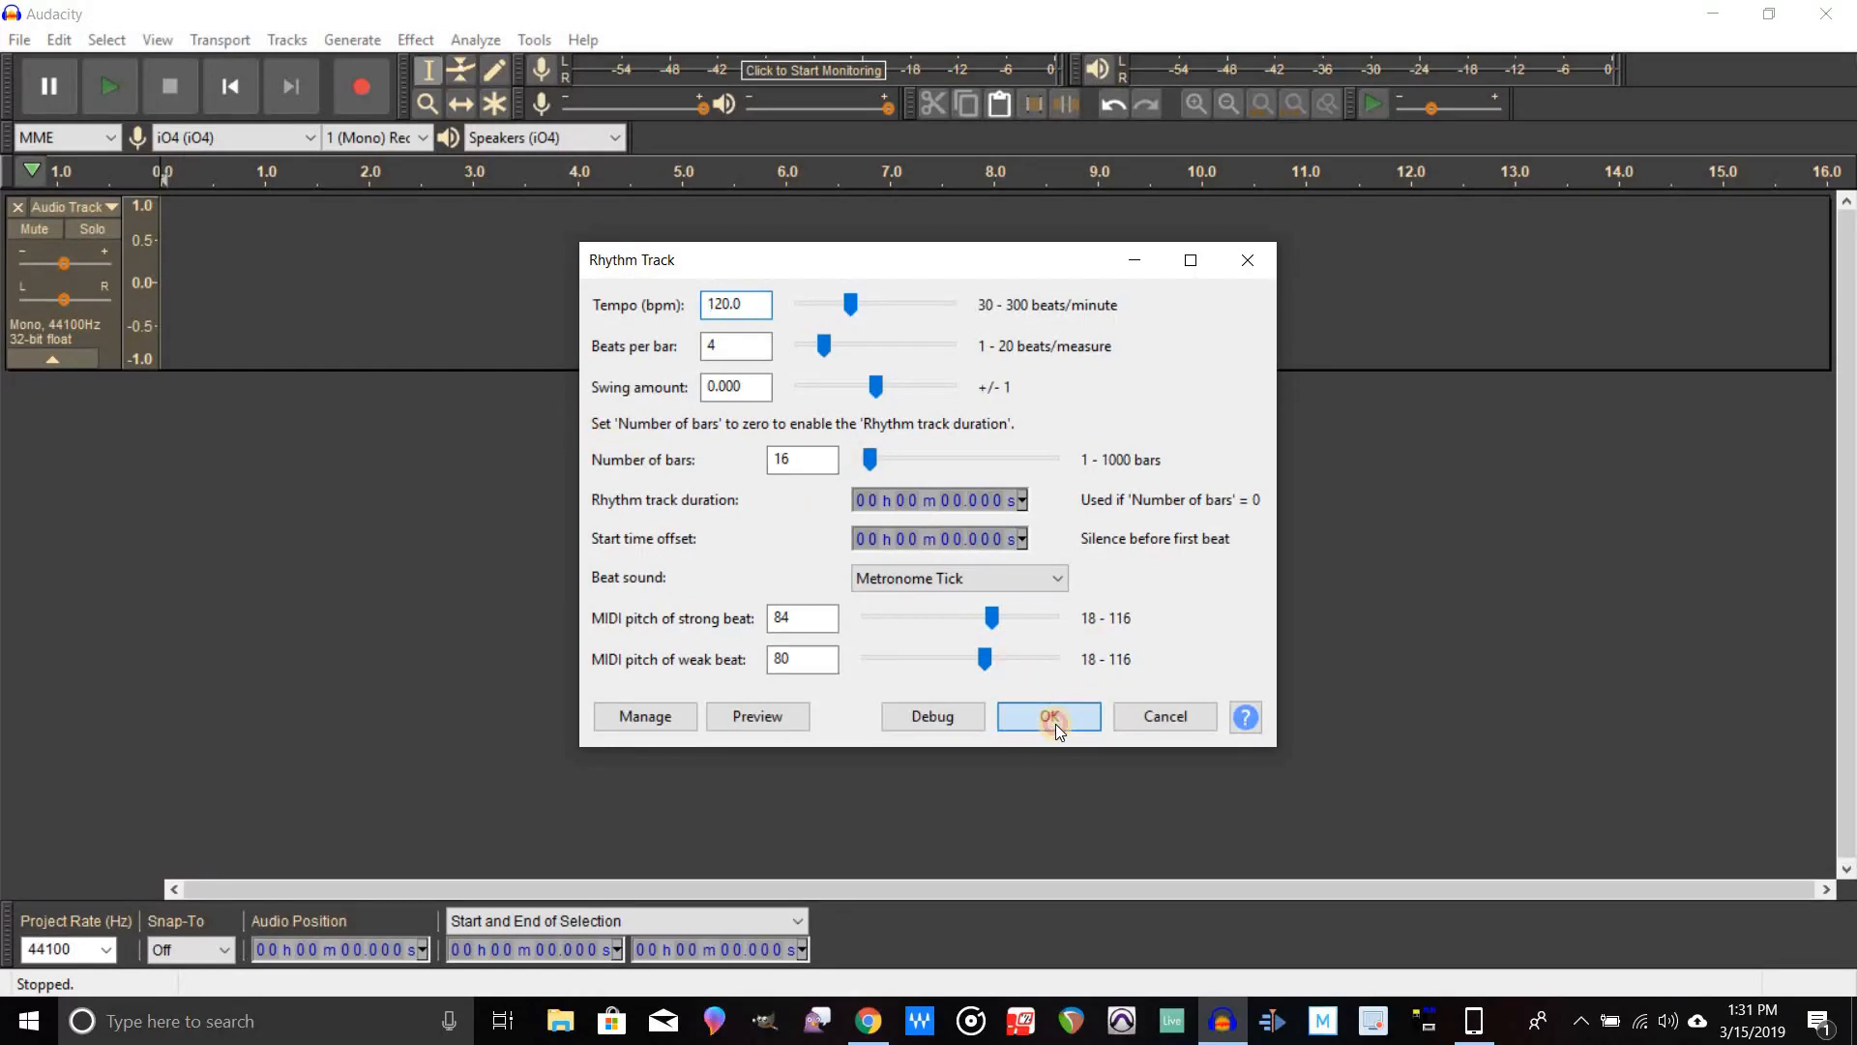
pyautogui.click(1046, 716)
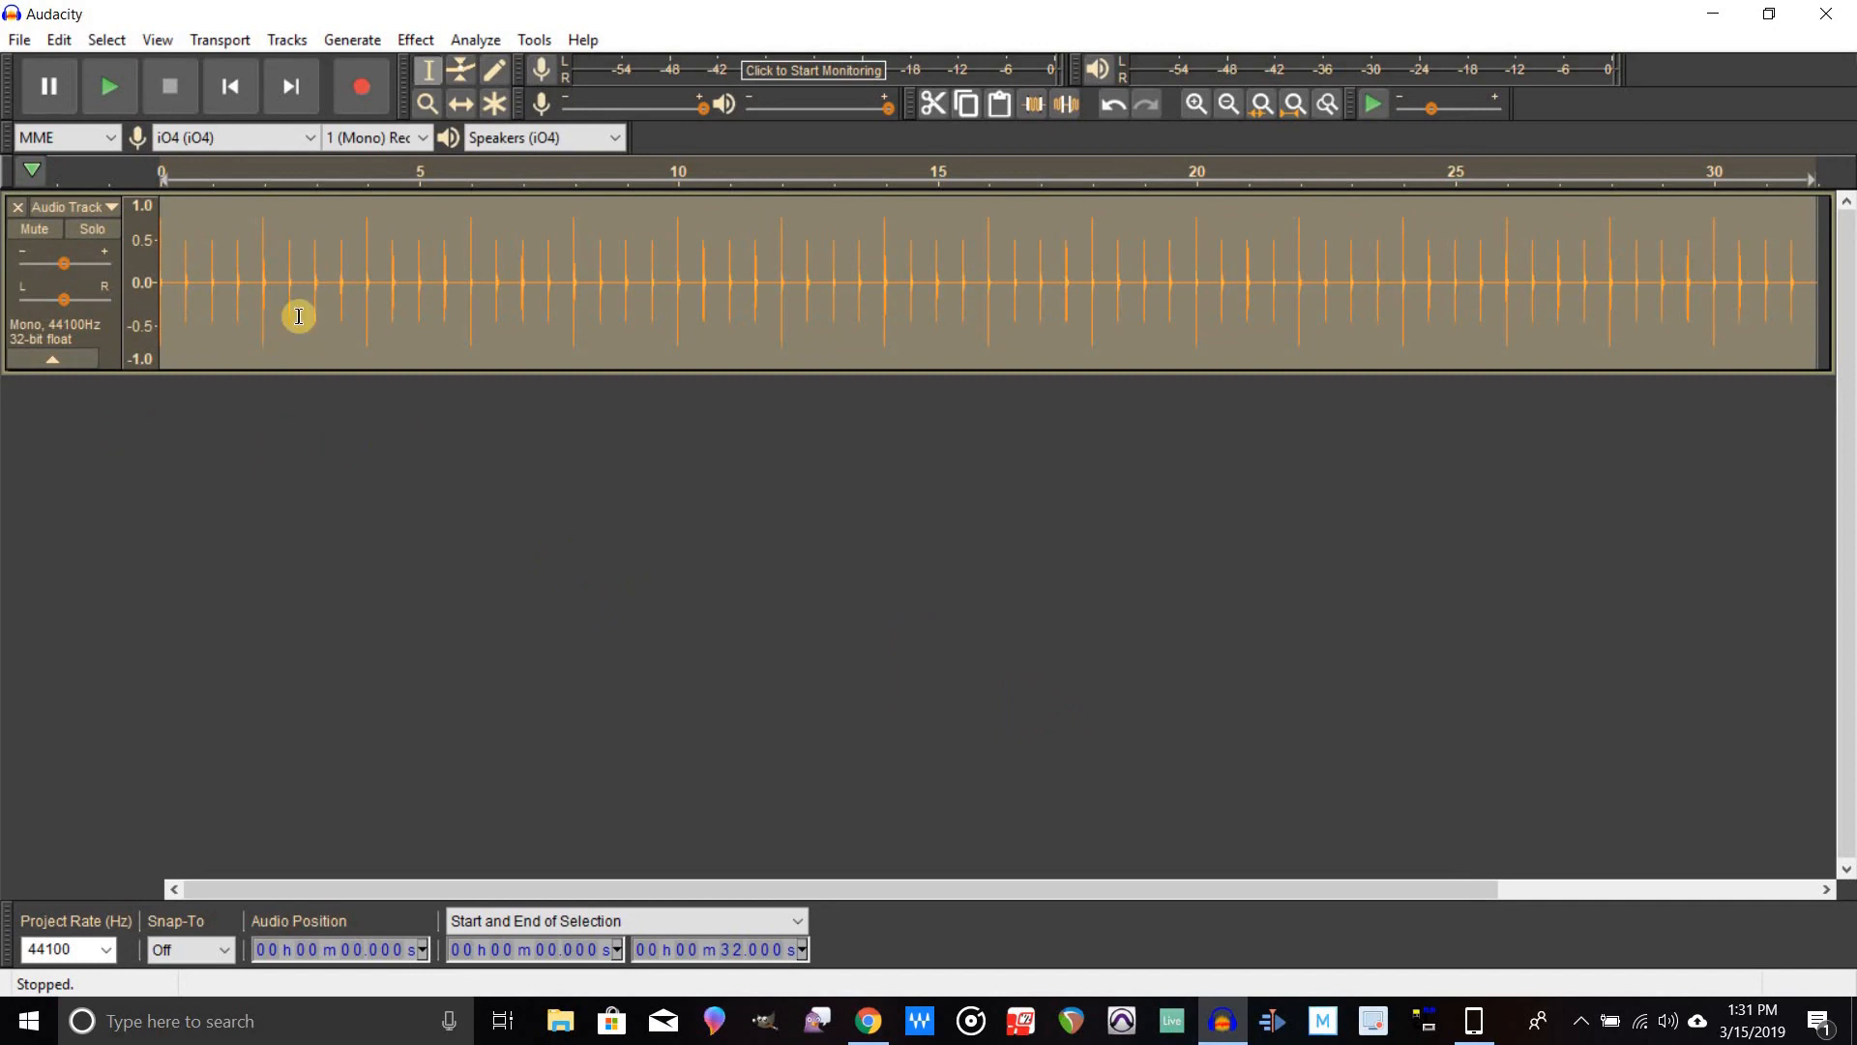
pyautogui.click(109, 85)
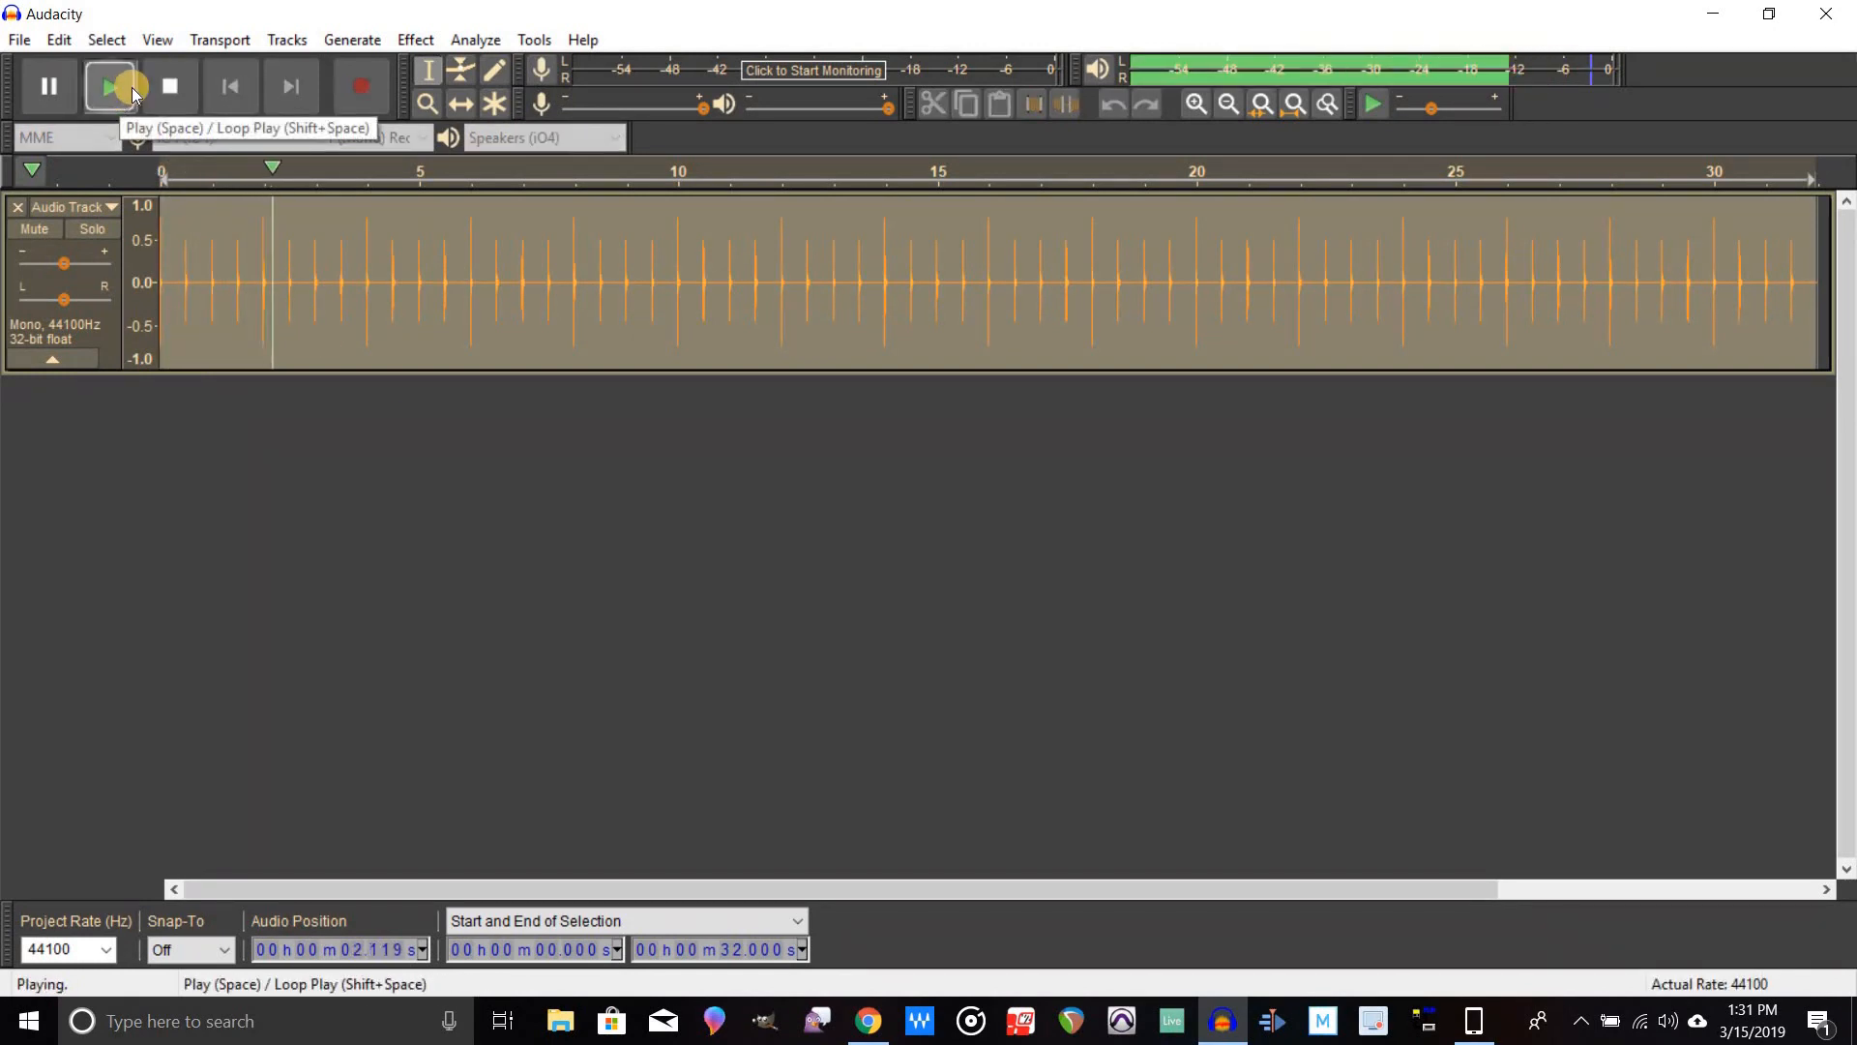
pyautogui.click(169, 85)
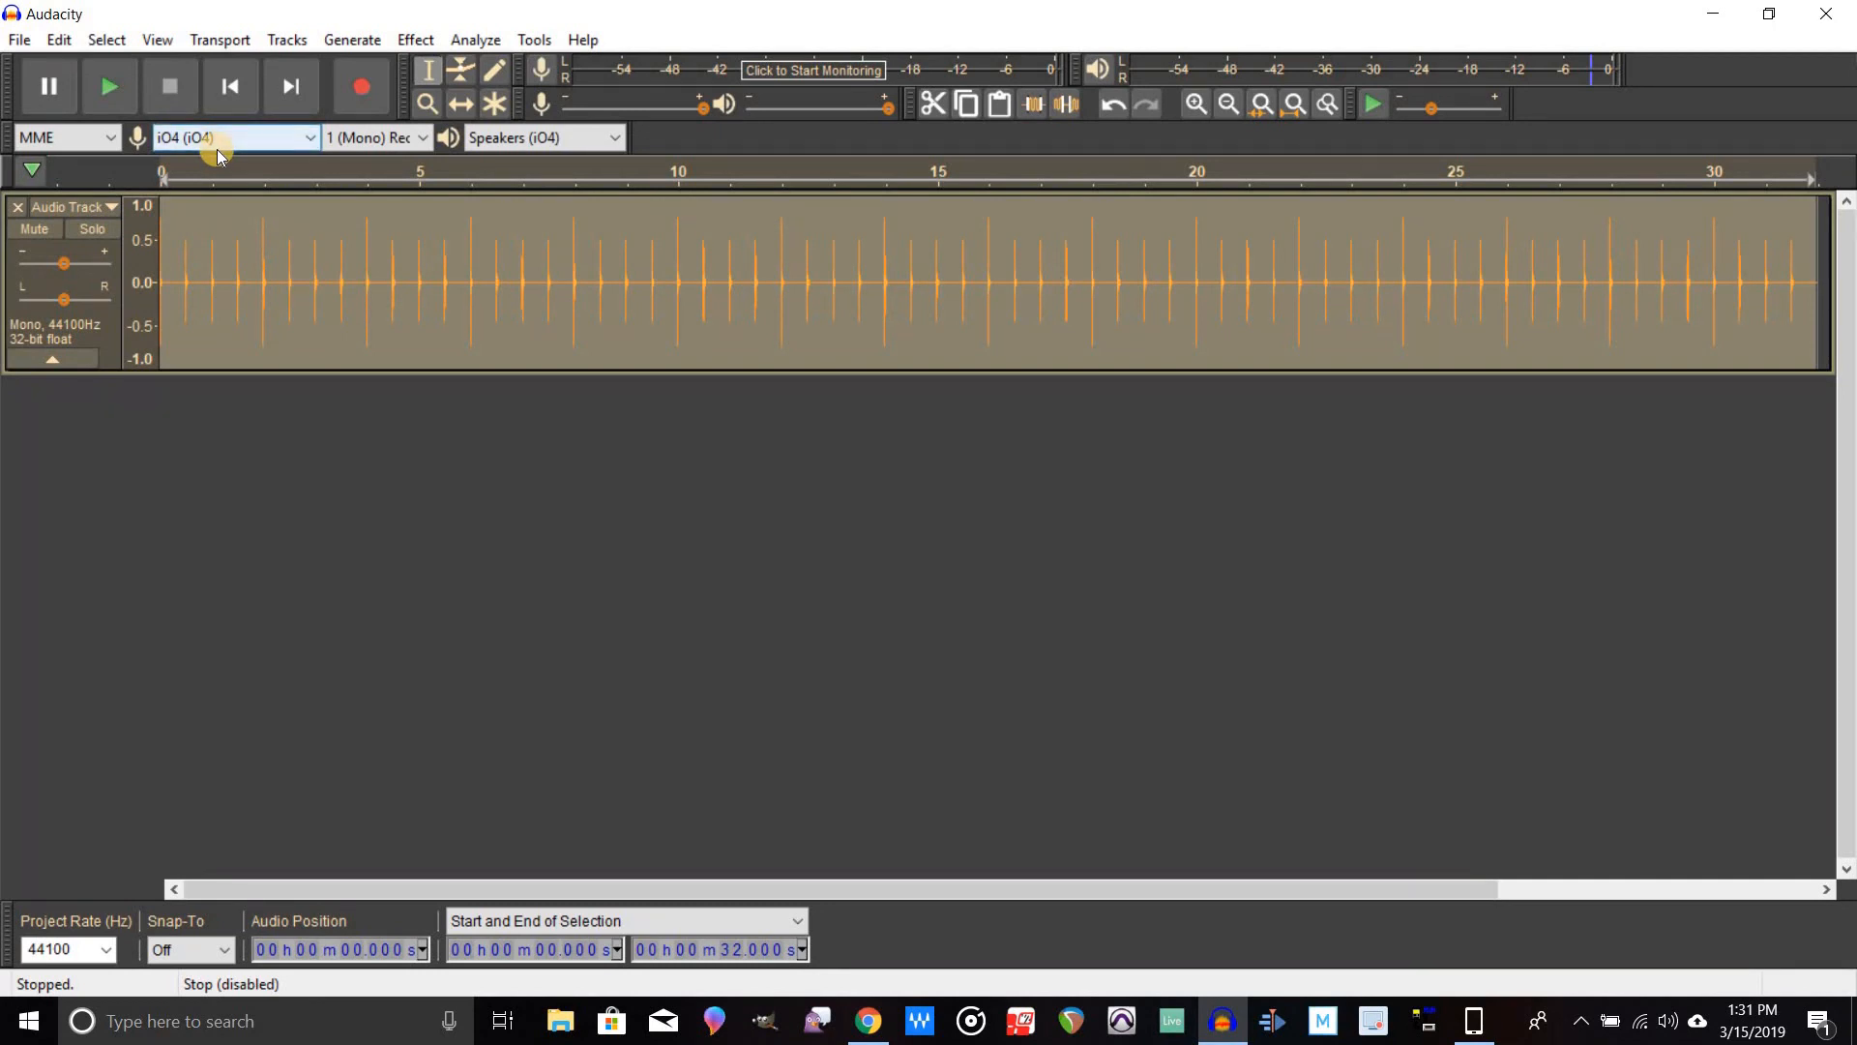
pyautogui.moveTo(225, 138)
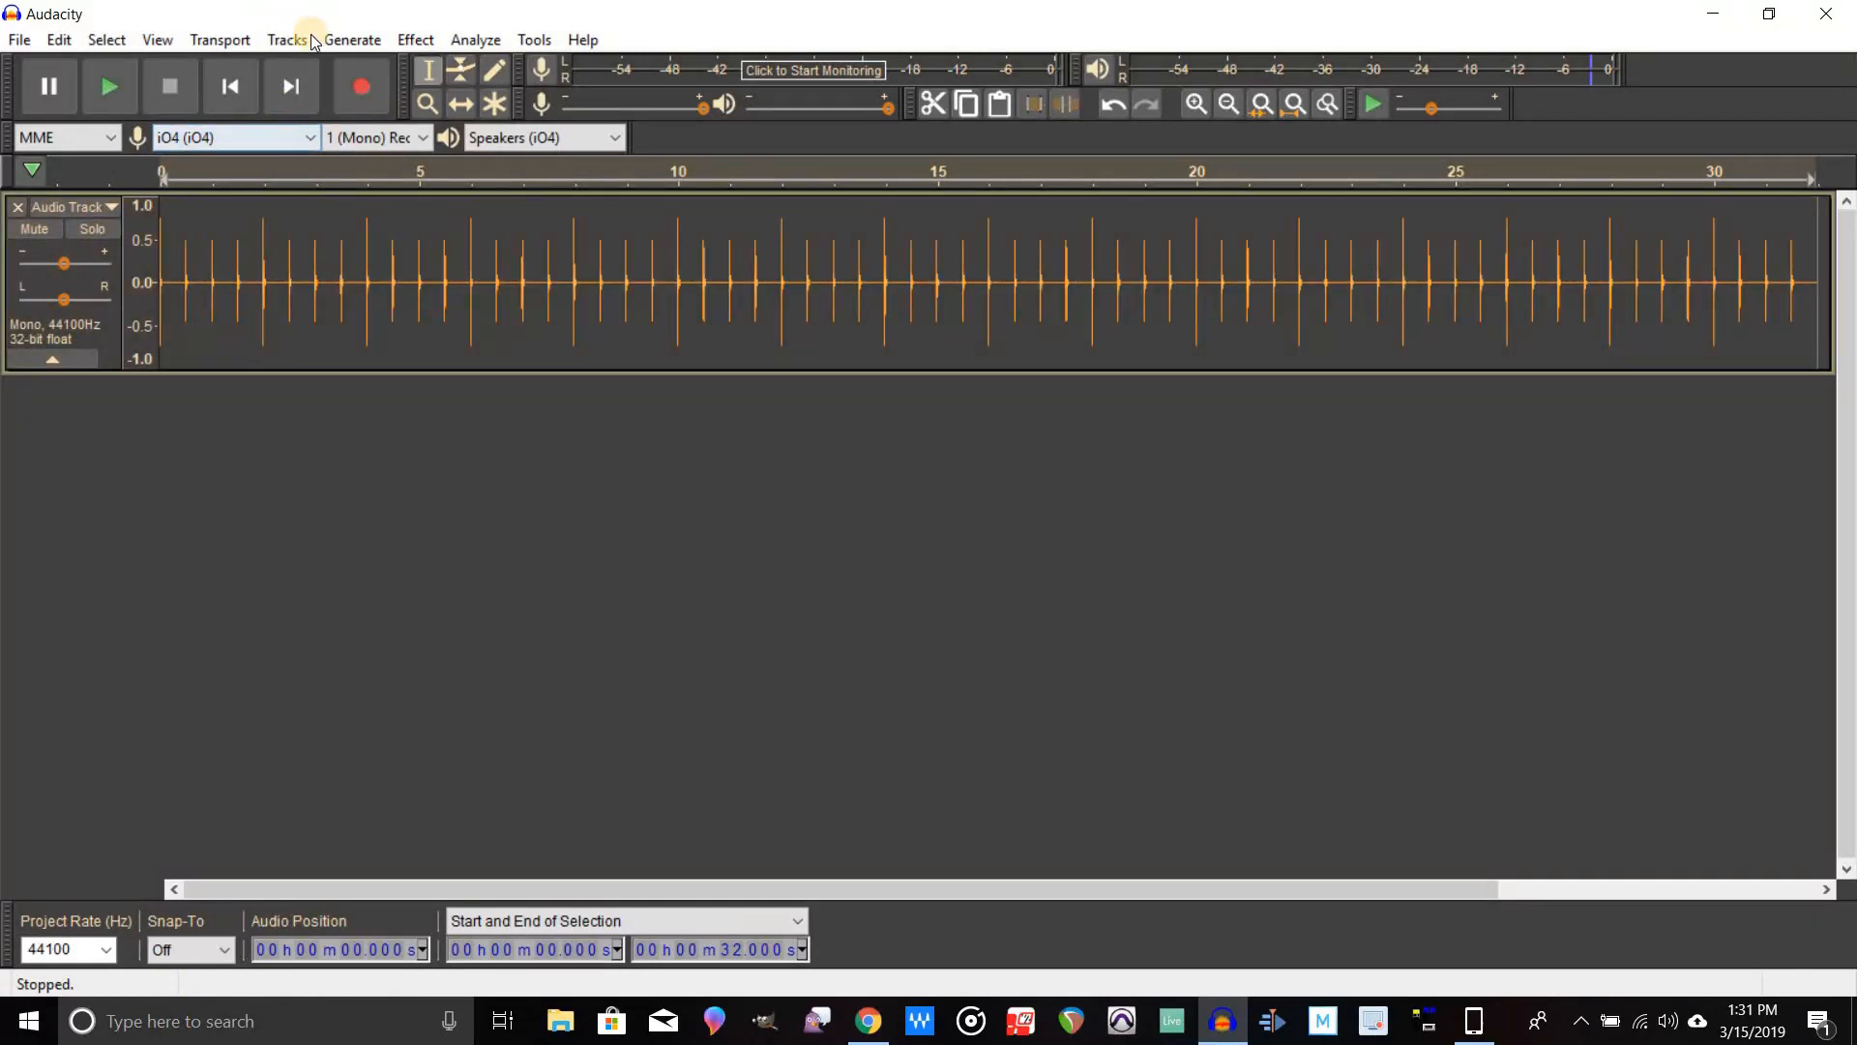
# Add a new empty mono track below the clicks and start recording into it.
pyautogui.click(287, 38)
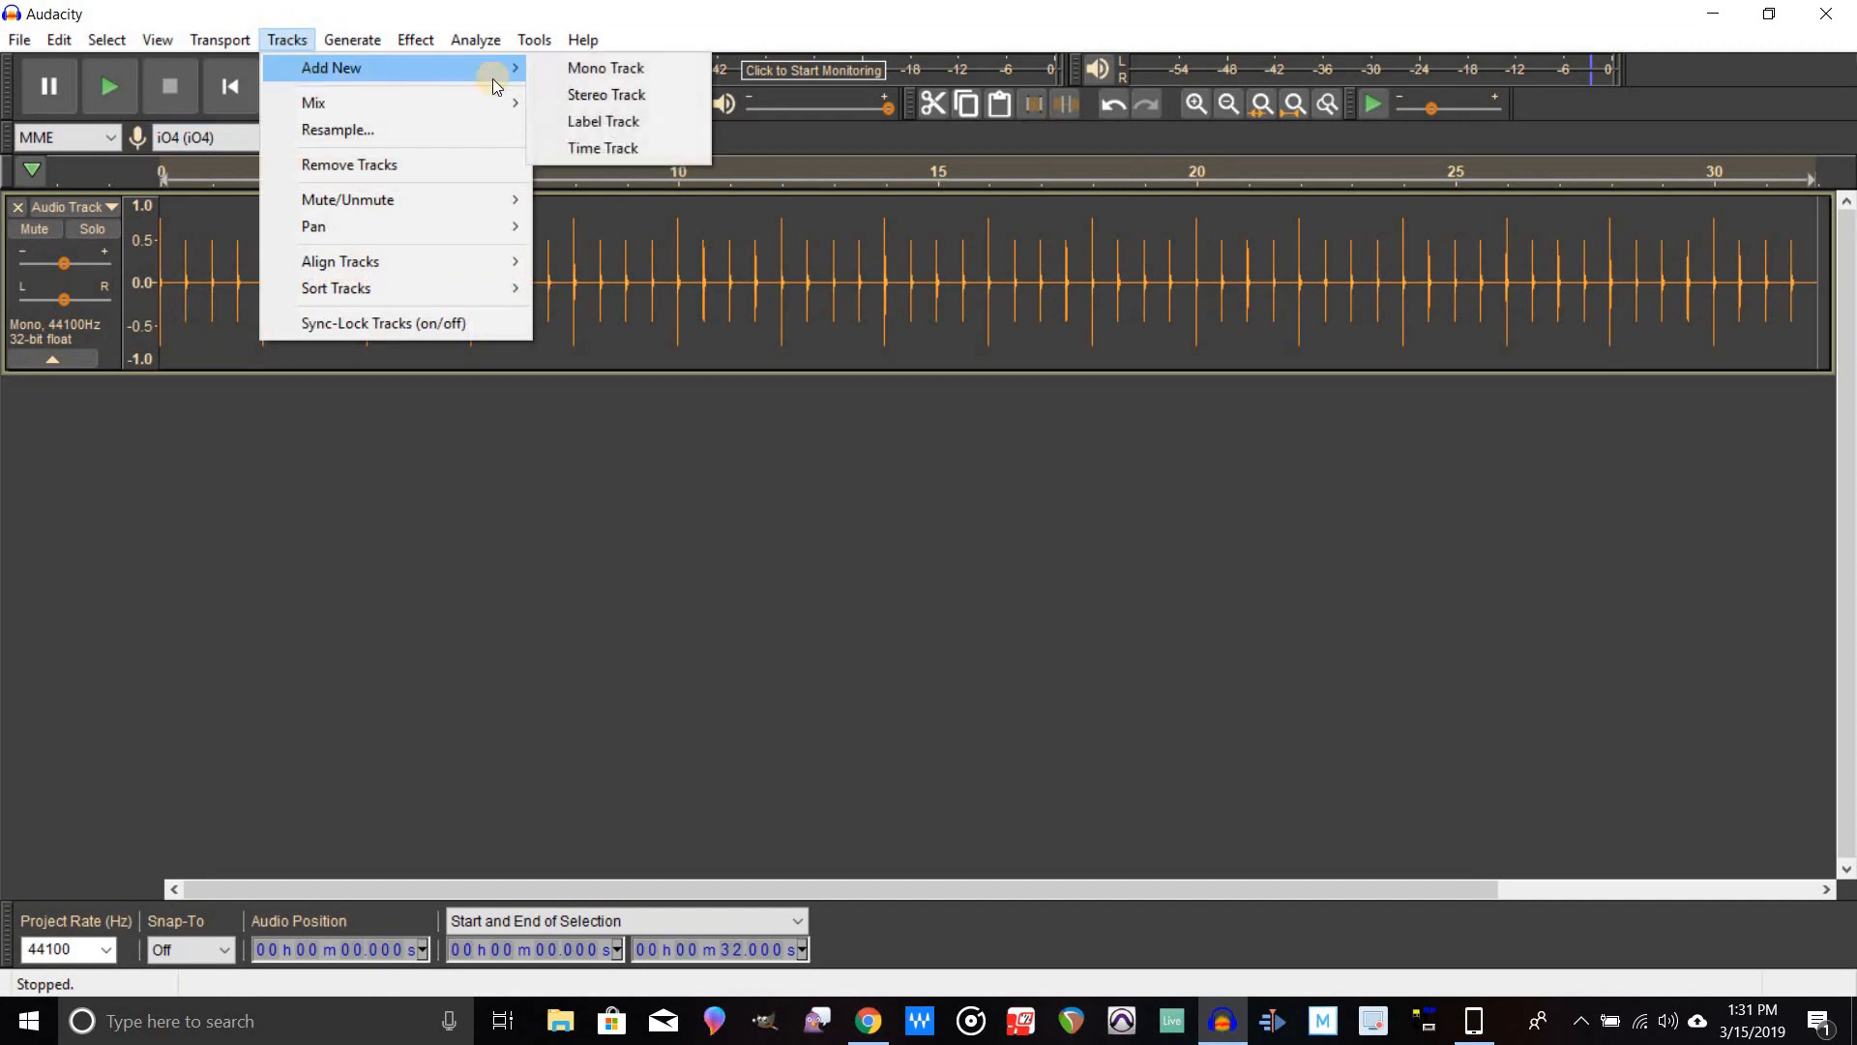
pyautogui.click(606, 68)
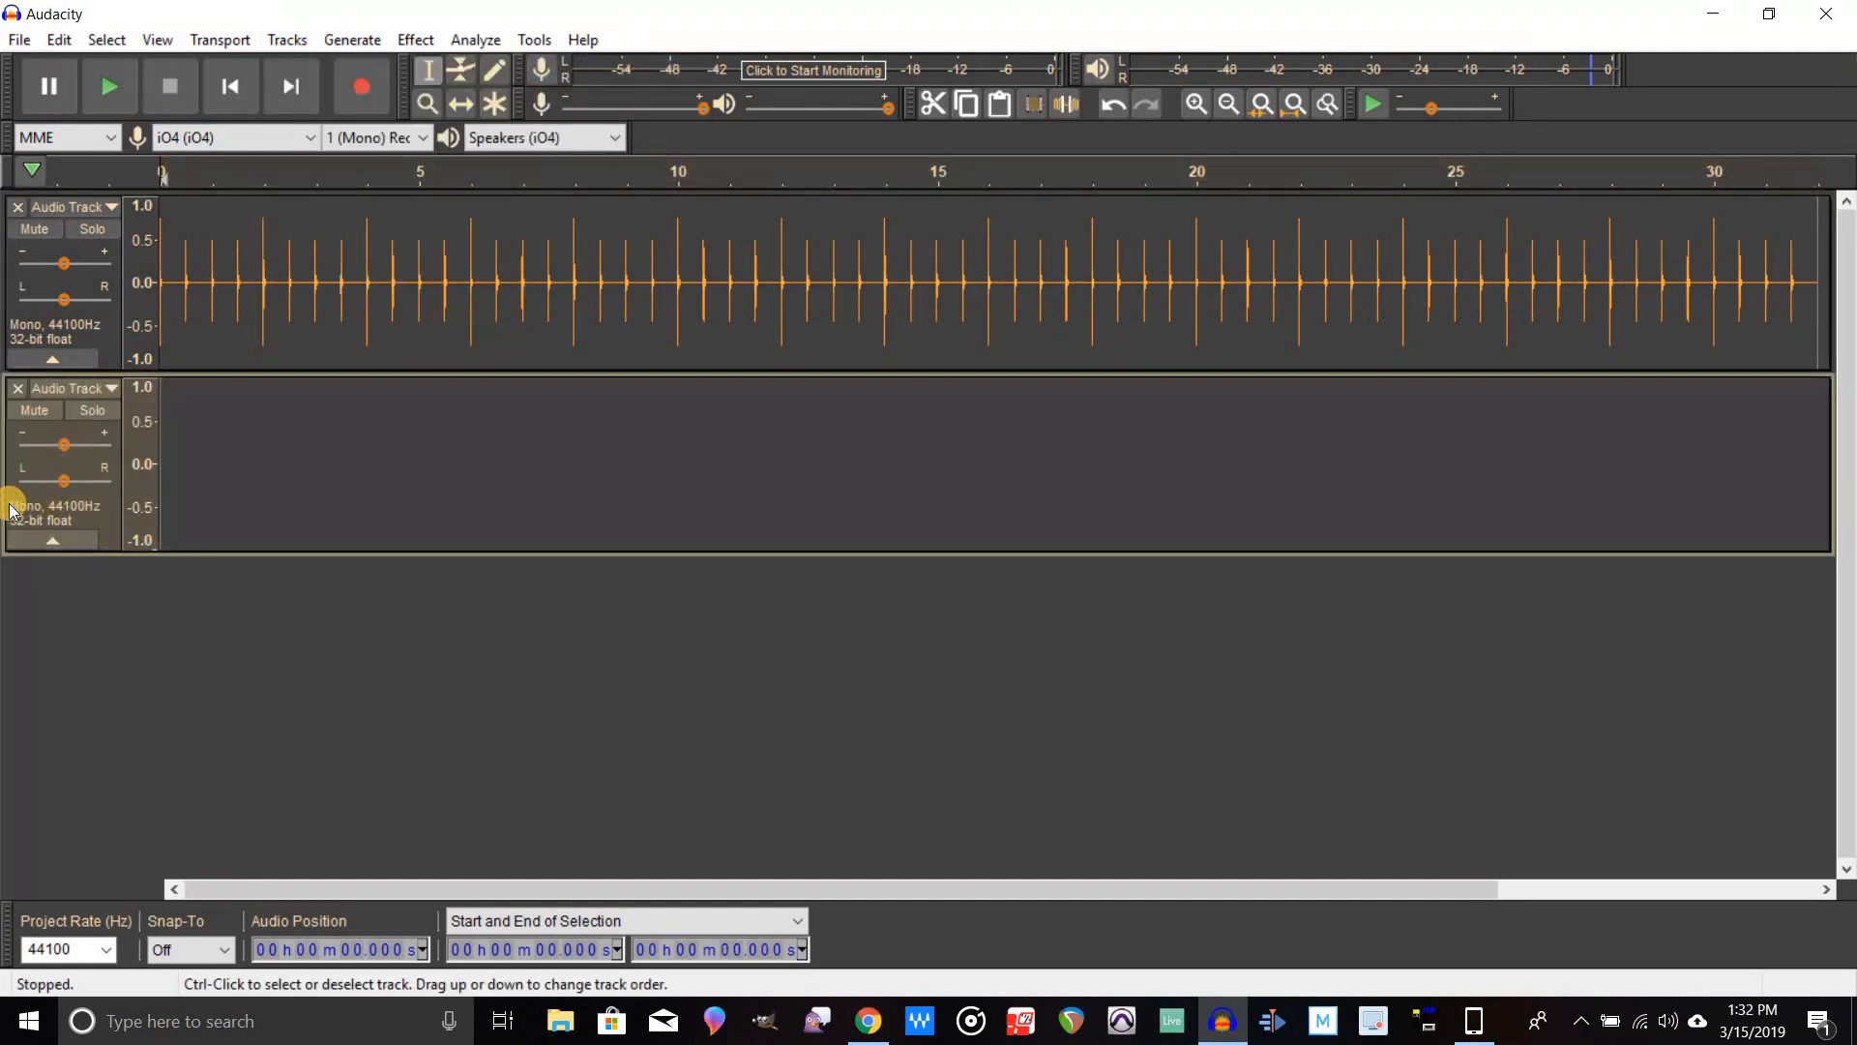
pyautogui.moveTo(112, 493)
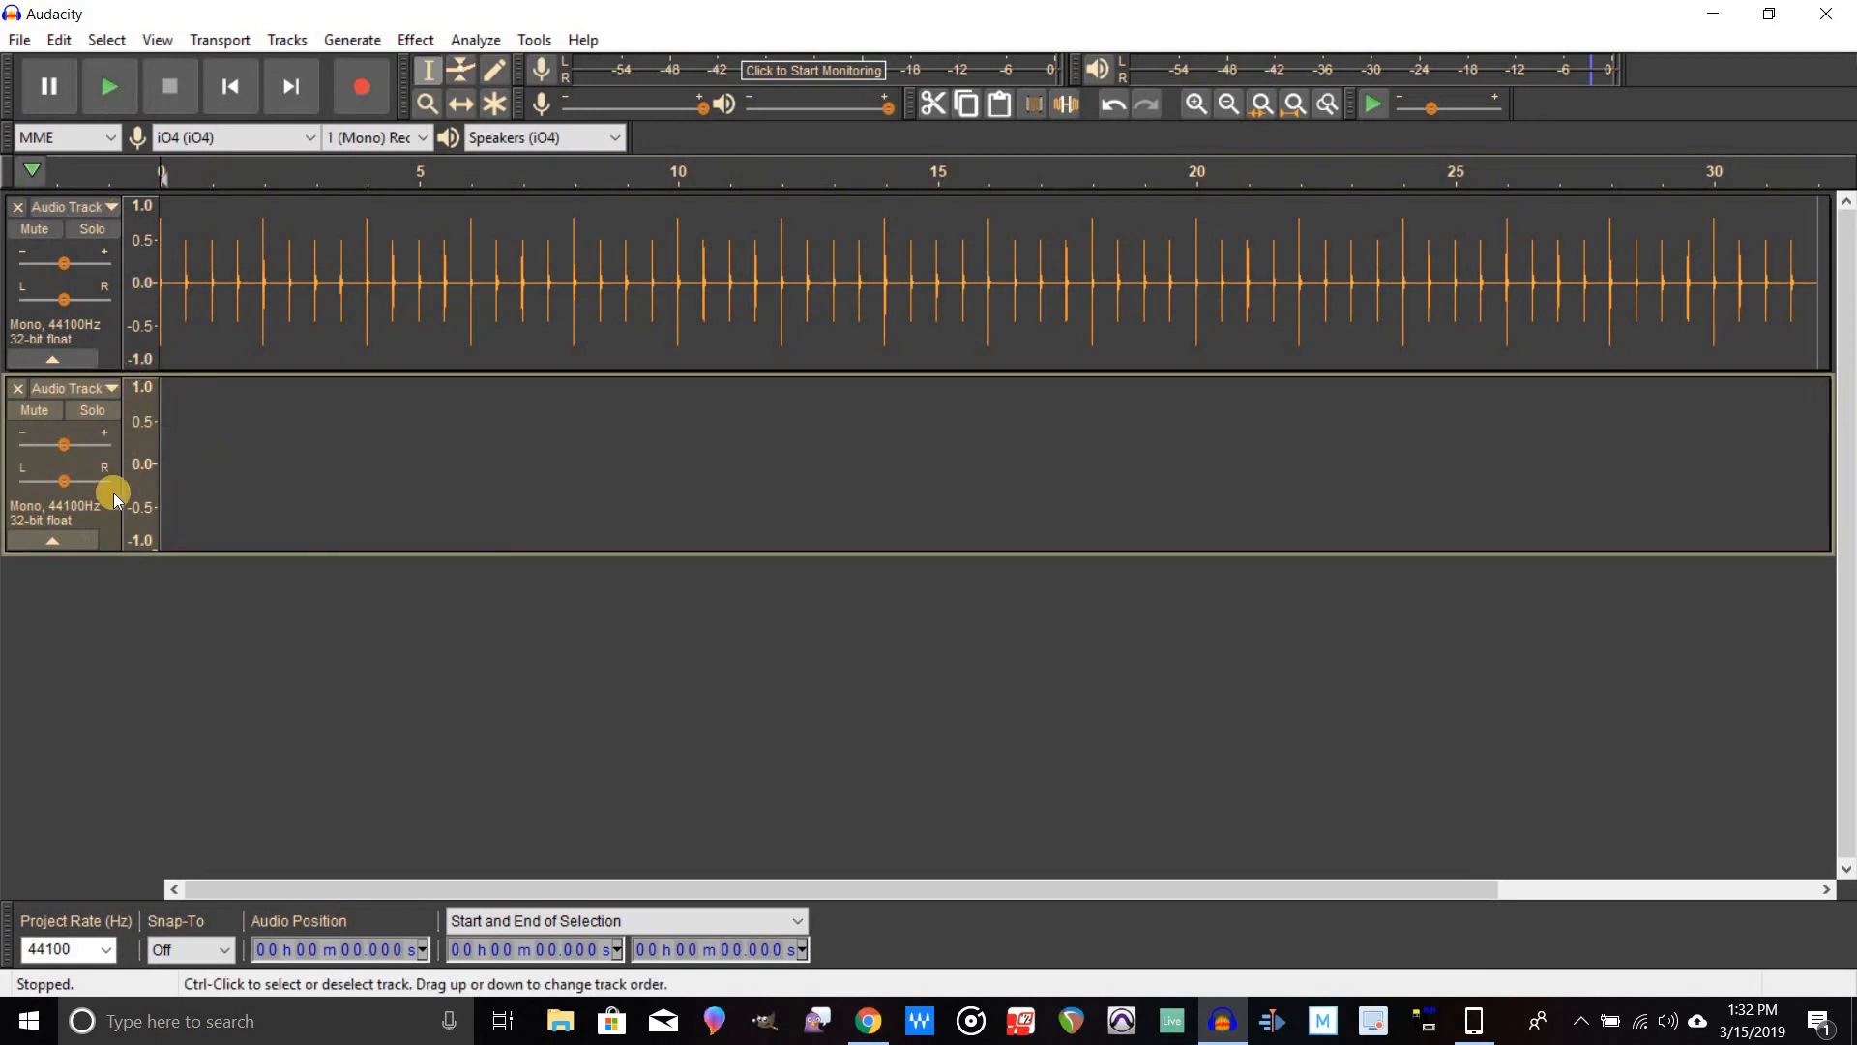
pyautogui.moveTo(298, 441)
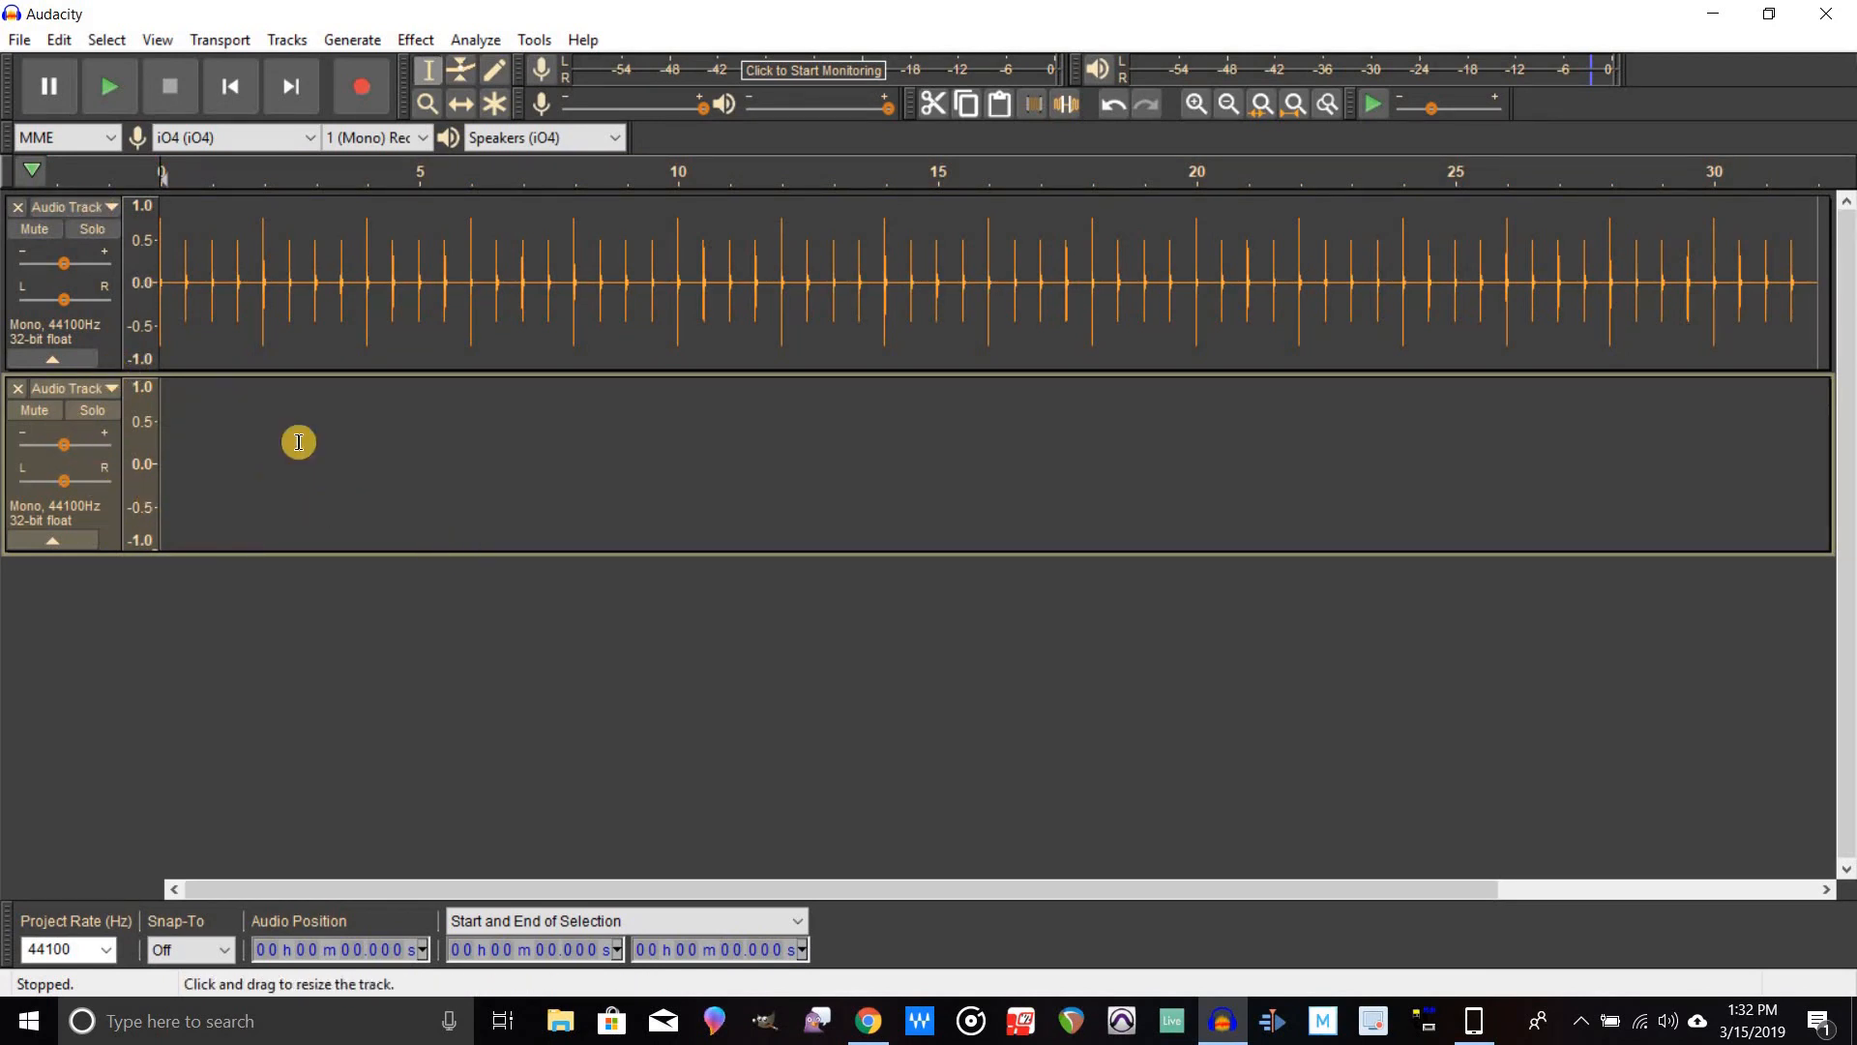
pyautogui.moveTo(360, 85)
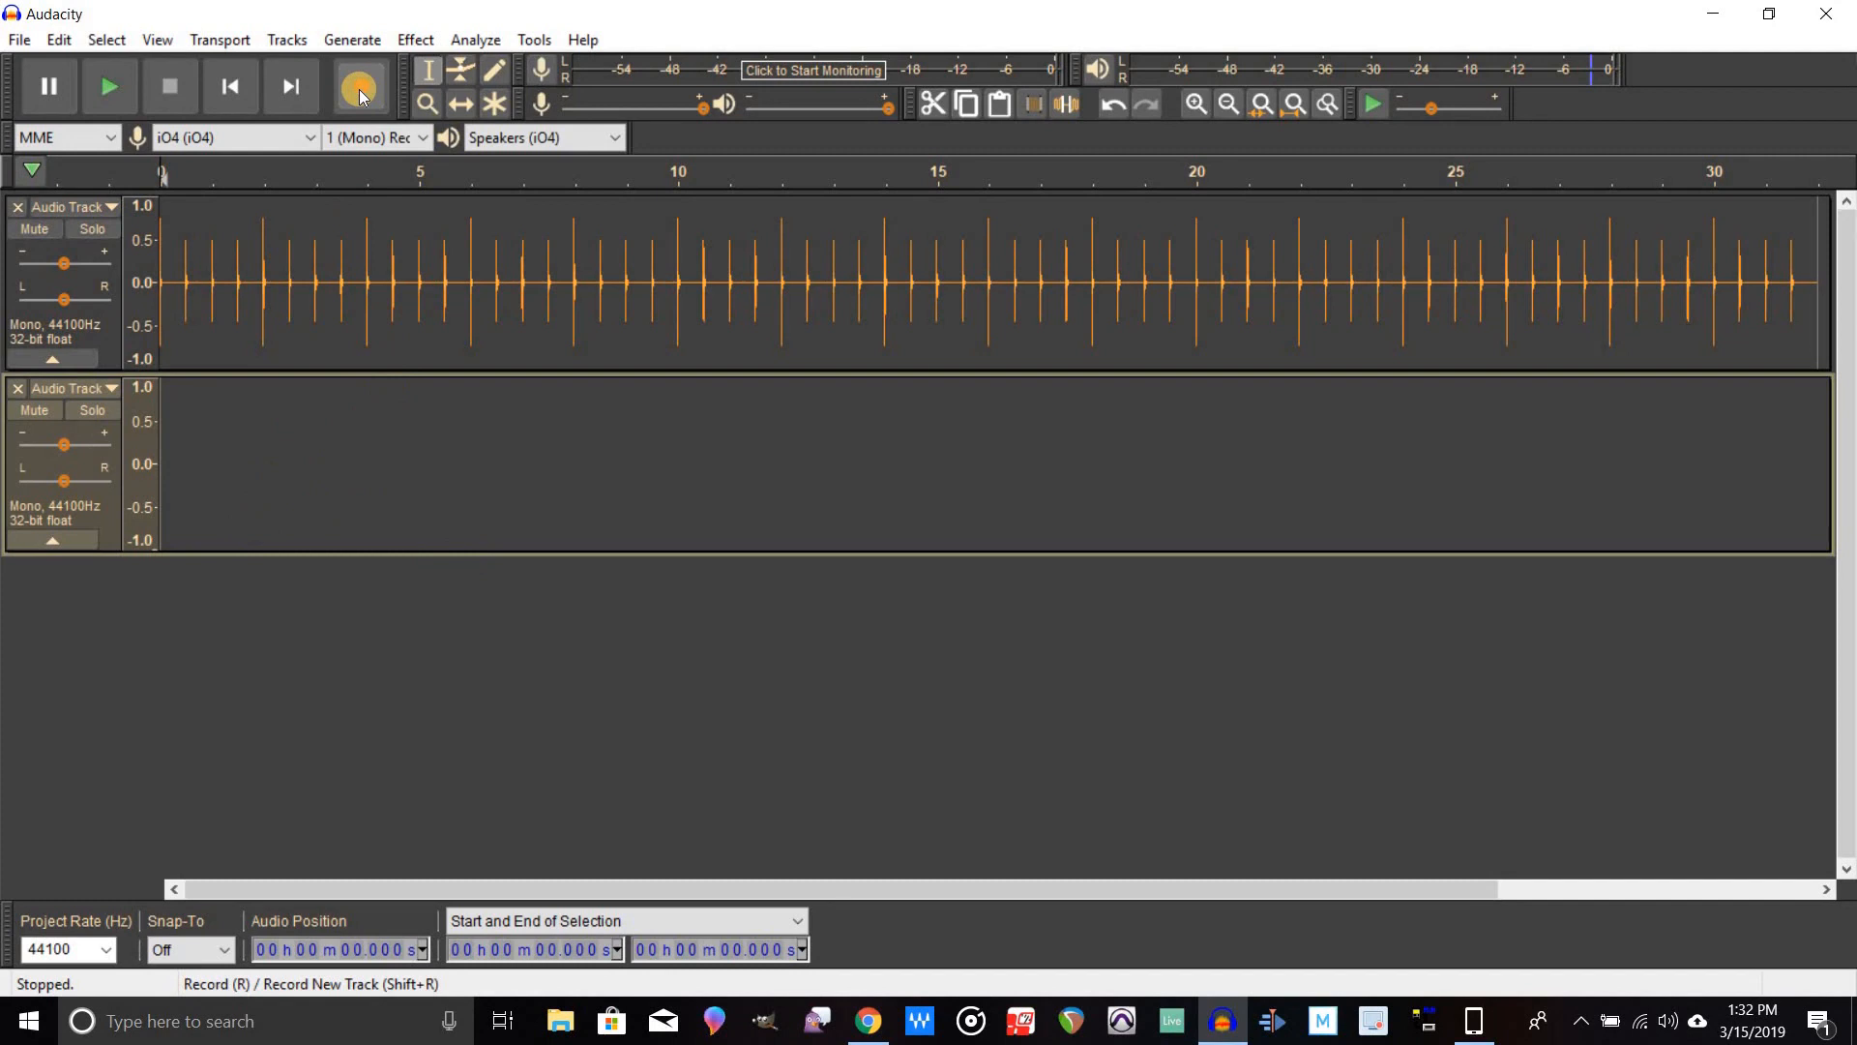
pyautogui.moveTo(360, 87)
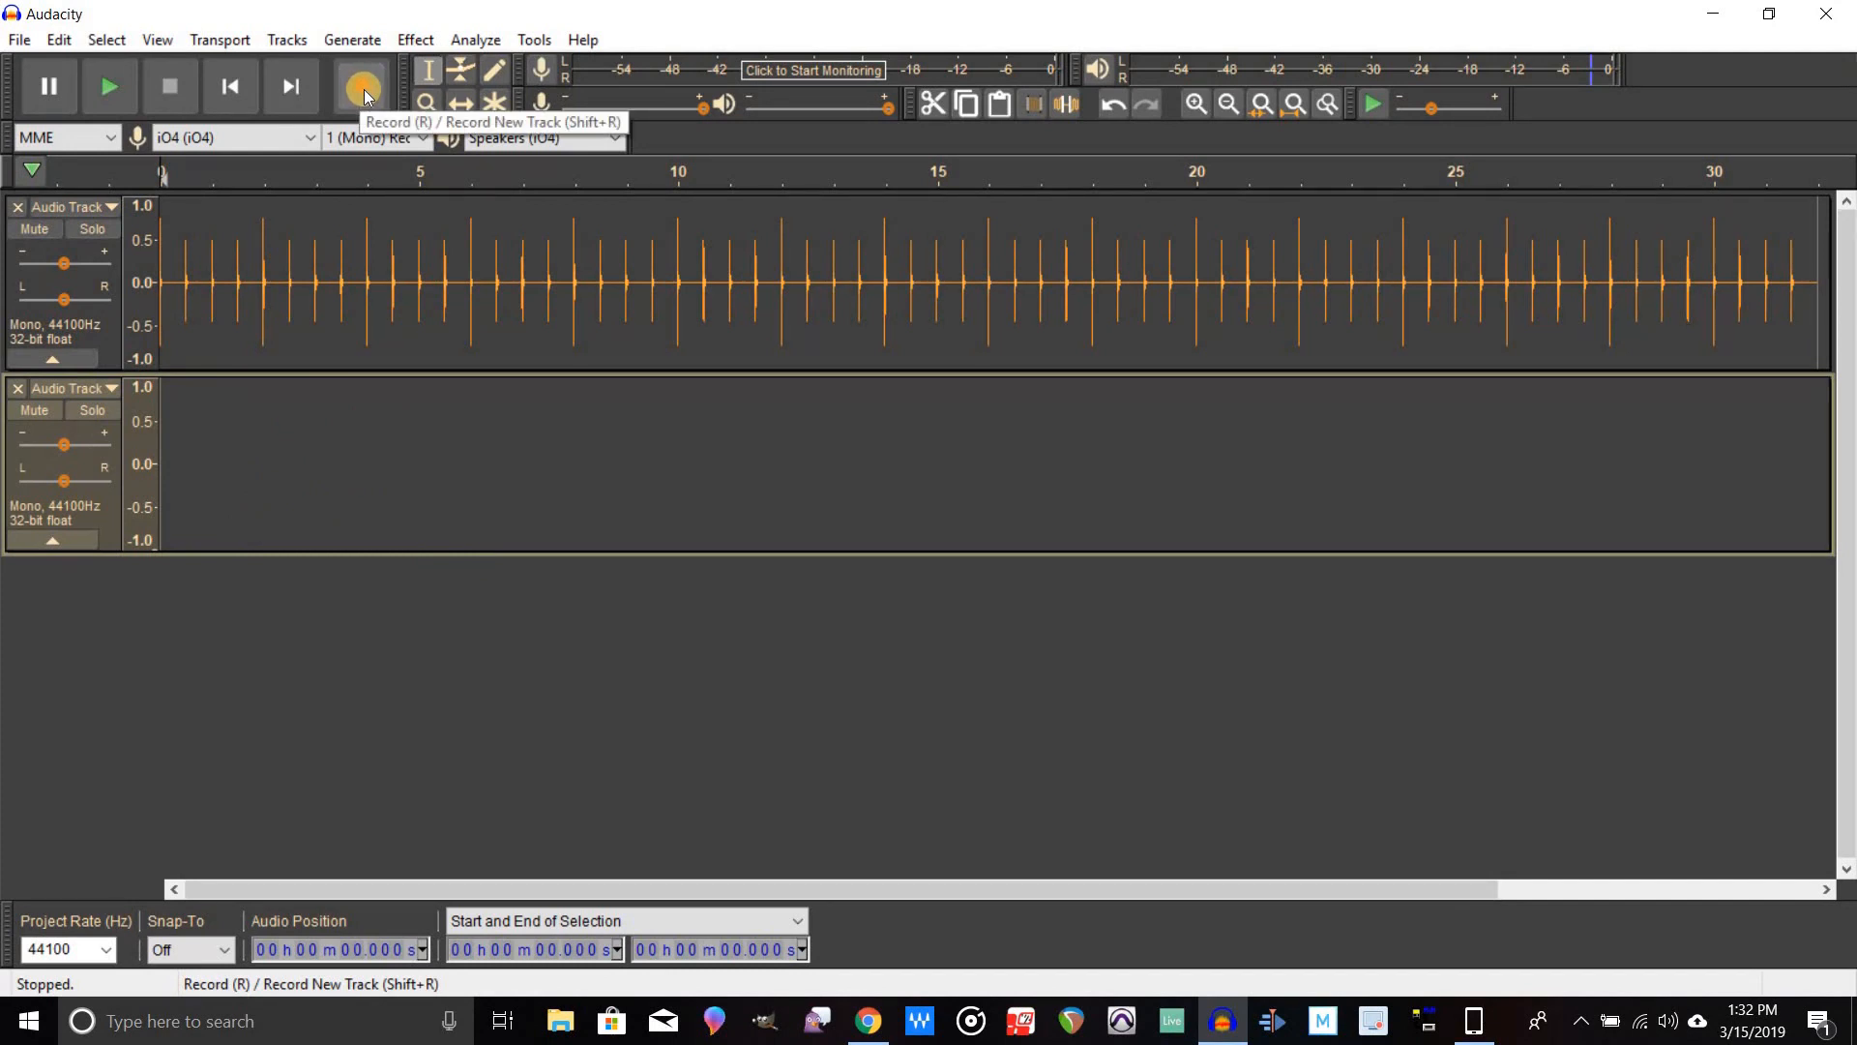
pyautogui.click(362, 85)
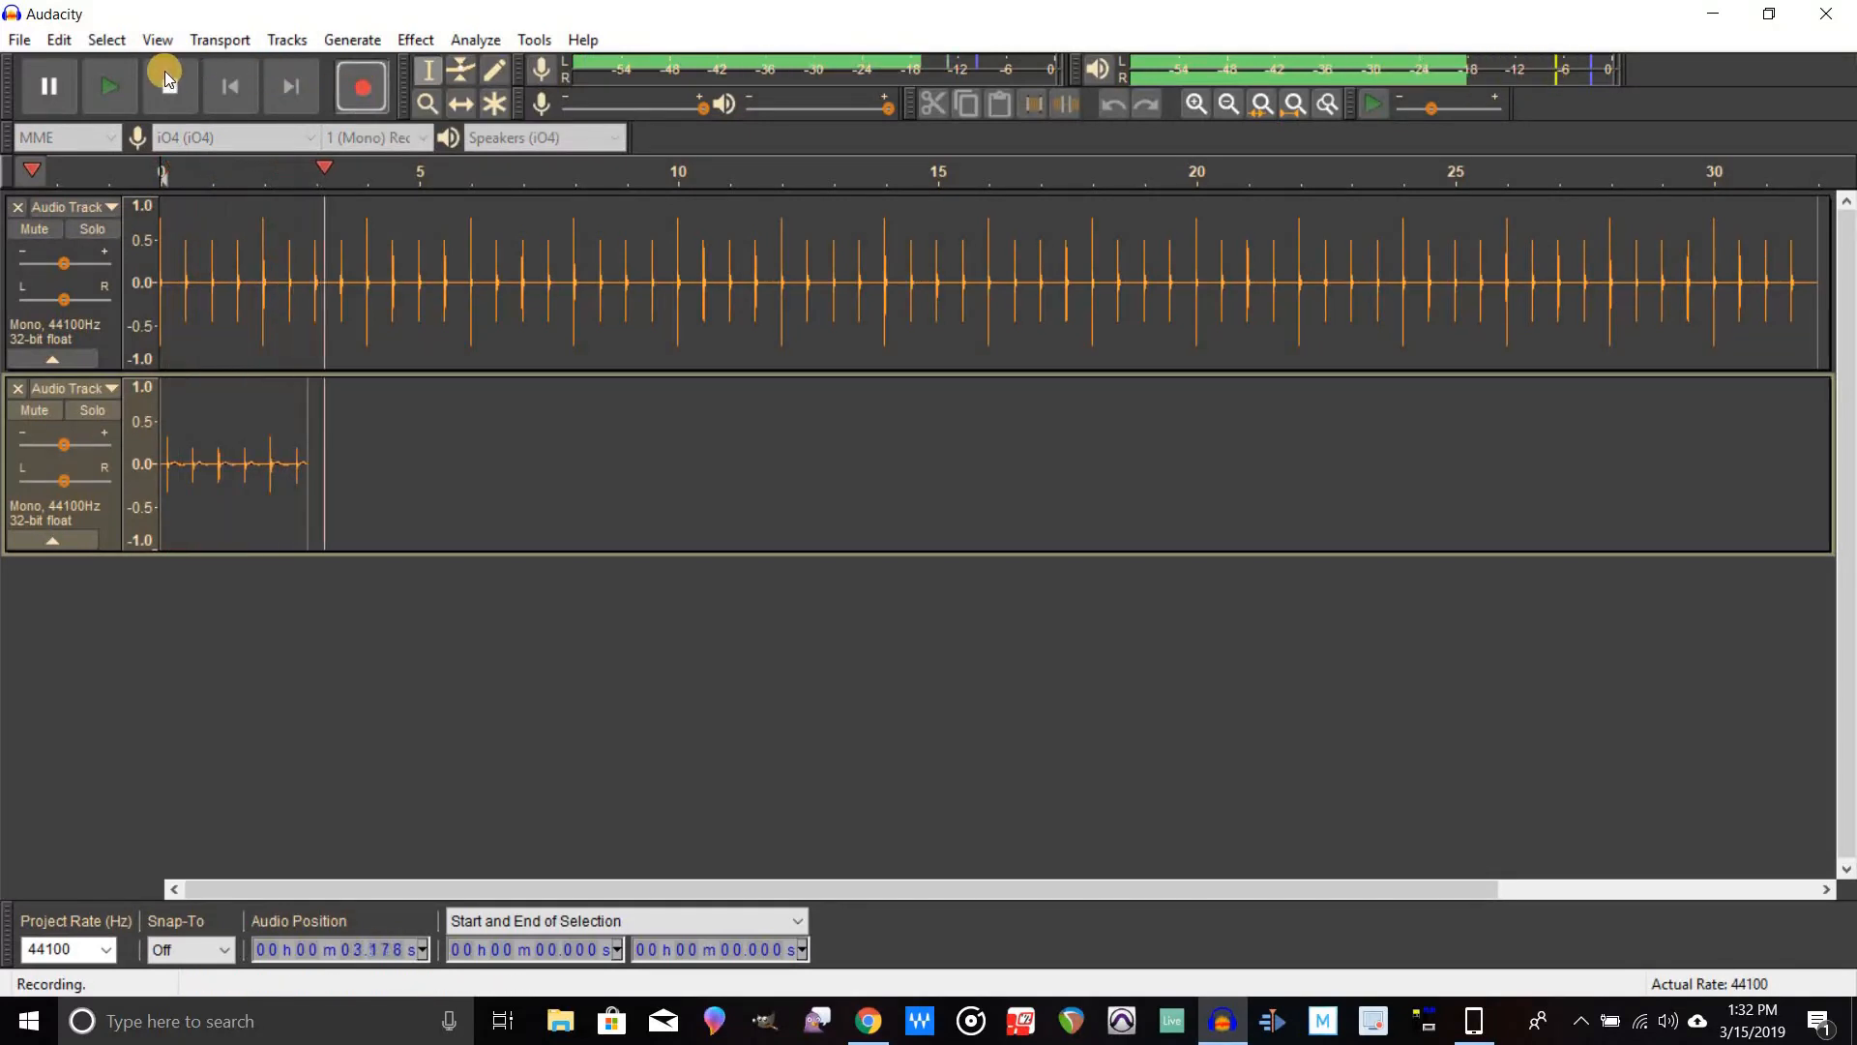
pyautogui.click(171, 85)
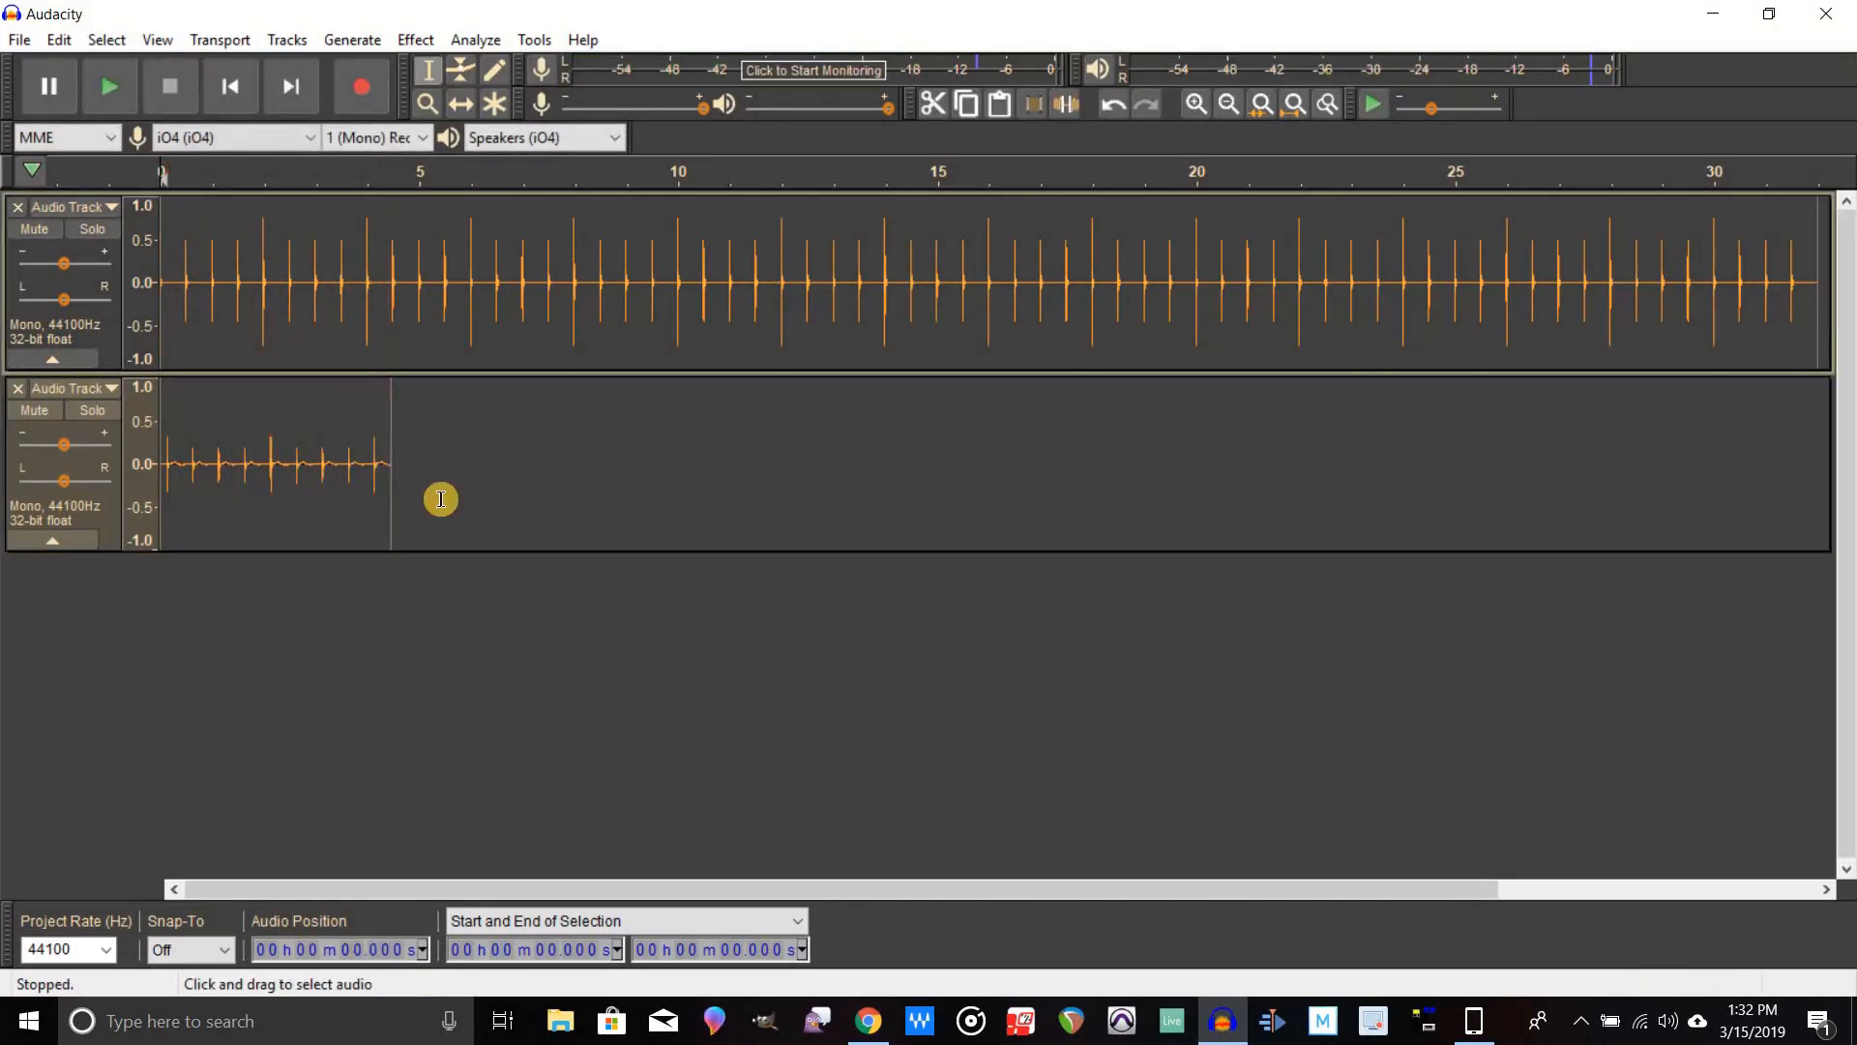
pyautogui.moveTo(578, 353)
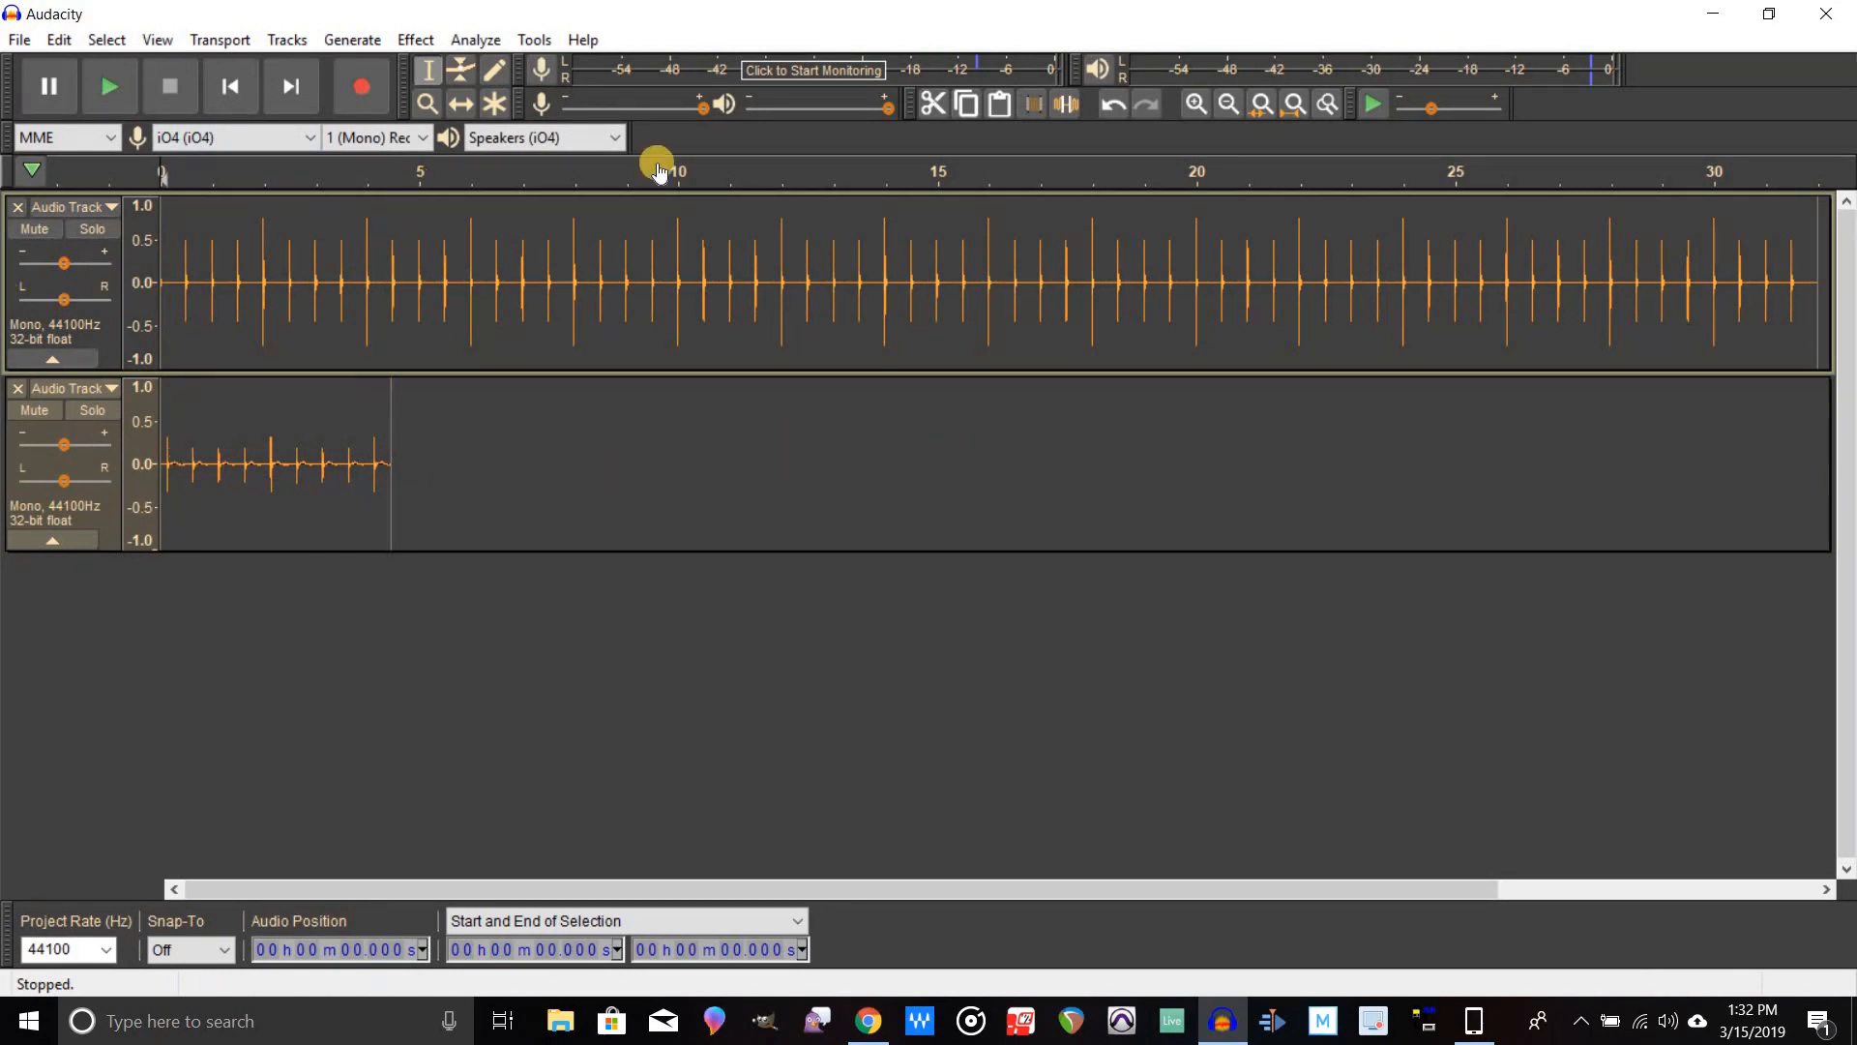
pyautogui.moveTo(288, 440)
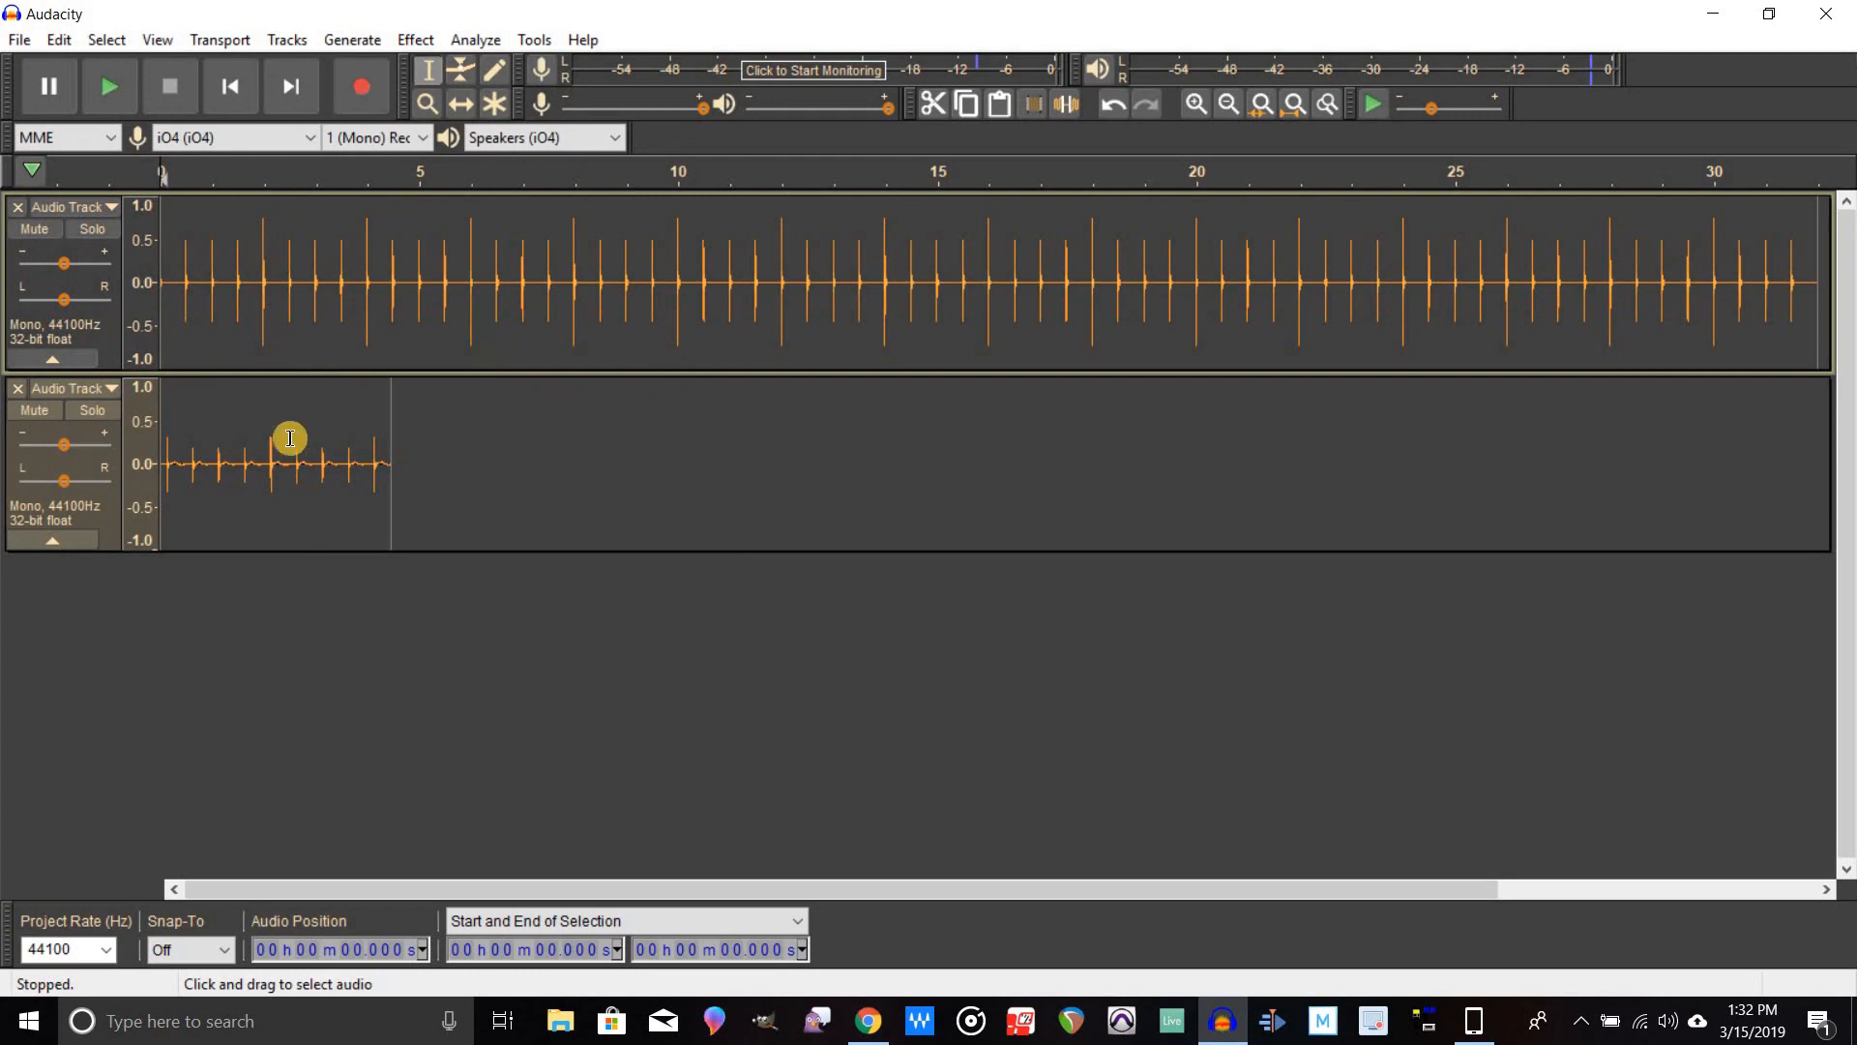
pyautogui.moveTo(1681, 927)
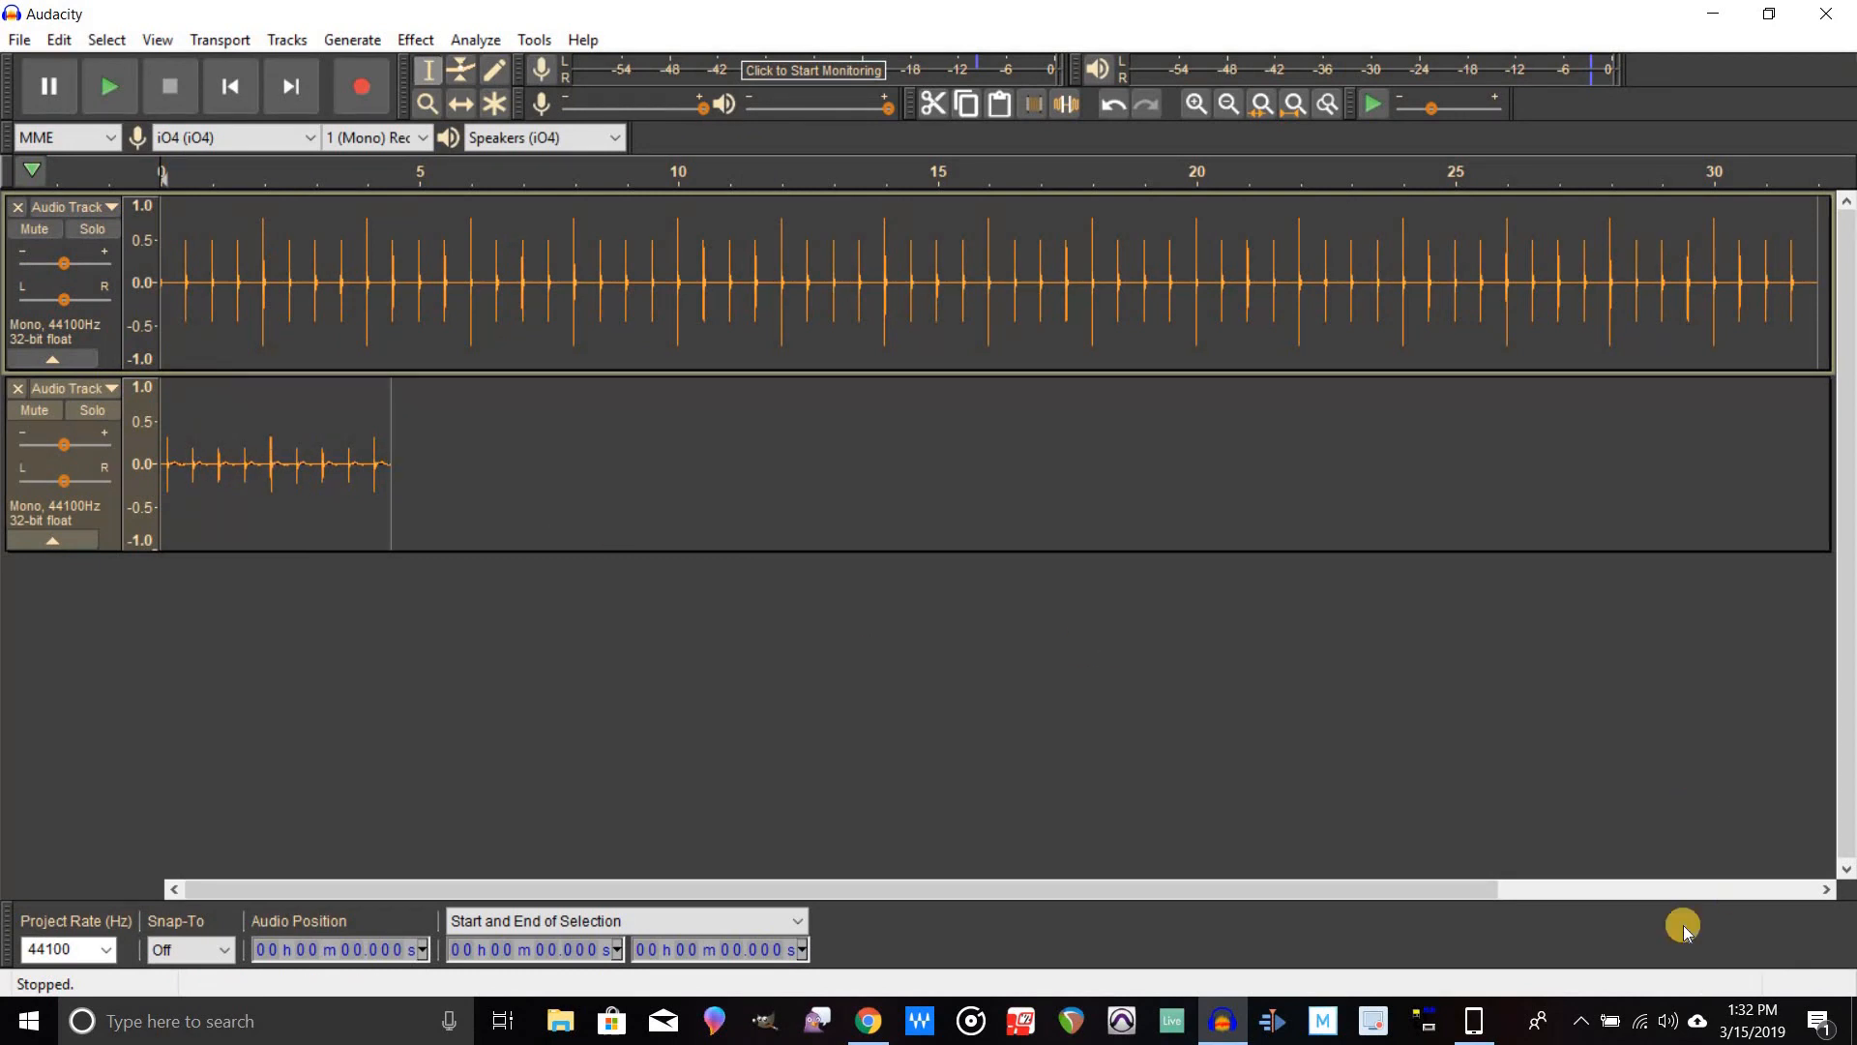
pyautogui.moveTo(1196, 105)
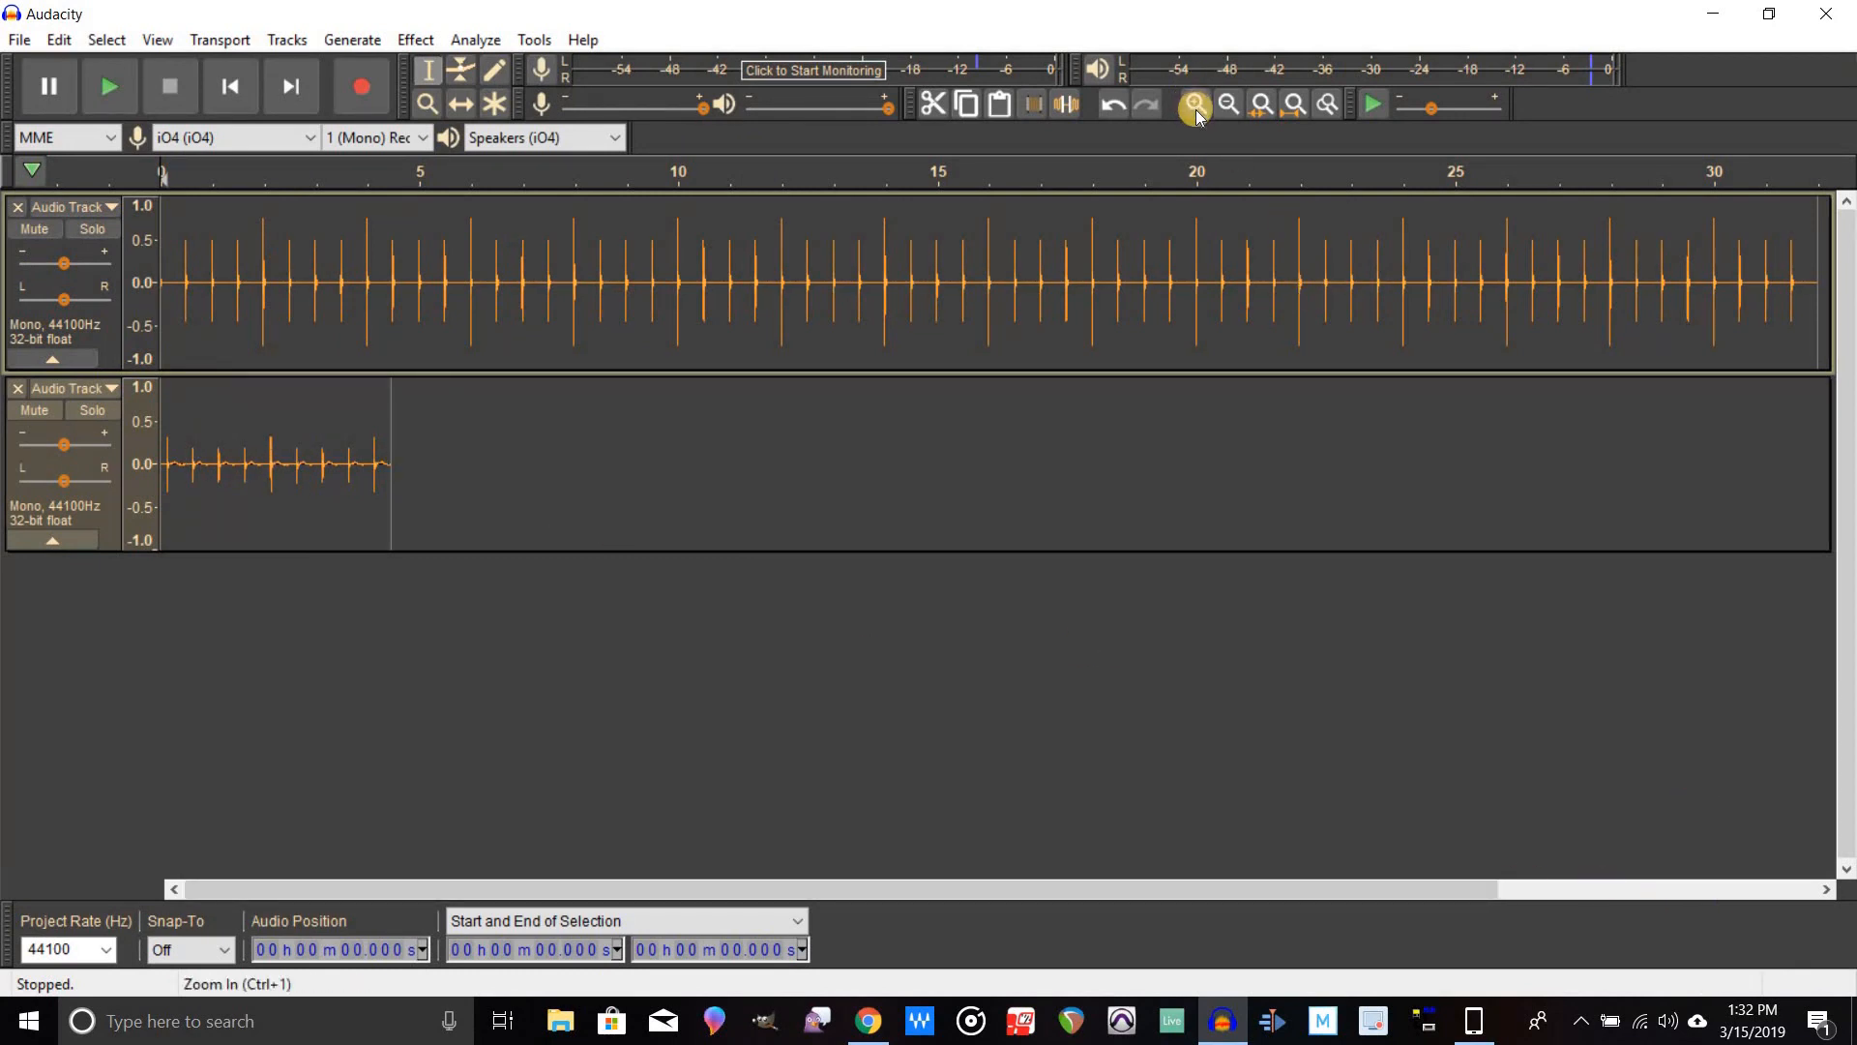
# Zoom in until the first pair of clicks shows the recorded one trailing by about 0.14 s.
pyautogui.click(1193, 105)
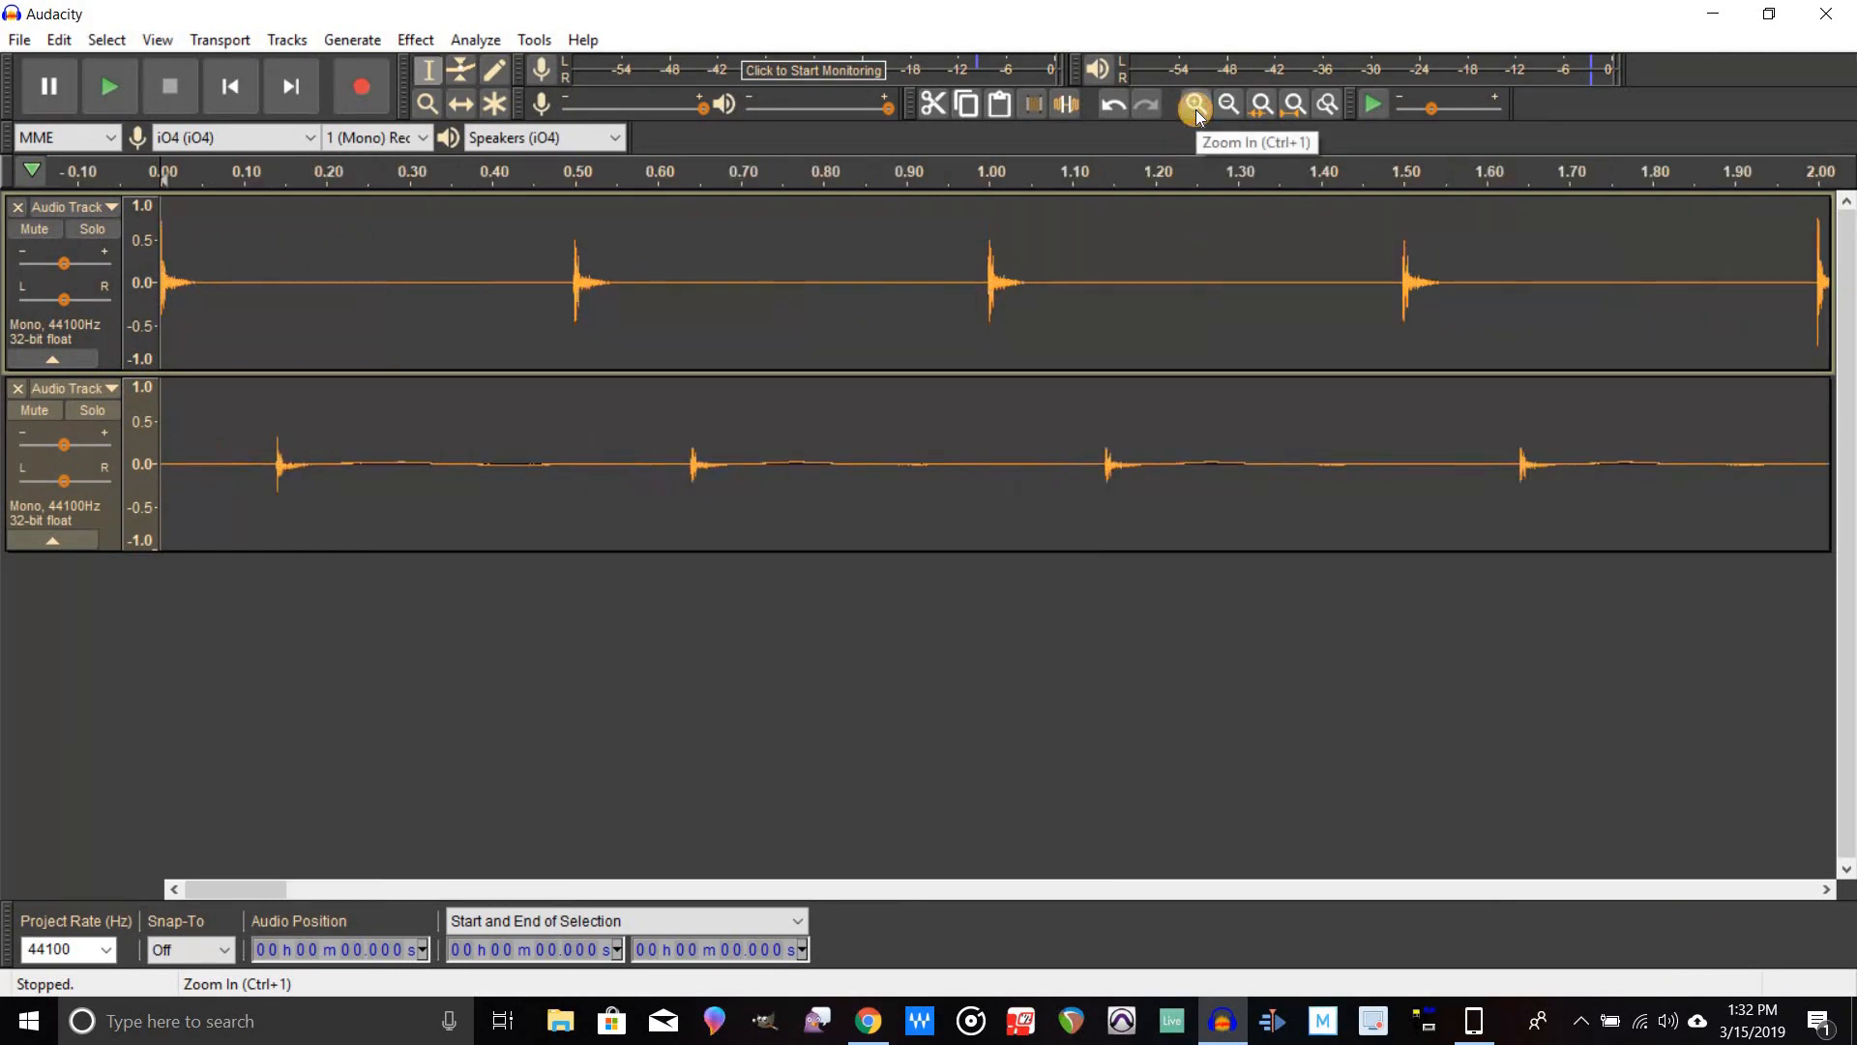
pyautogui.moveTo(229, 85)
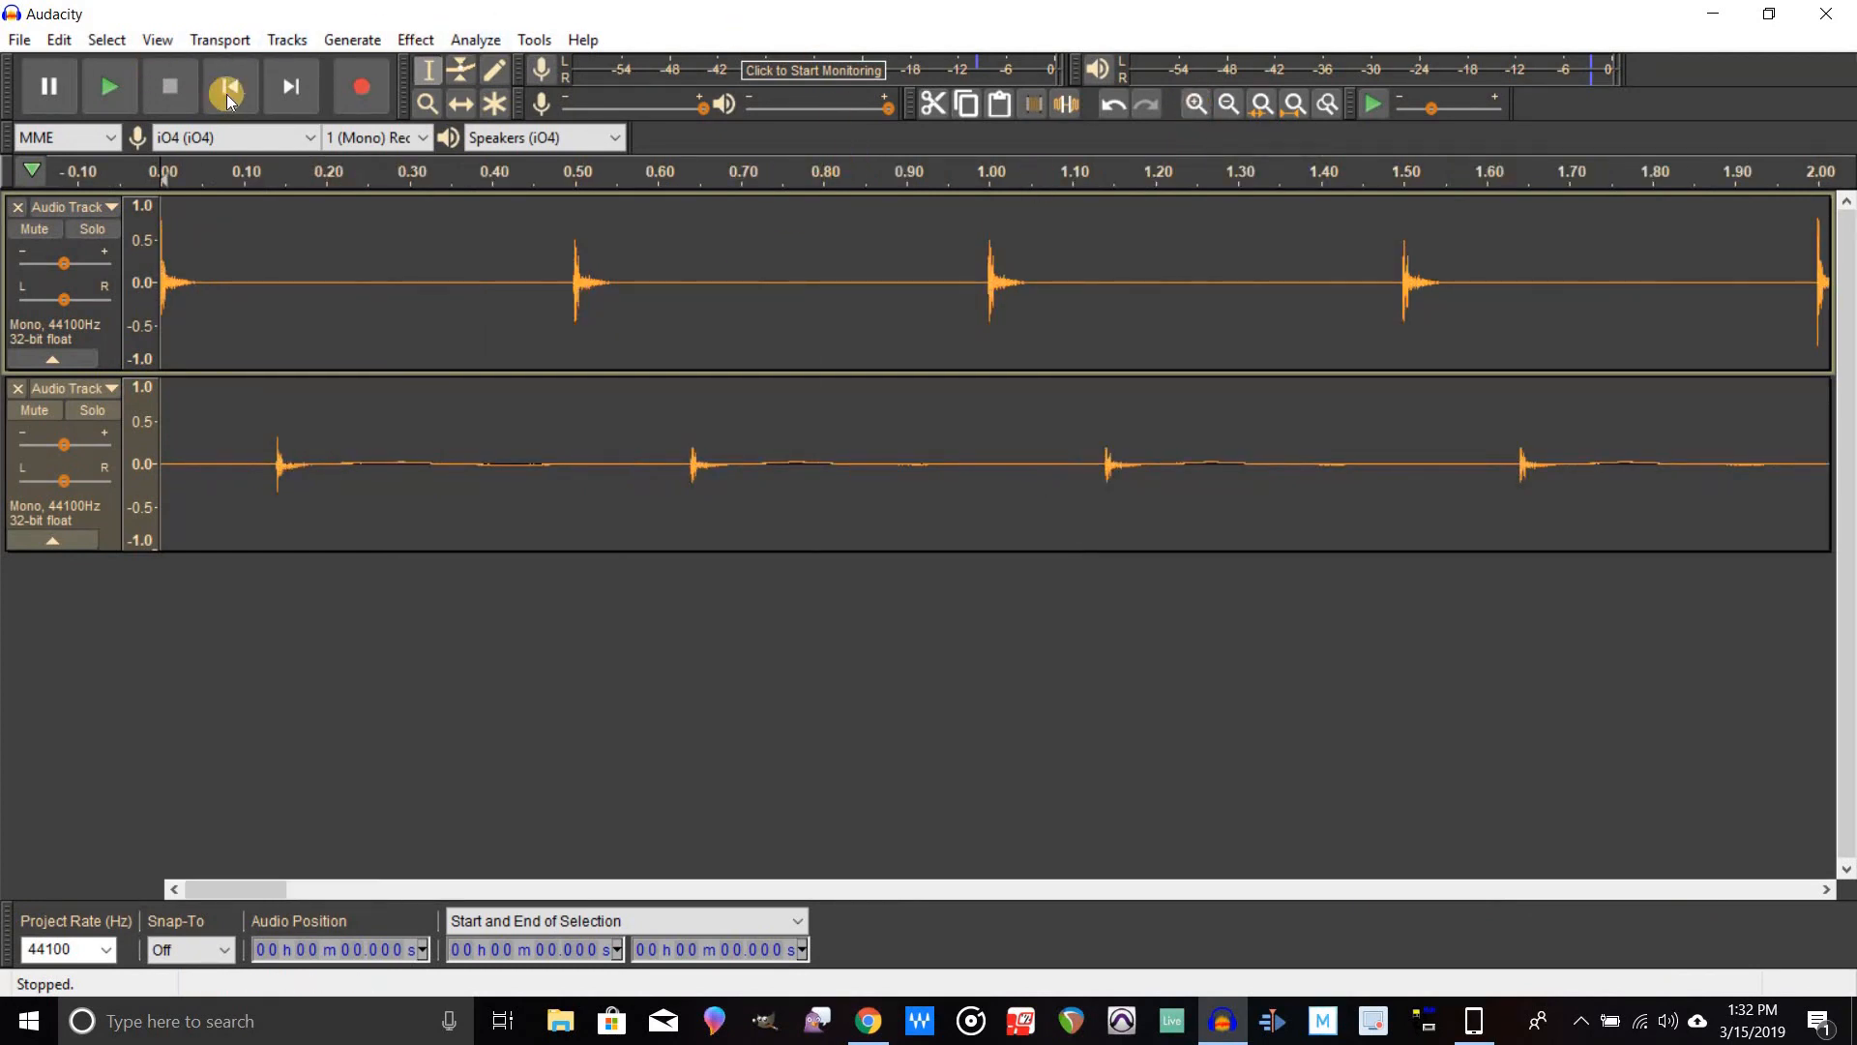
pyautogui.click(1195, 104)
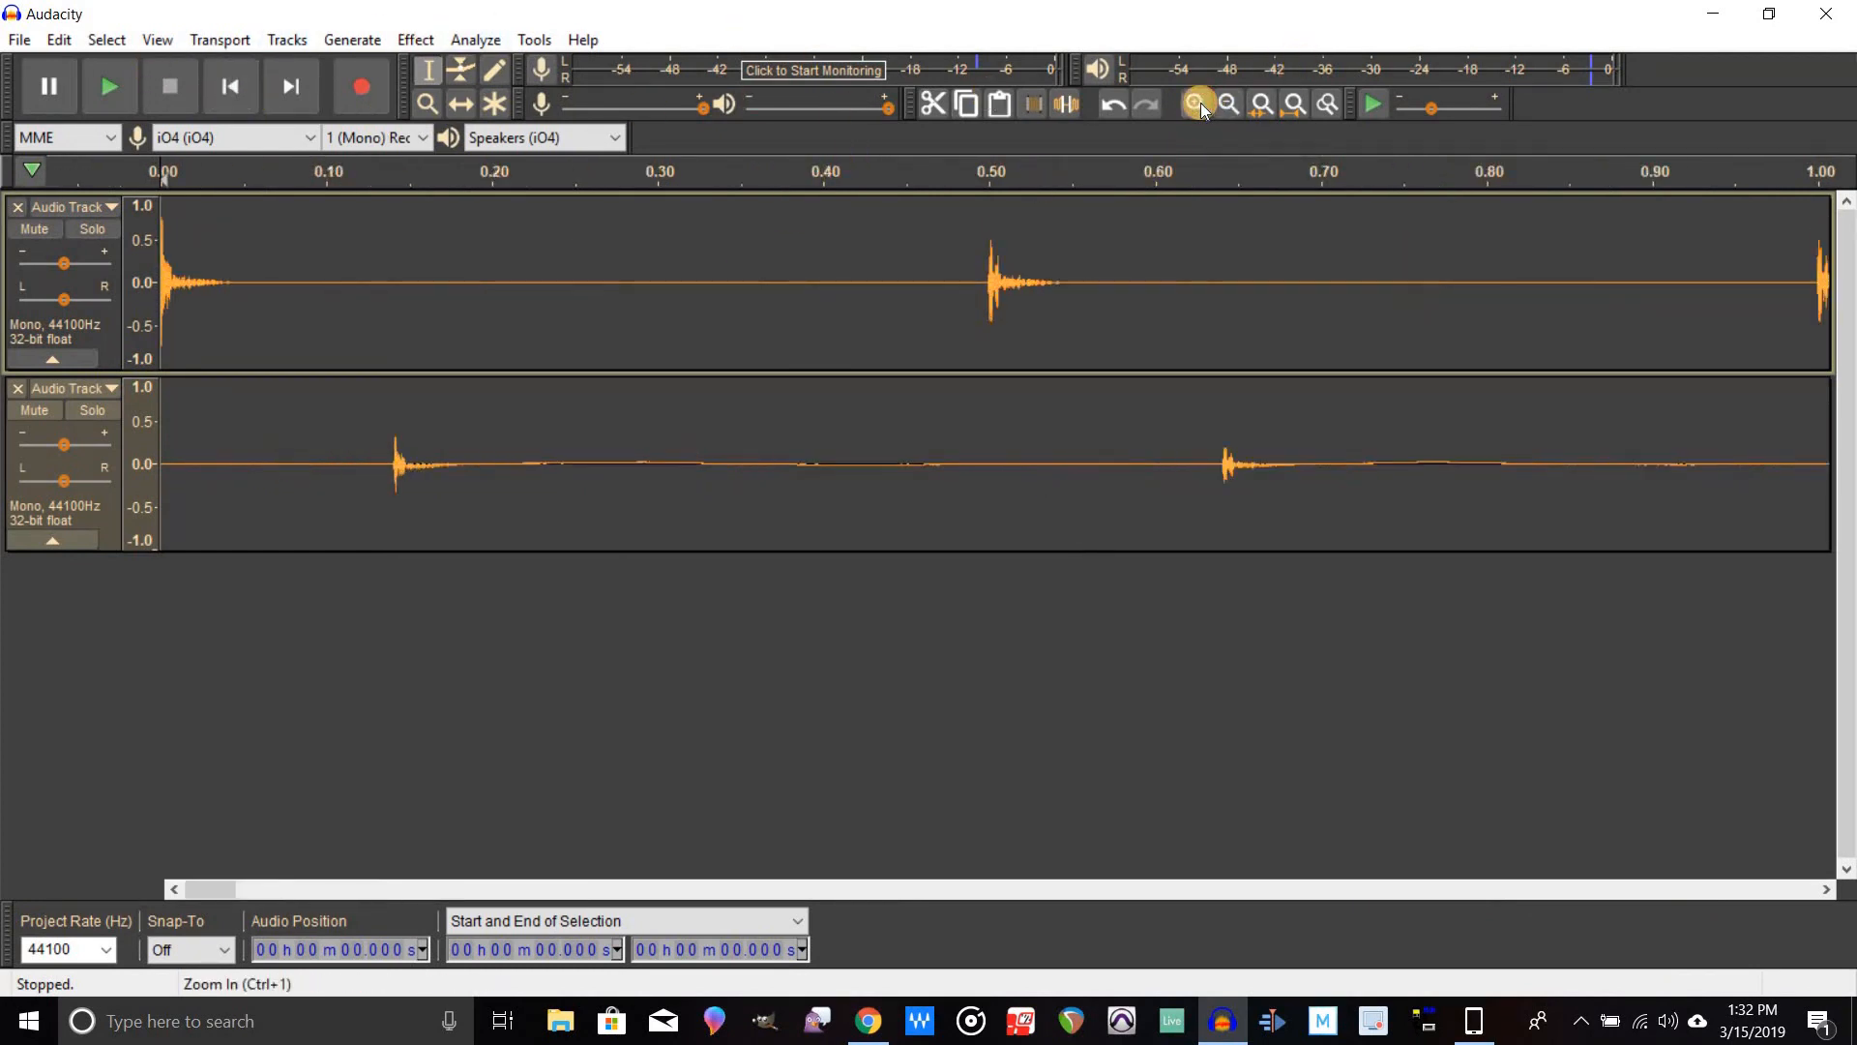
pyautogui.click(1196, 105)
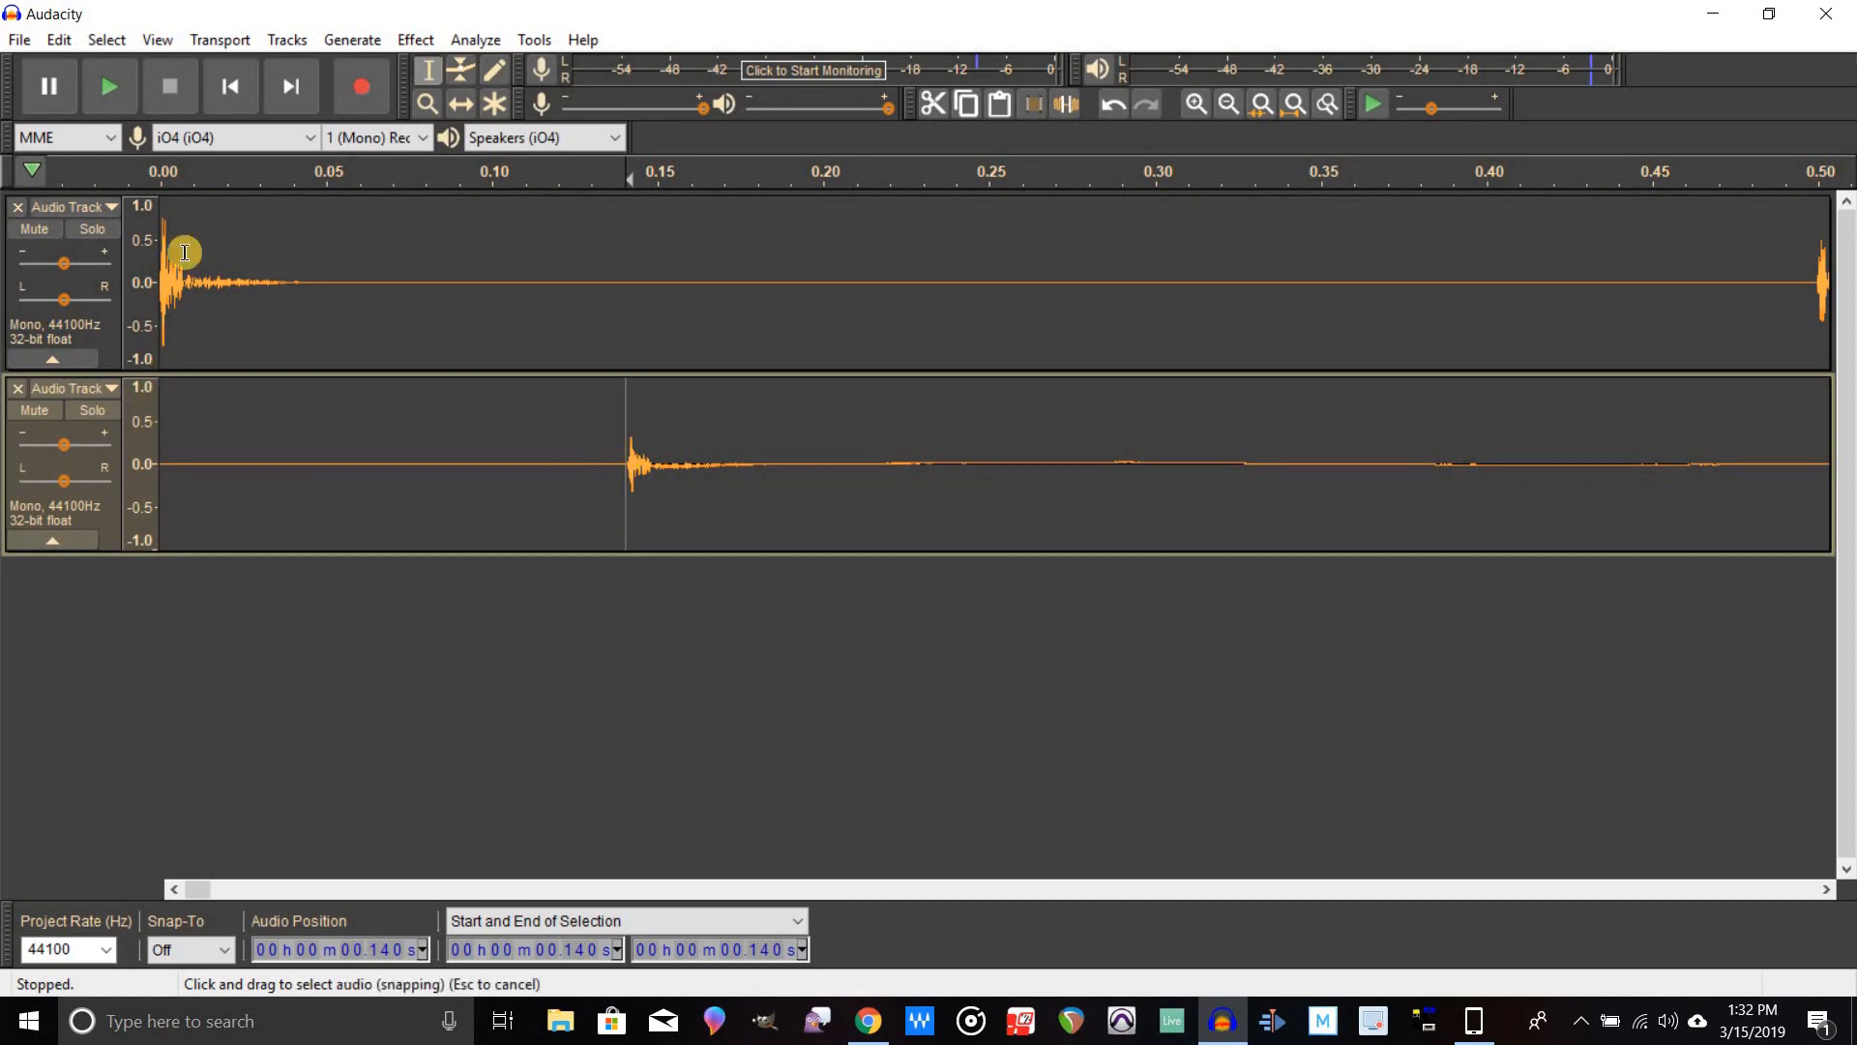
pyautogui.moveTo(170, 439)
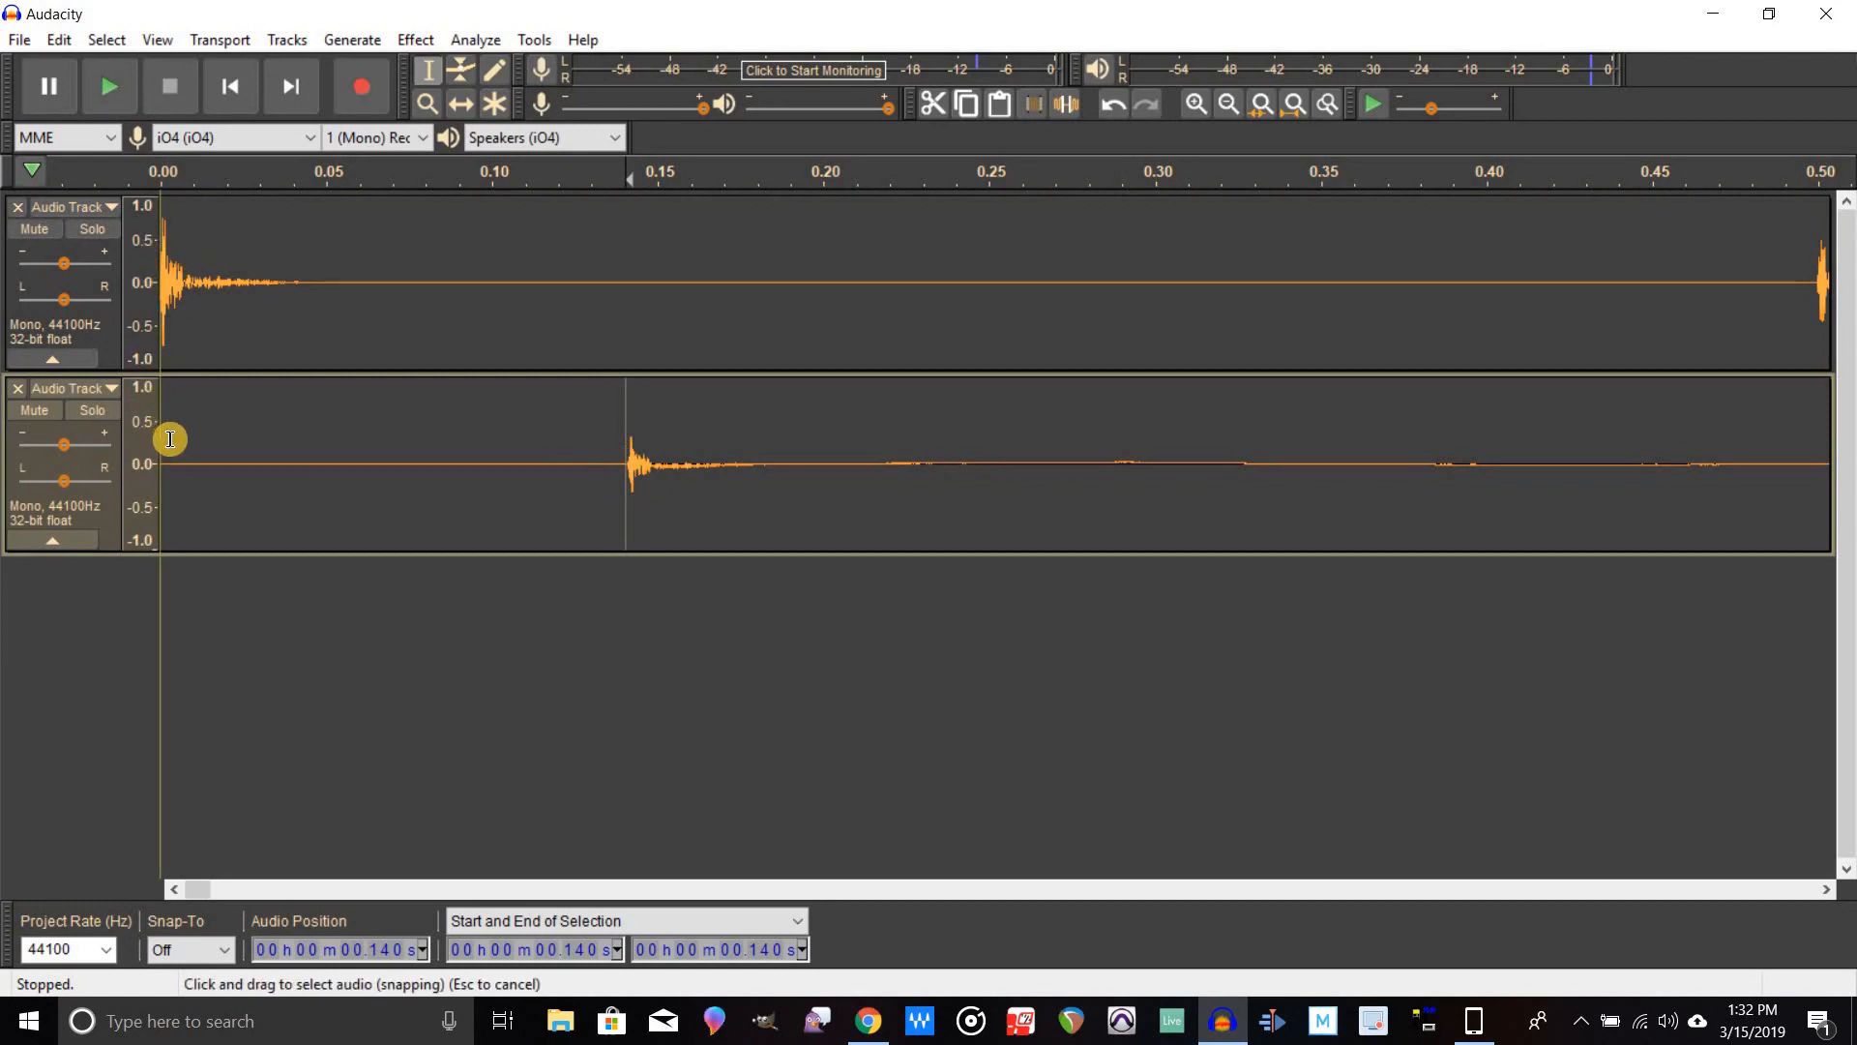
pyautogui.moveTo(619, 466)
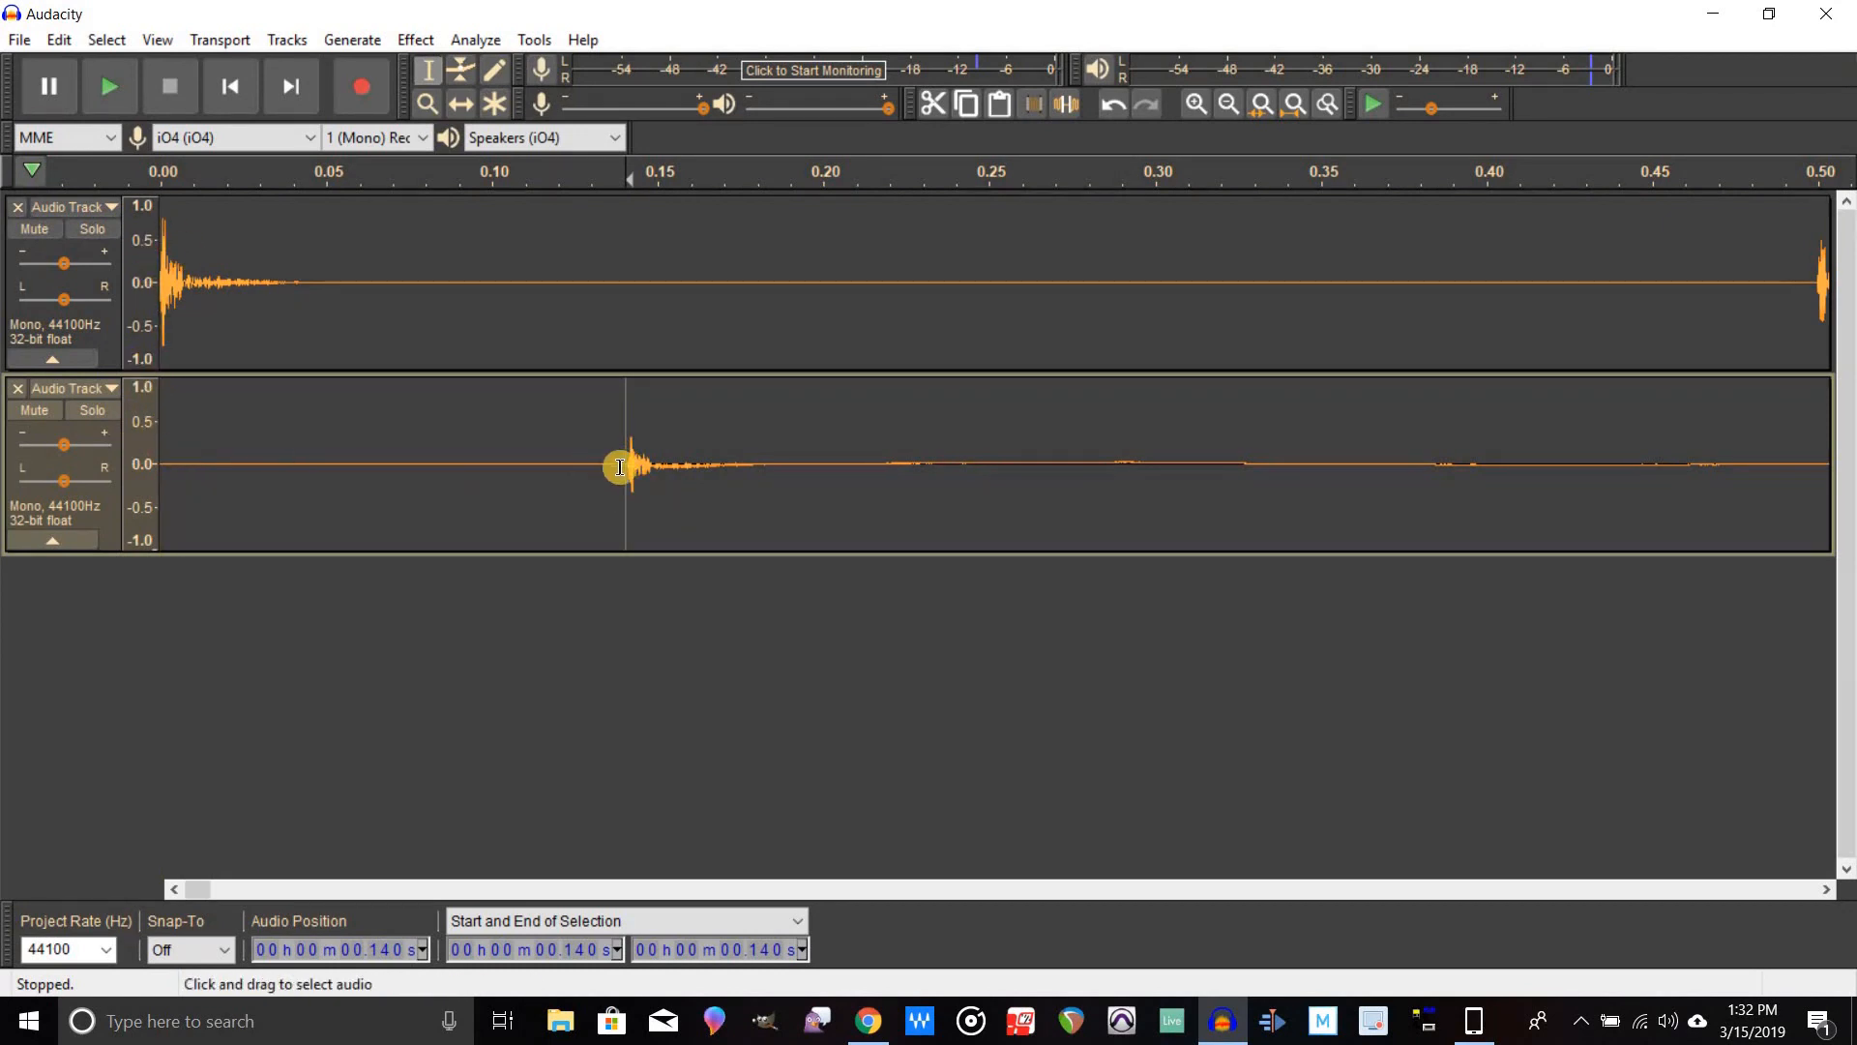
pyautogui.moveTo(292, 387)
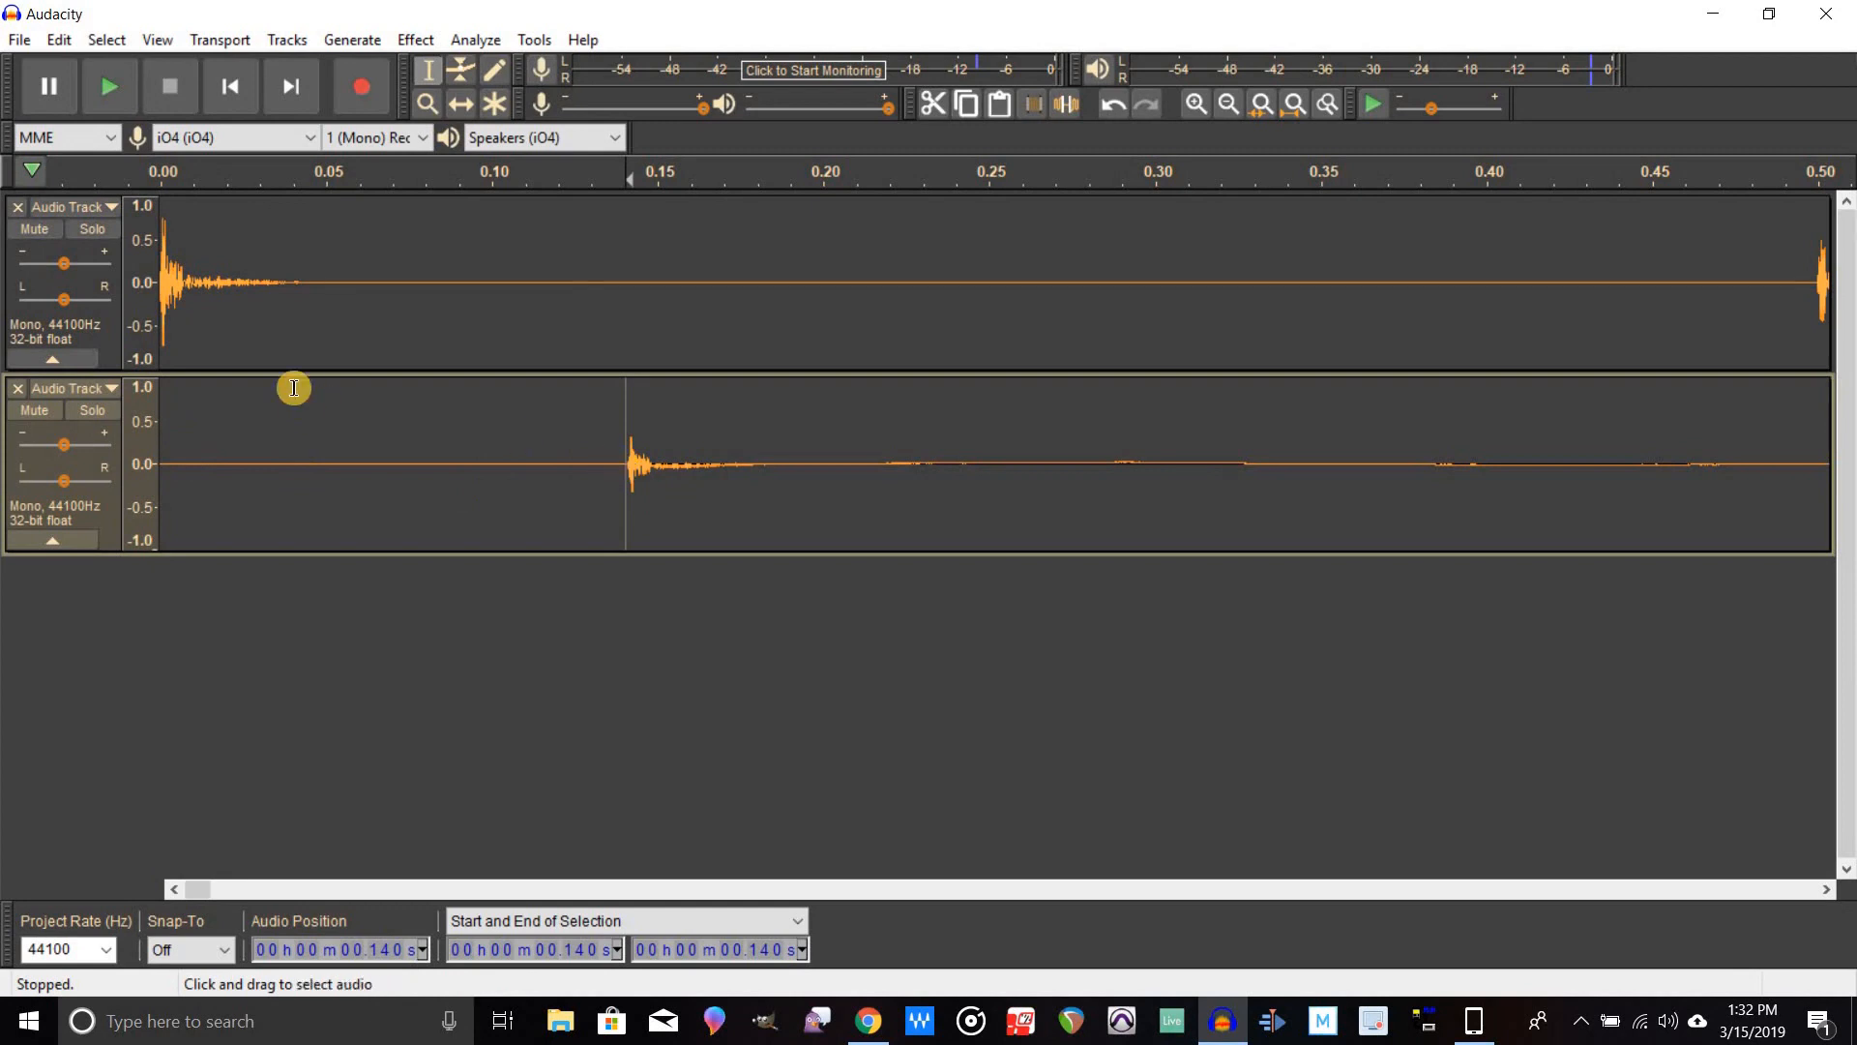
pyautogui.moveTo(627, 460)
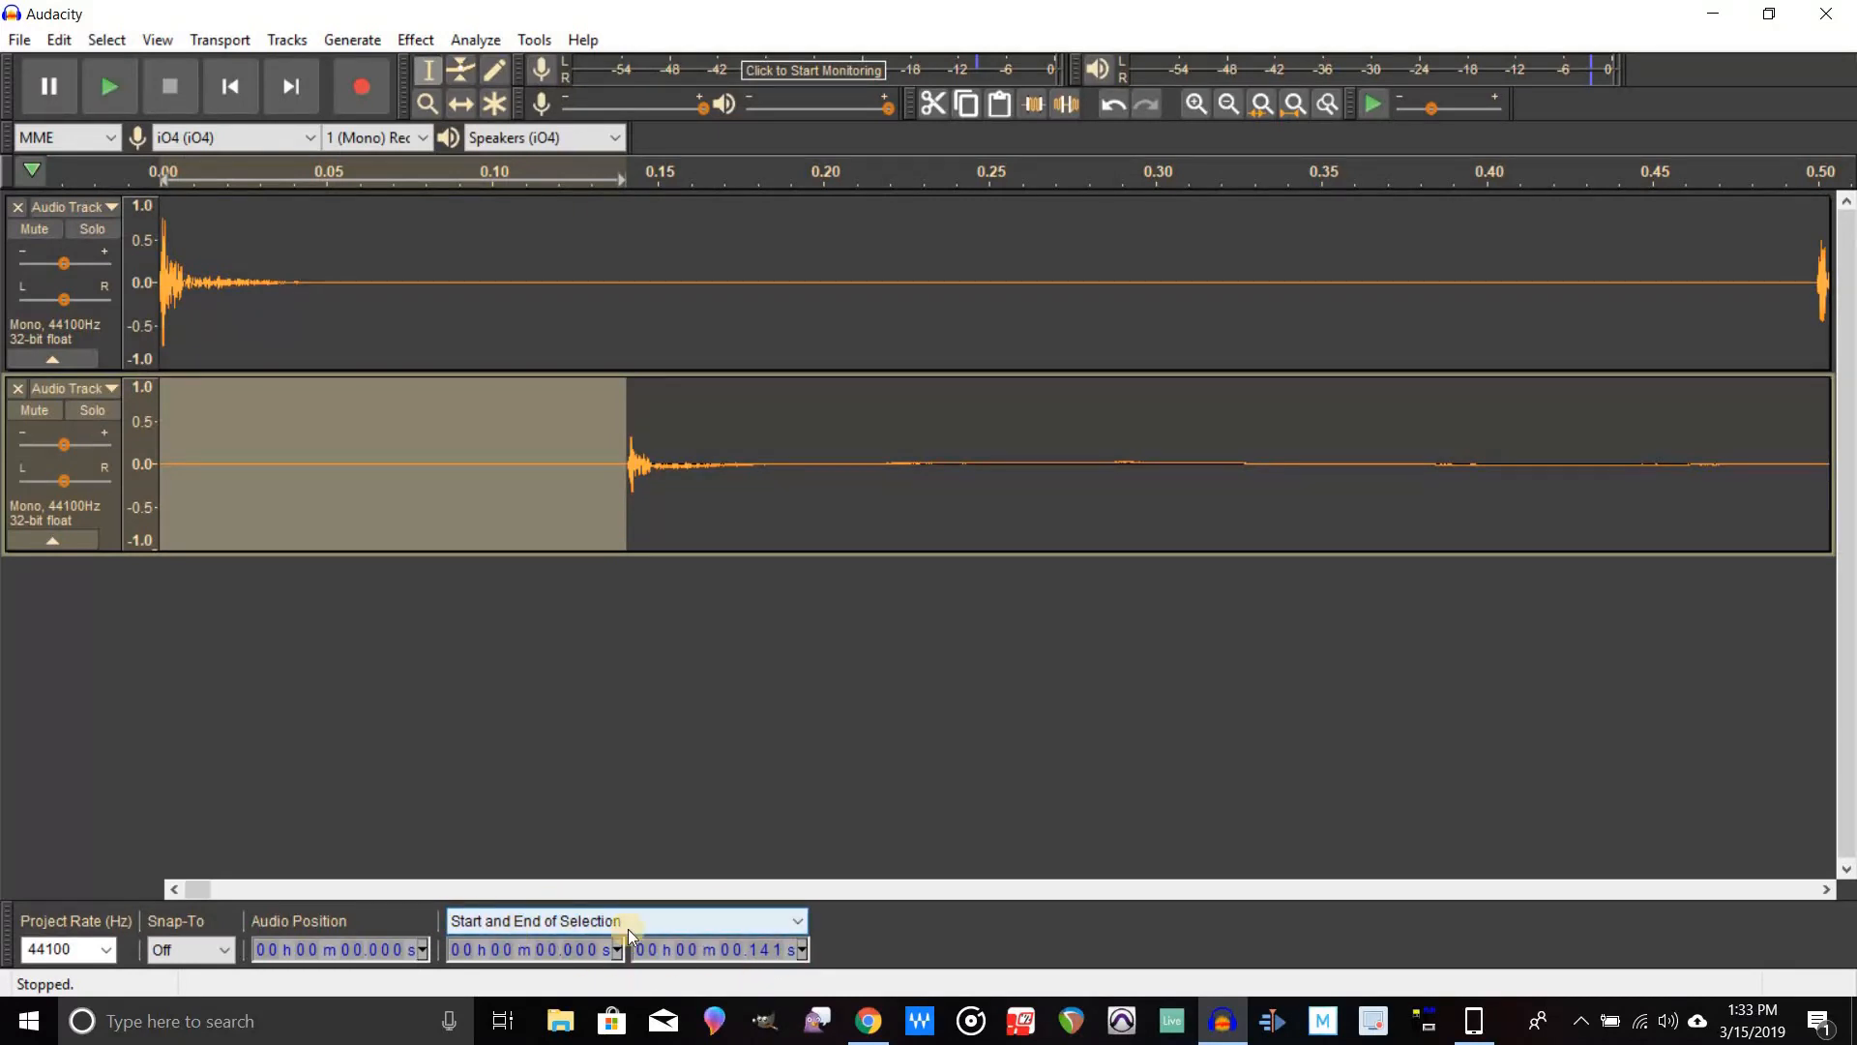
pyautogui.moveTo(650, 914)
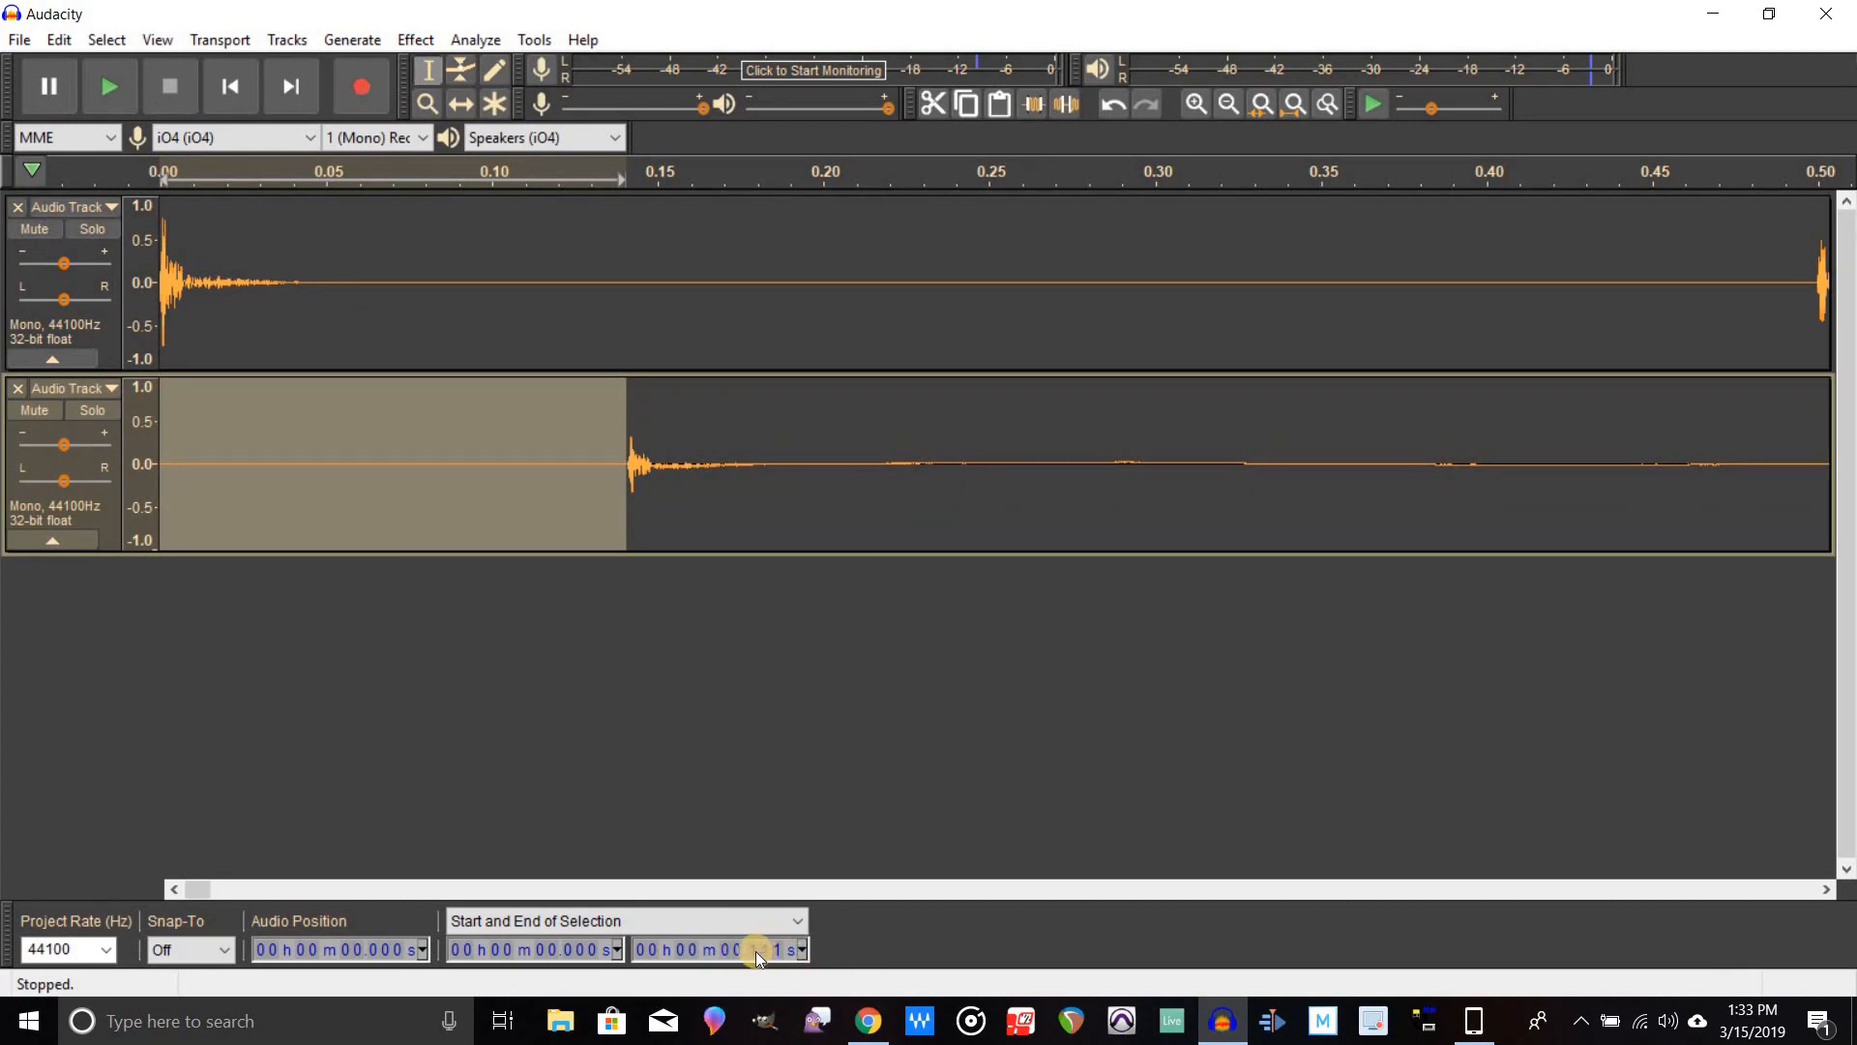
# Select from zero to the recorded click's onset, measuring 0.141 seconds of latency.
pyautogui.click(756, 954)
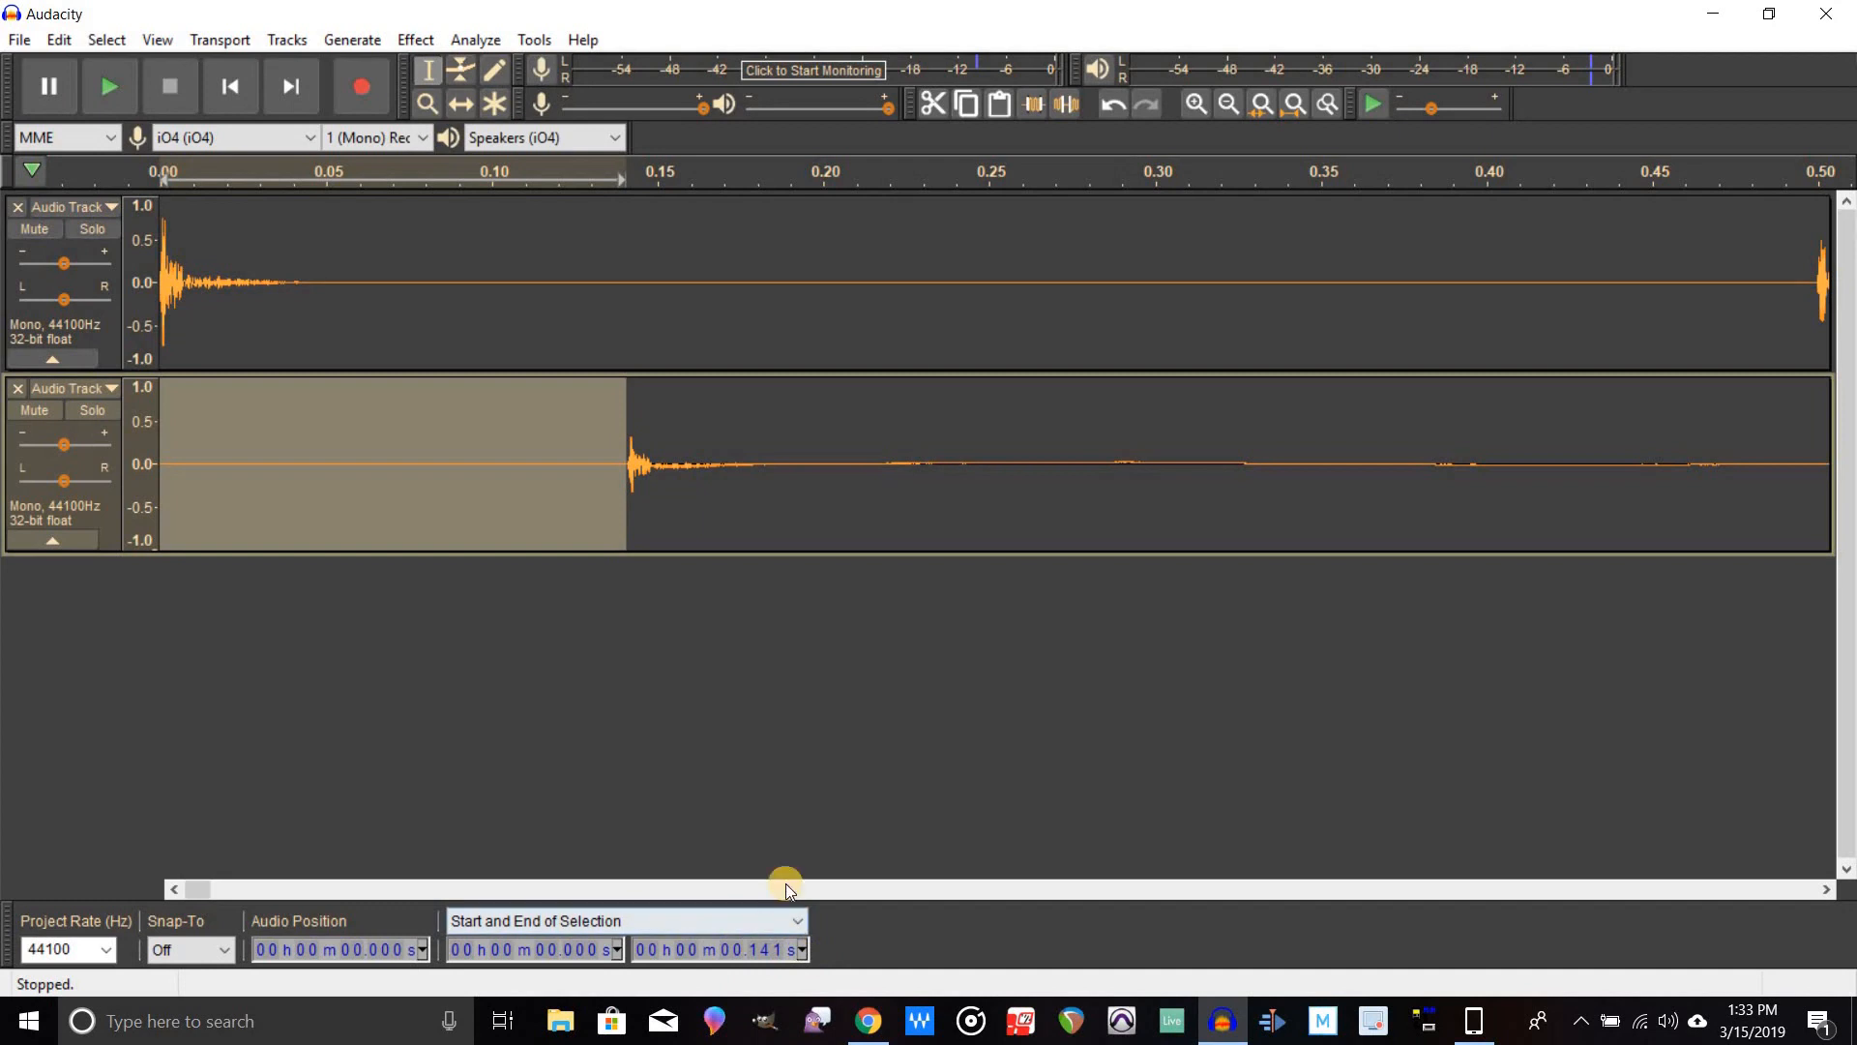
pyautogui.moveTo(56, 38)
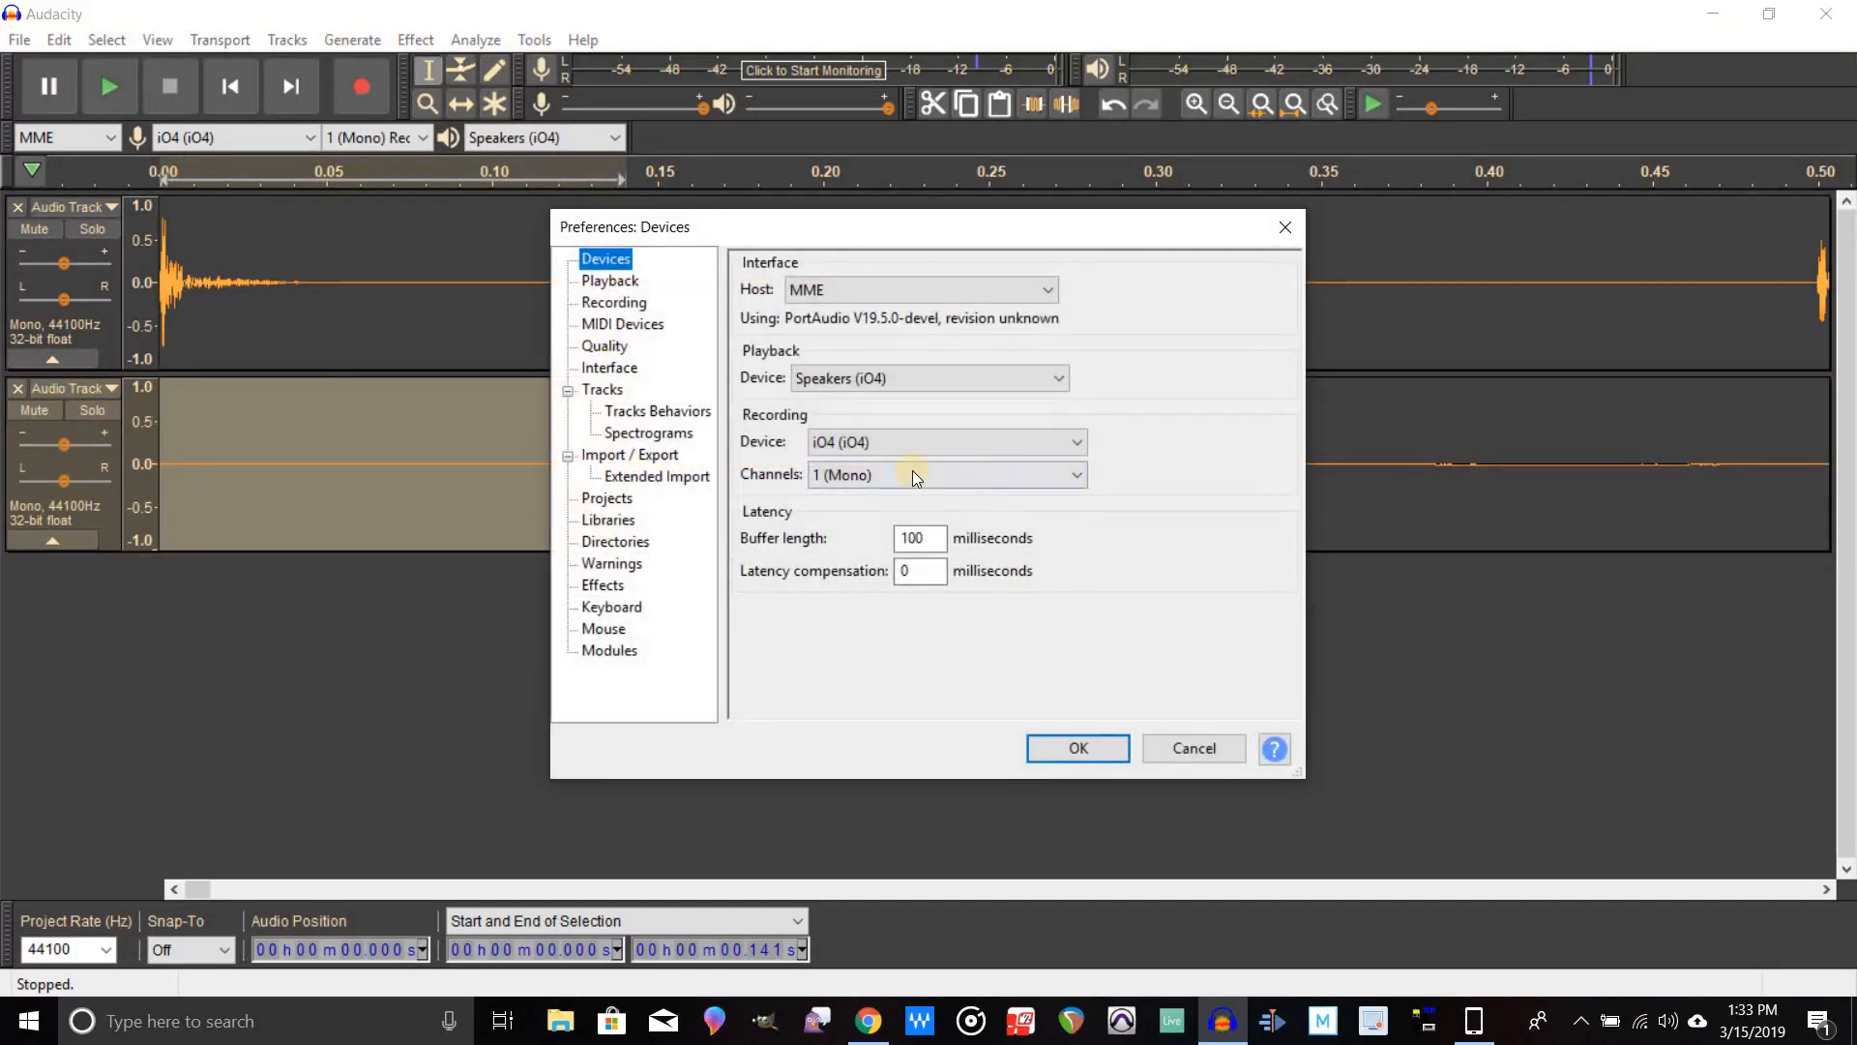
# Set recording latency compensation to -141 milliseconds in Devices preferences and confirm.
pyautogui.click(917, 571)
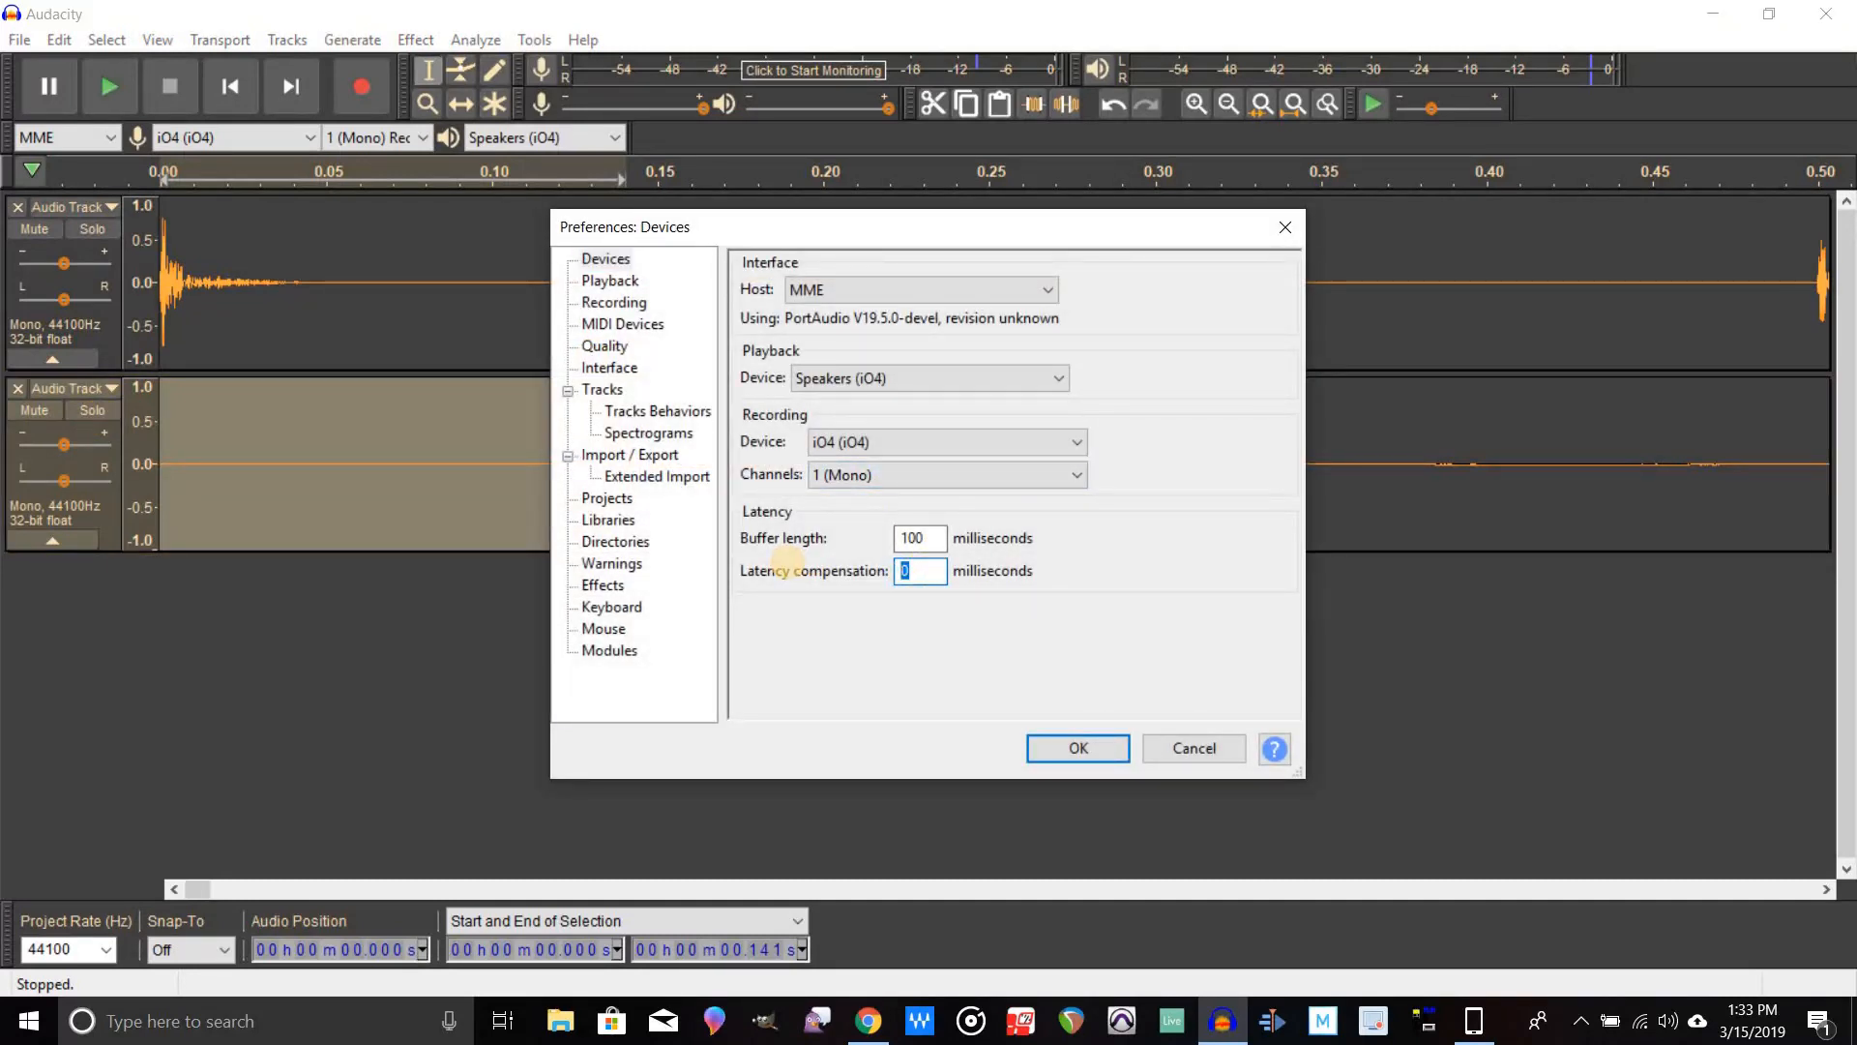
pyautogui.write('-141')
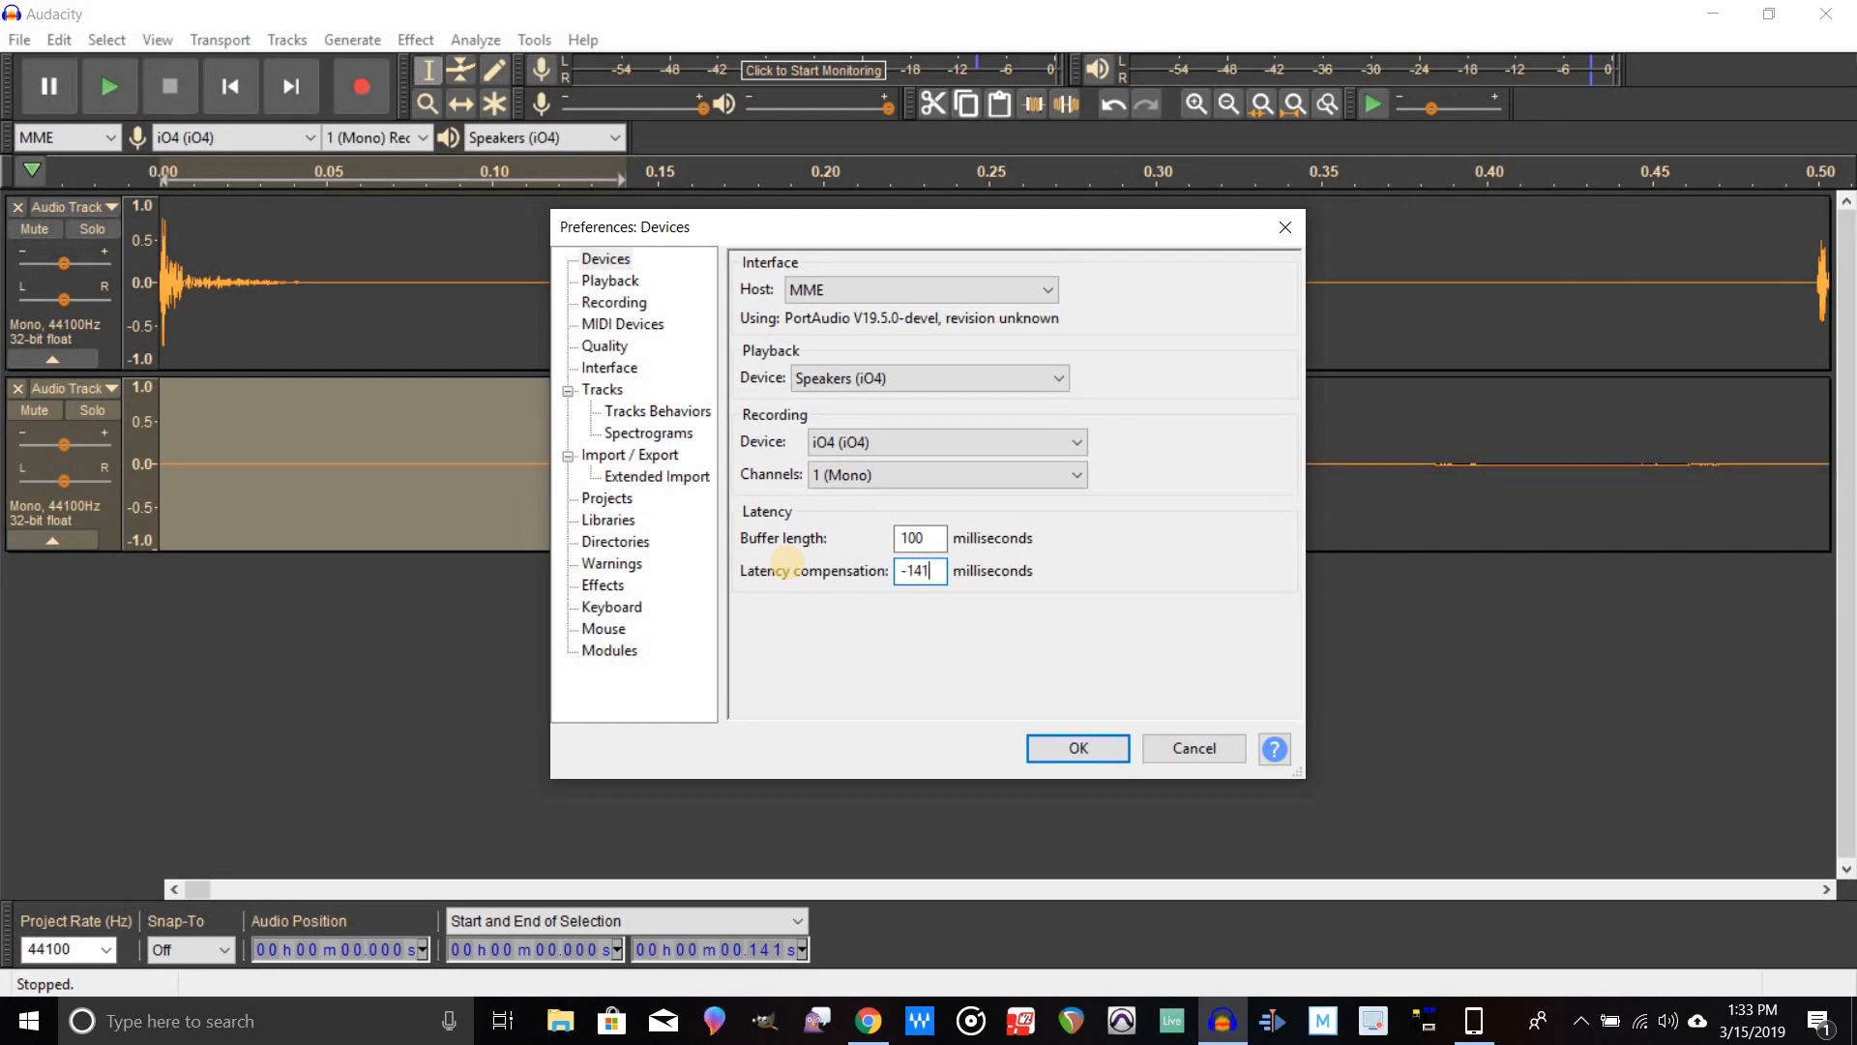
pyautogui.moveTo(1064, 731)
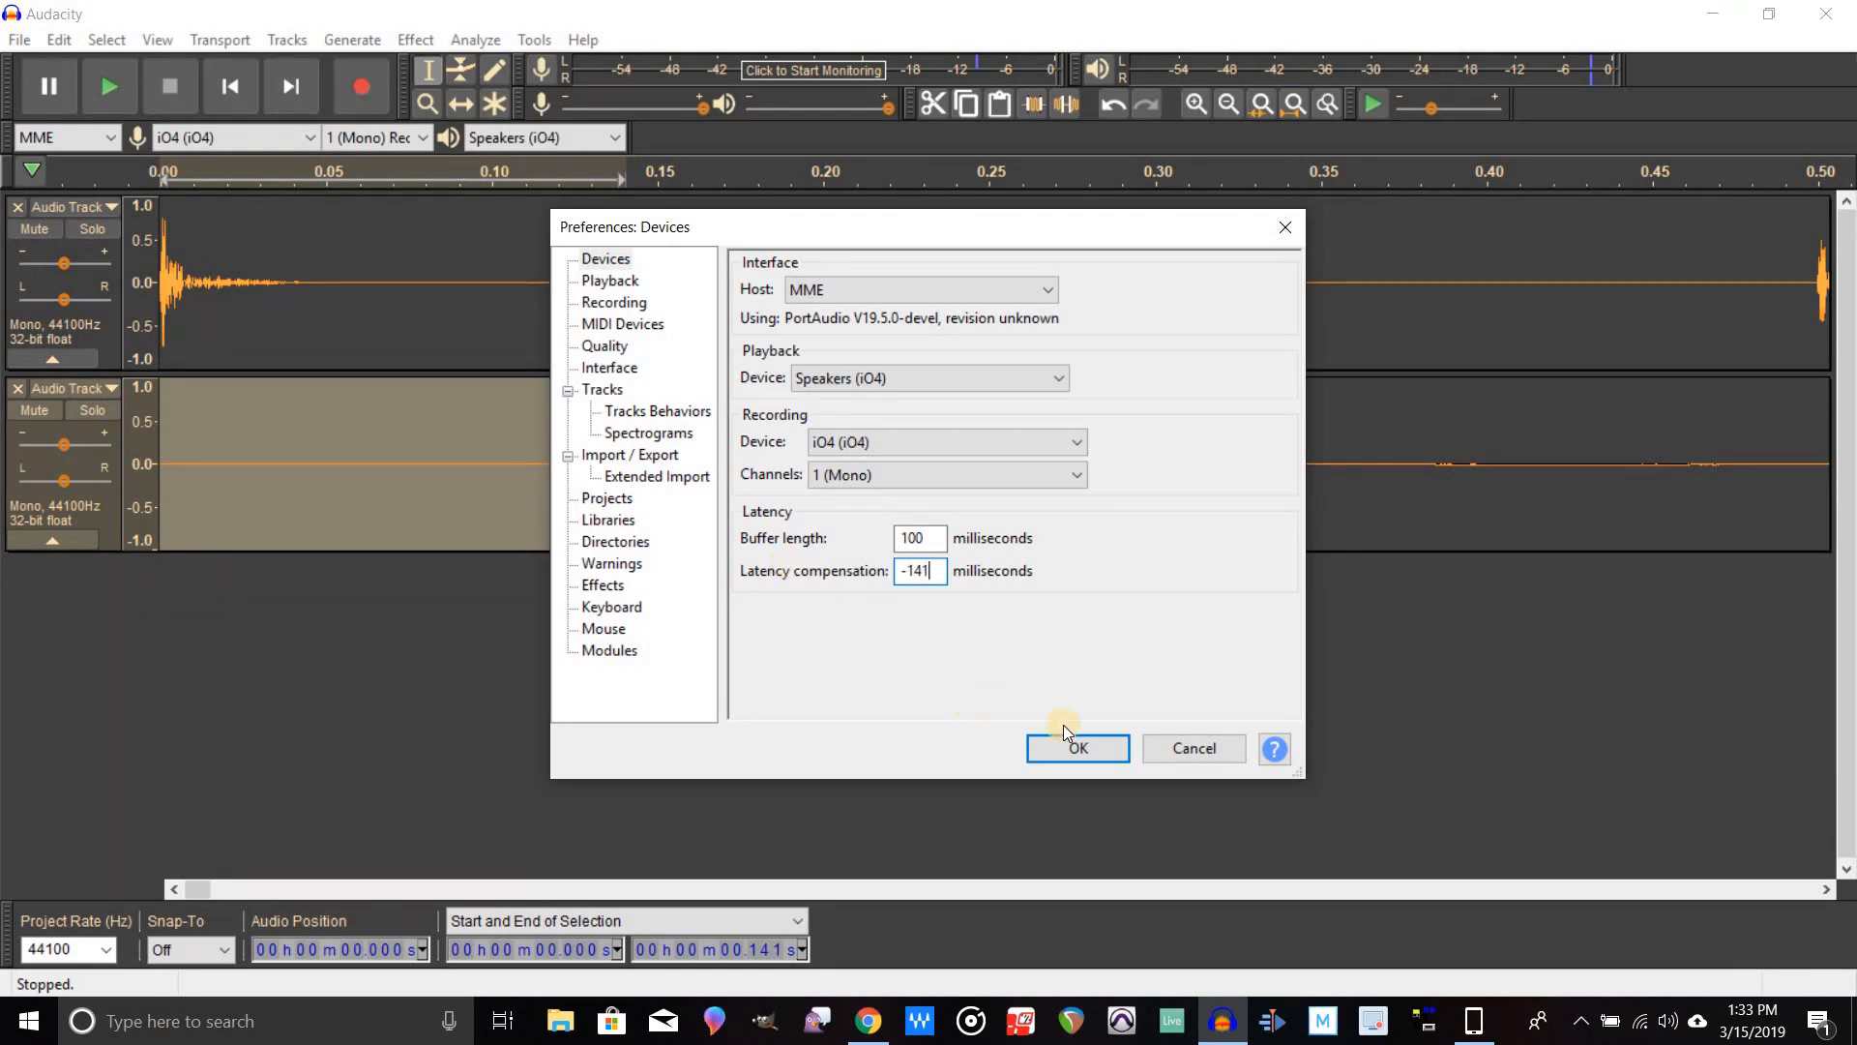
pyautogui.click(1078, 747)
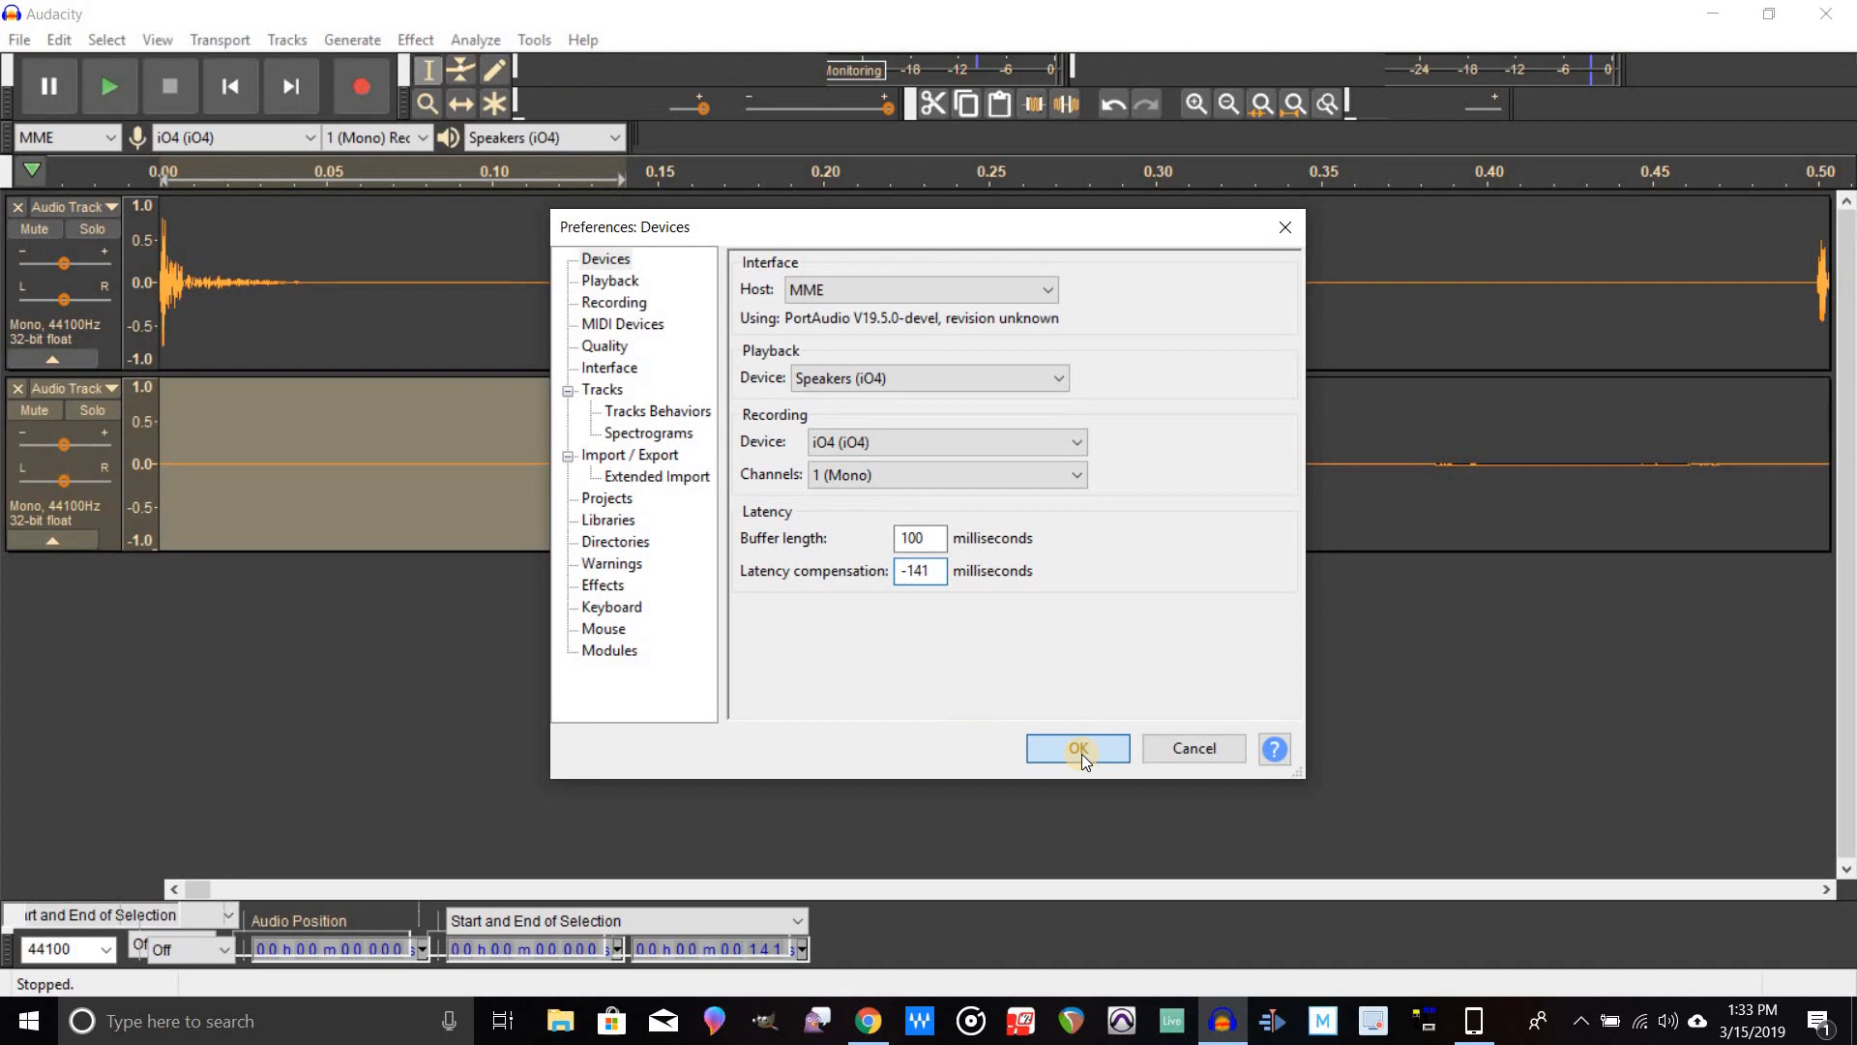
pyautogui.click(1077, 747)
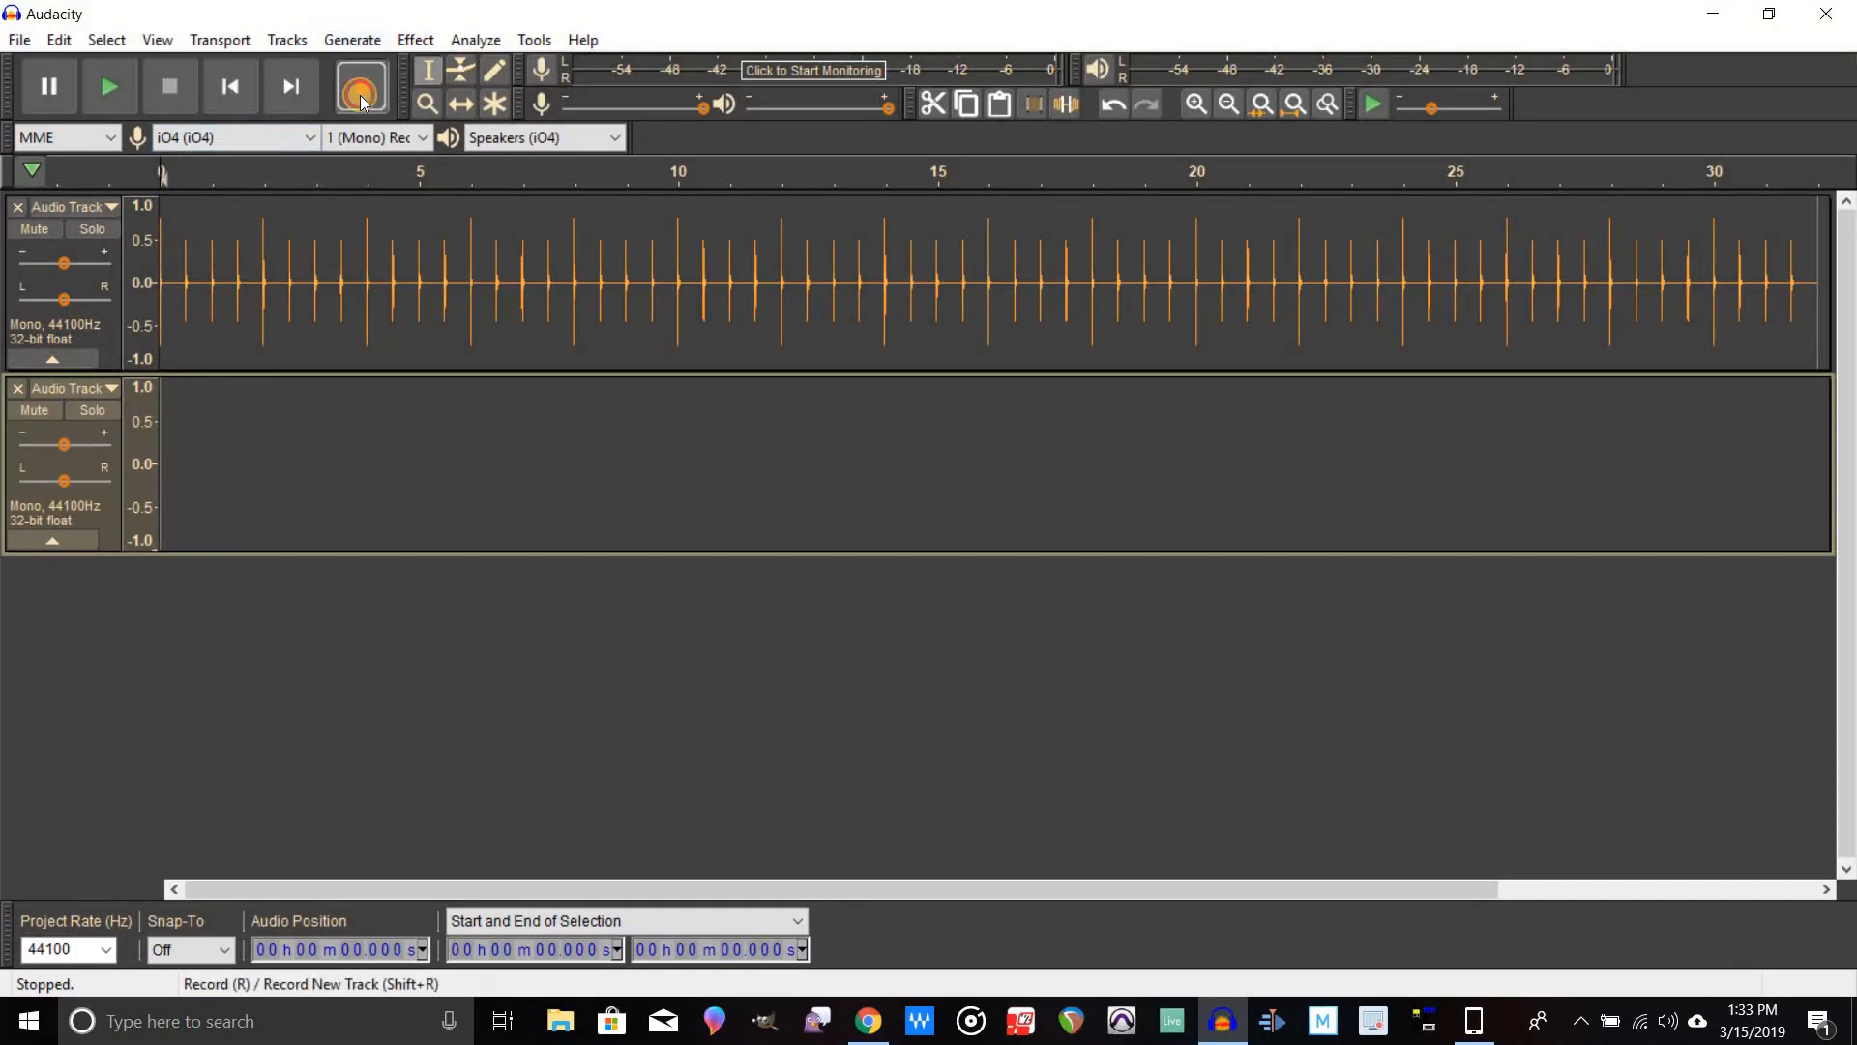
# Re-record about seven seconds of the click track into the second track with the new compensation.
pyautogui.click(360, 85)
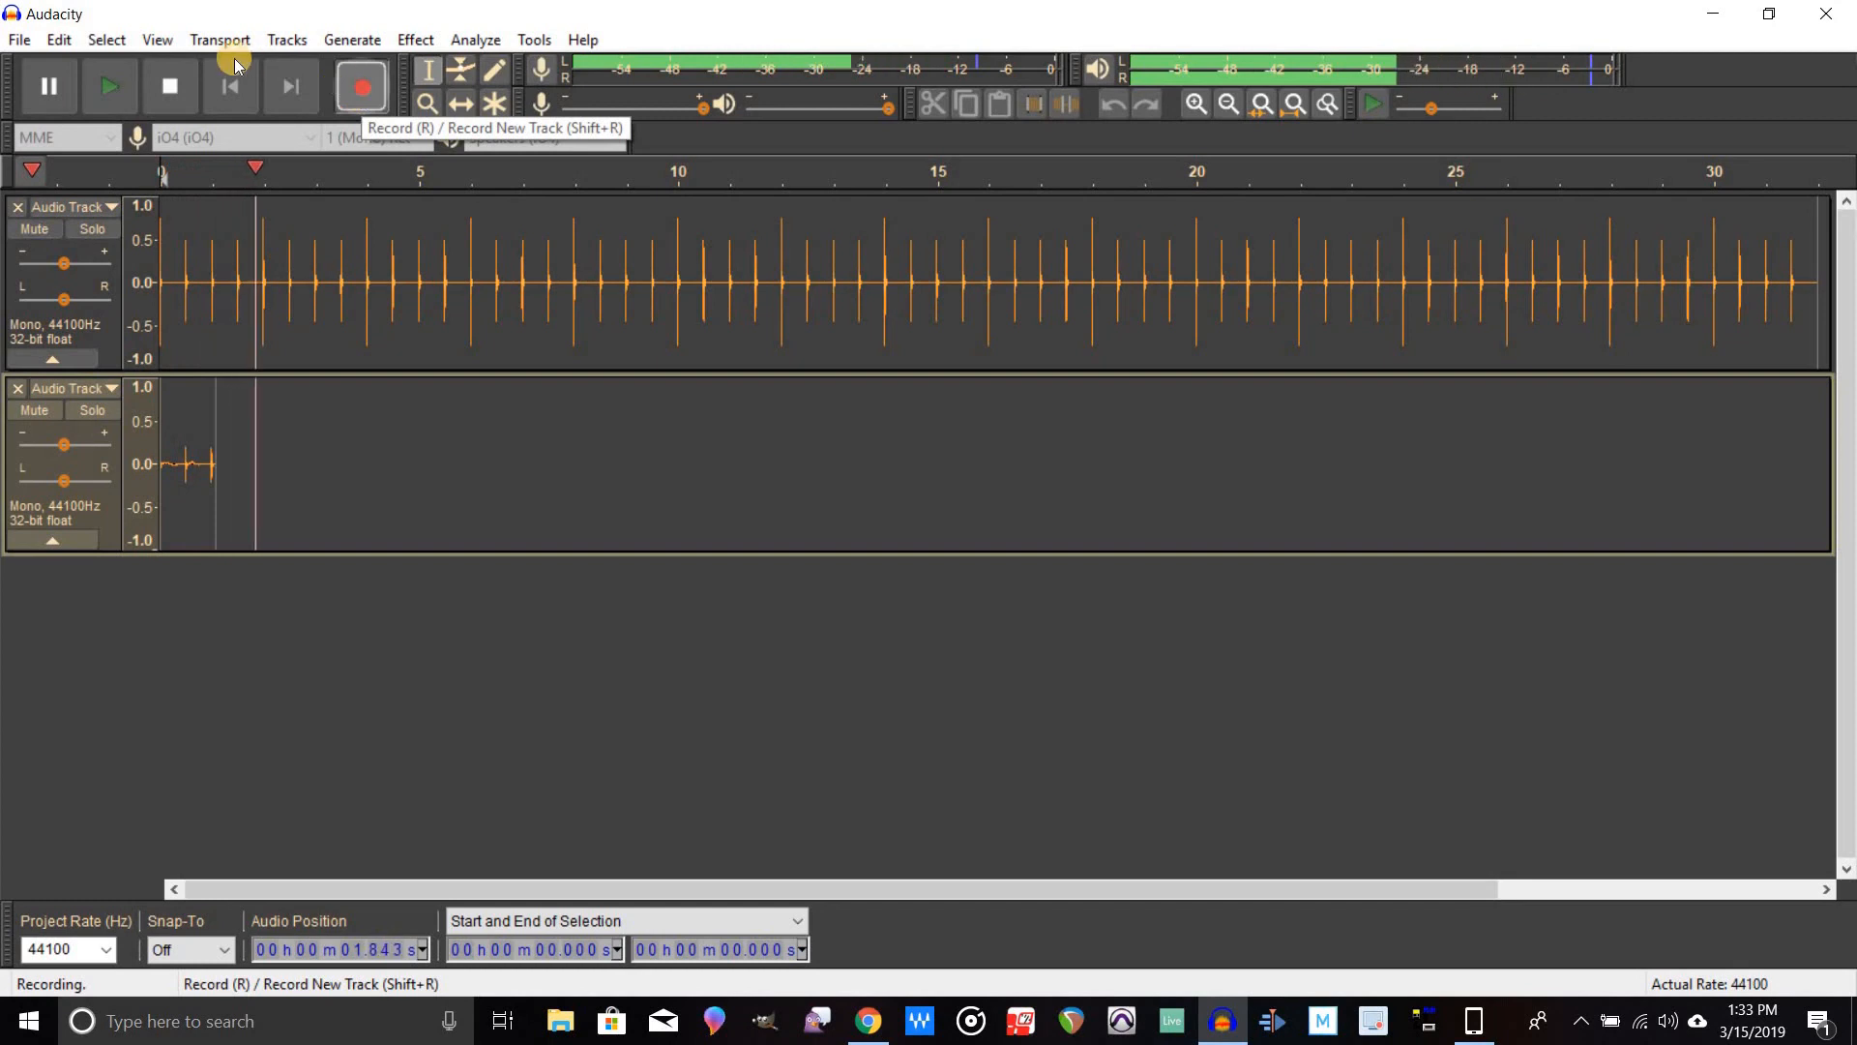
pyautogui.click(170, 85)
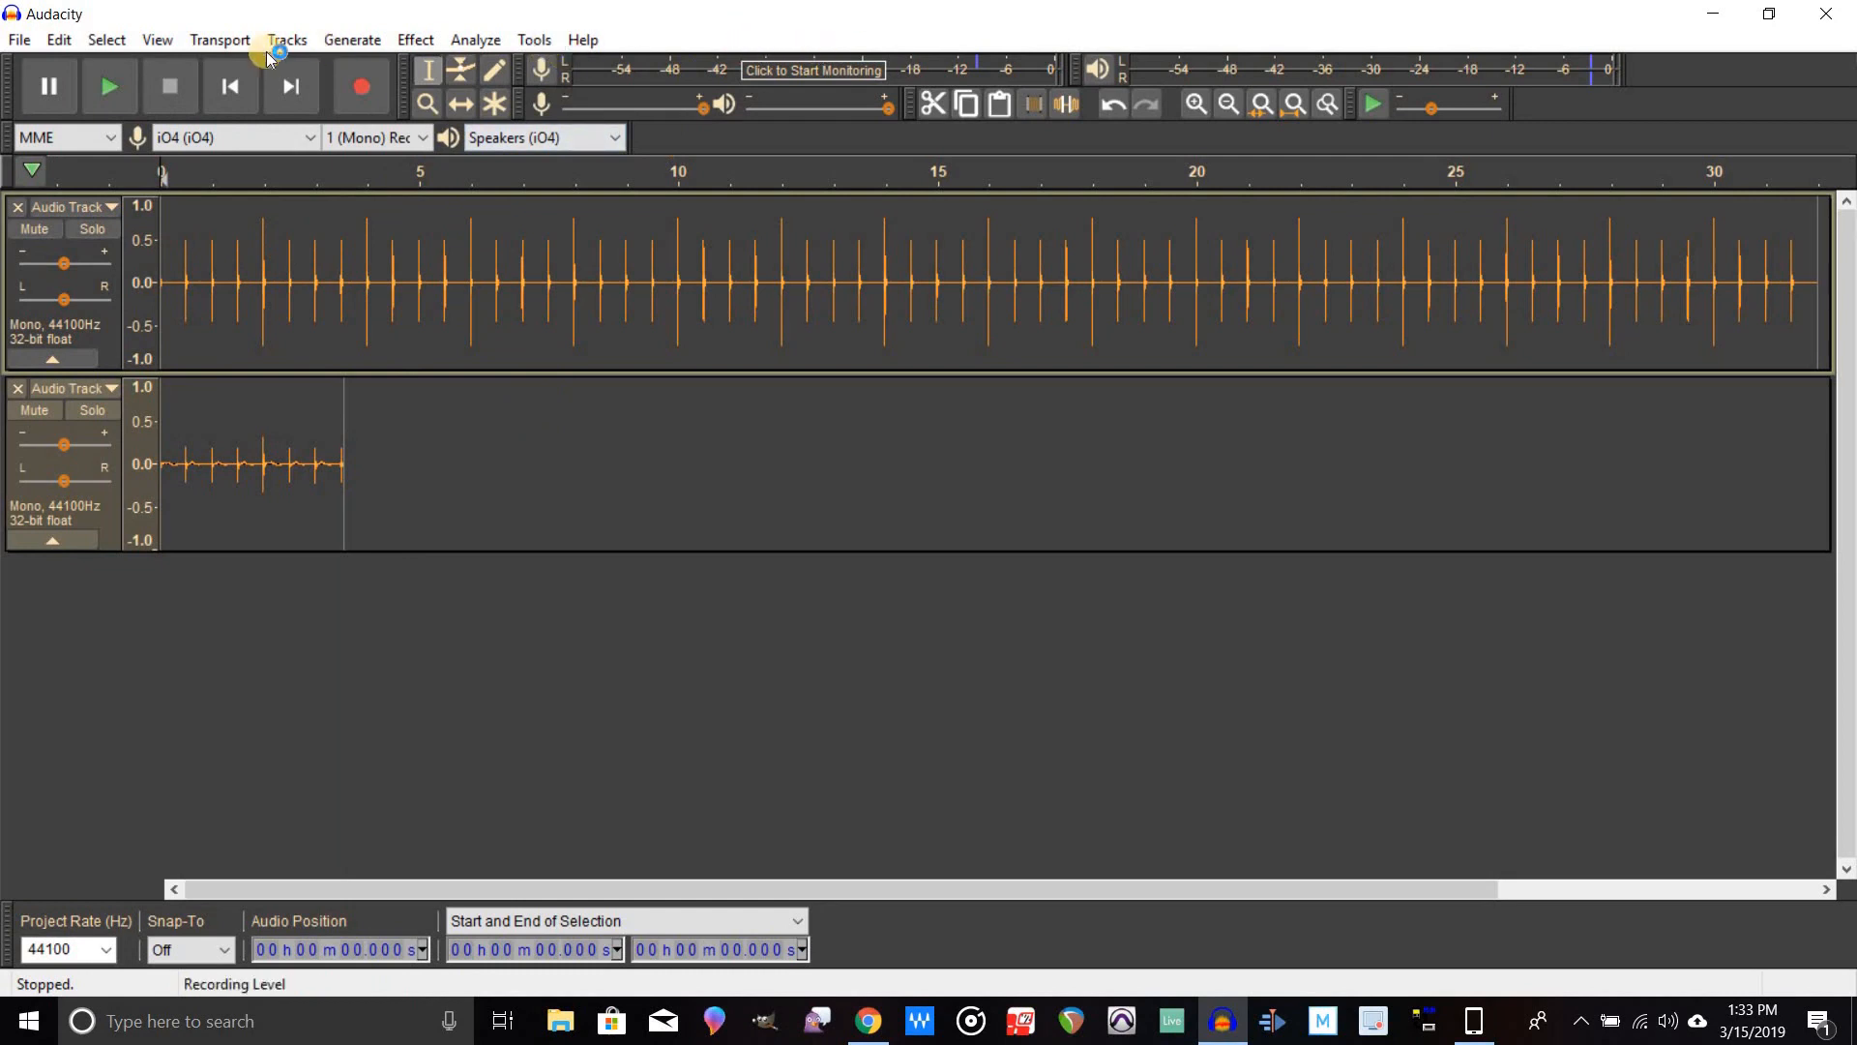
pyautogui.moveTo(174, 497)
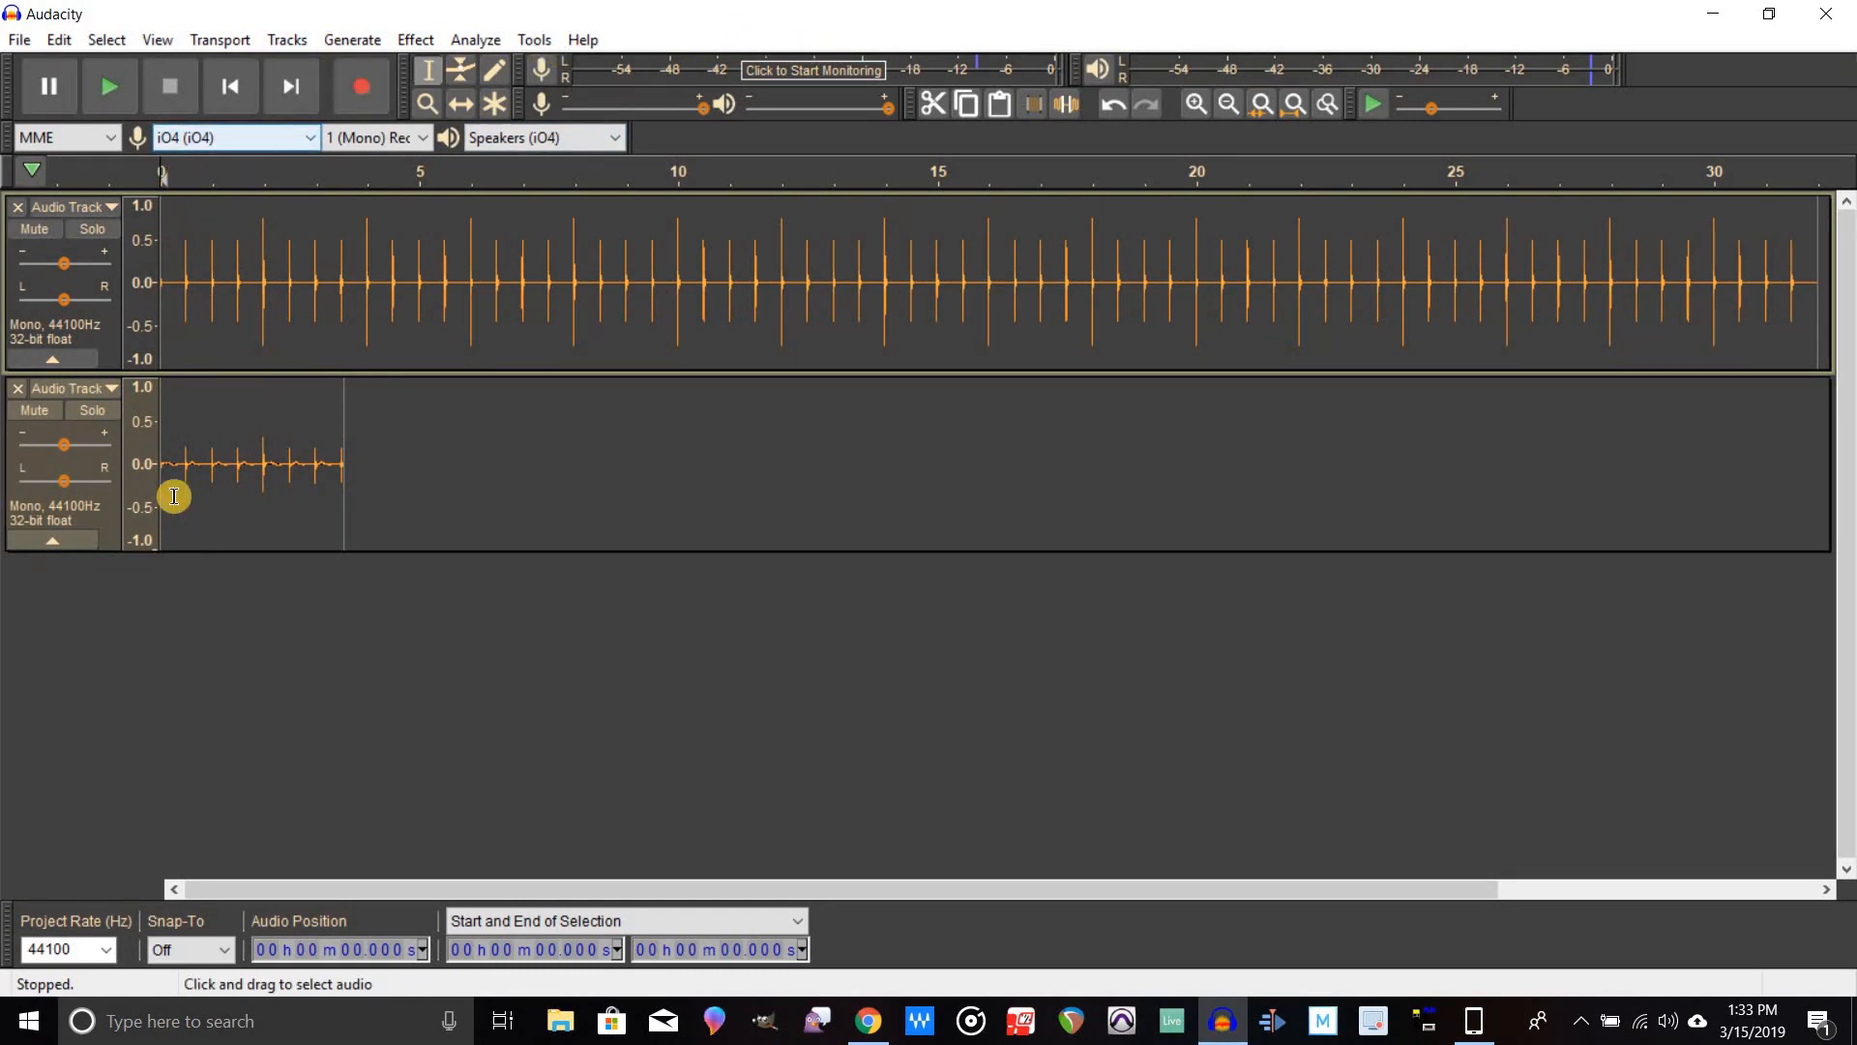
pyautogui.moveTo(264, 81)
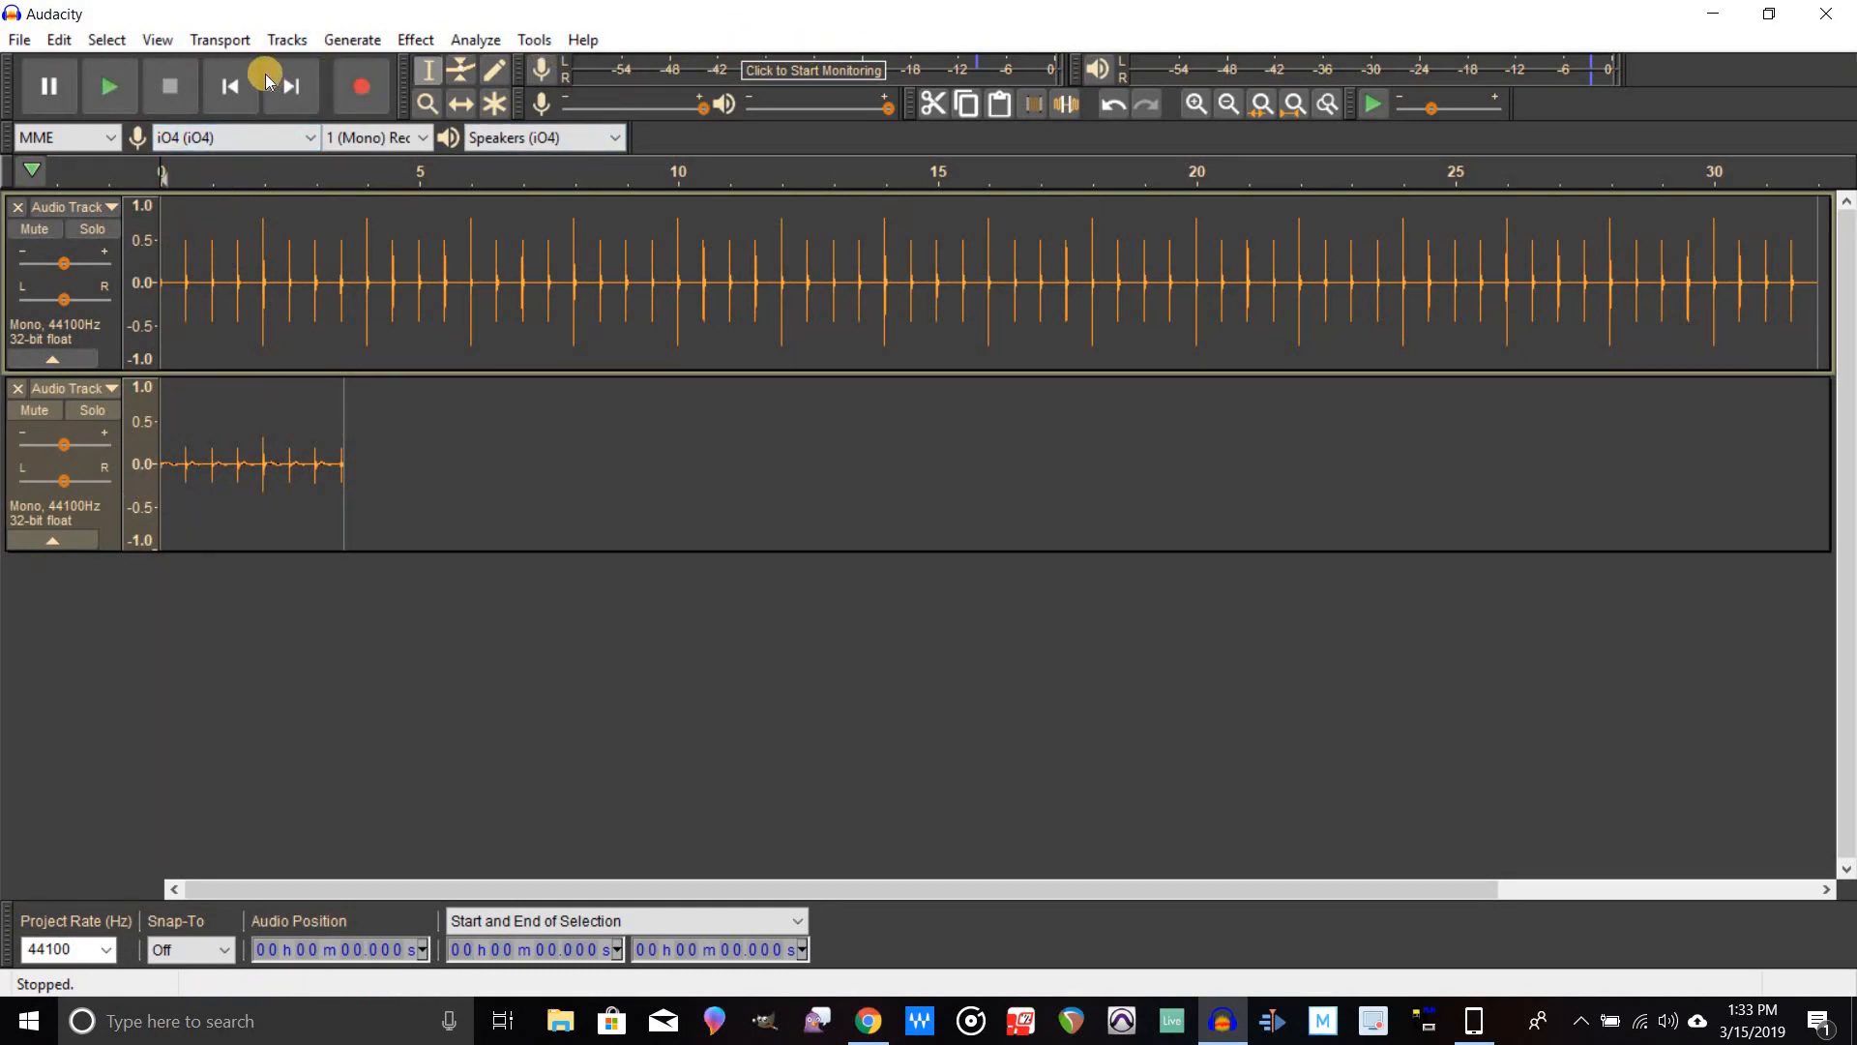
# Zoom in on the first second to confirm the re-recorded clicks align at 0, 0.5 and 1.0 s.
pyautogui.click(1193, 105)
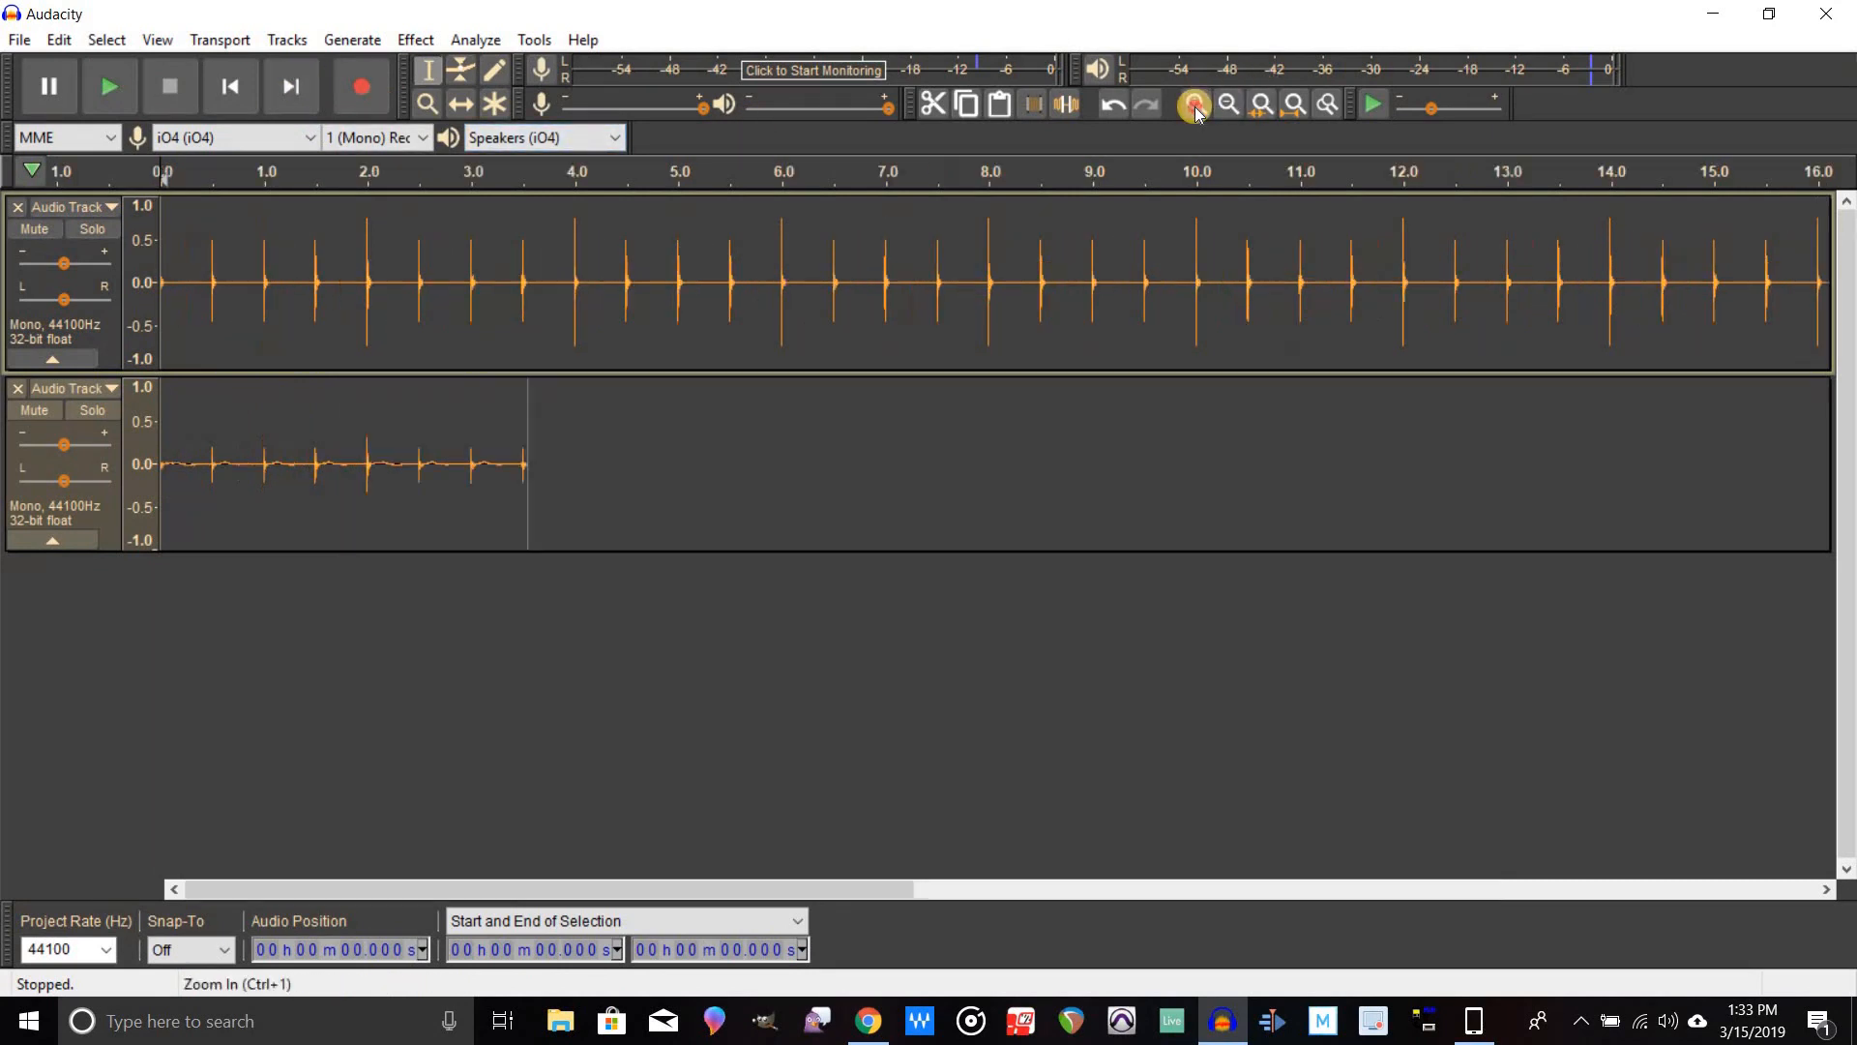
pyautogui.click(1194, 104)
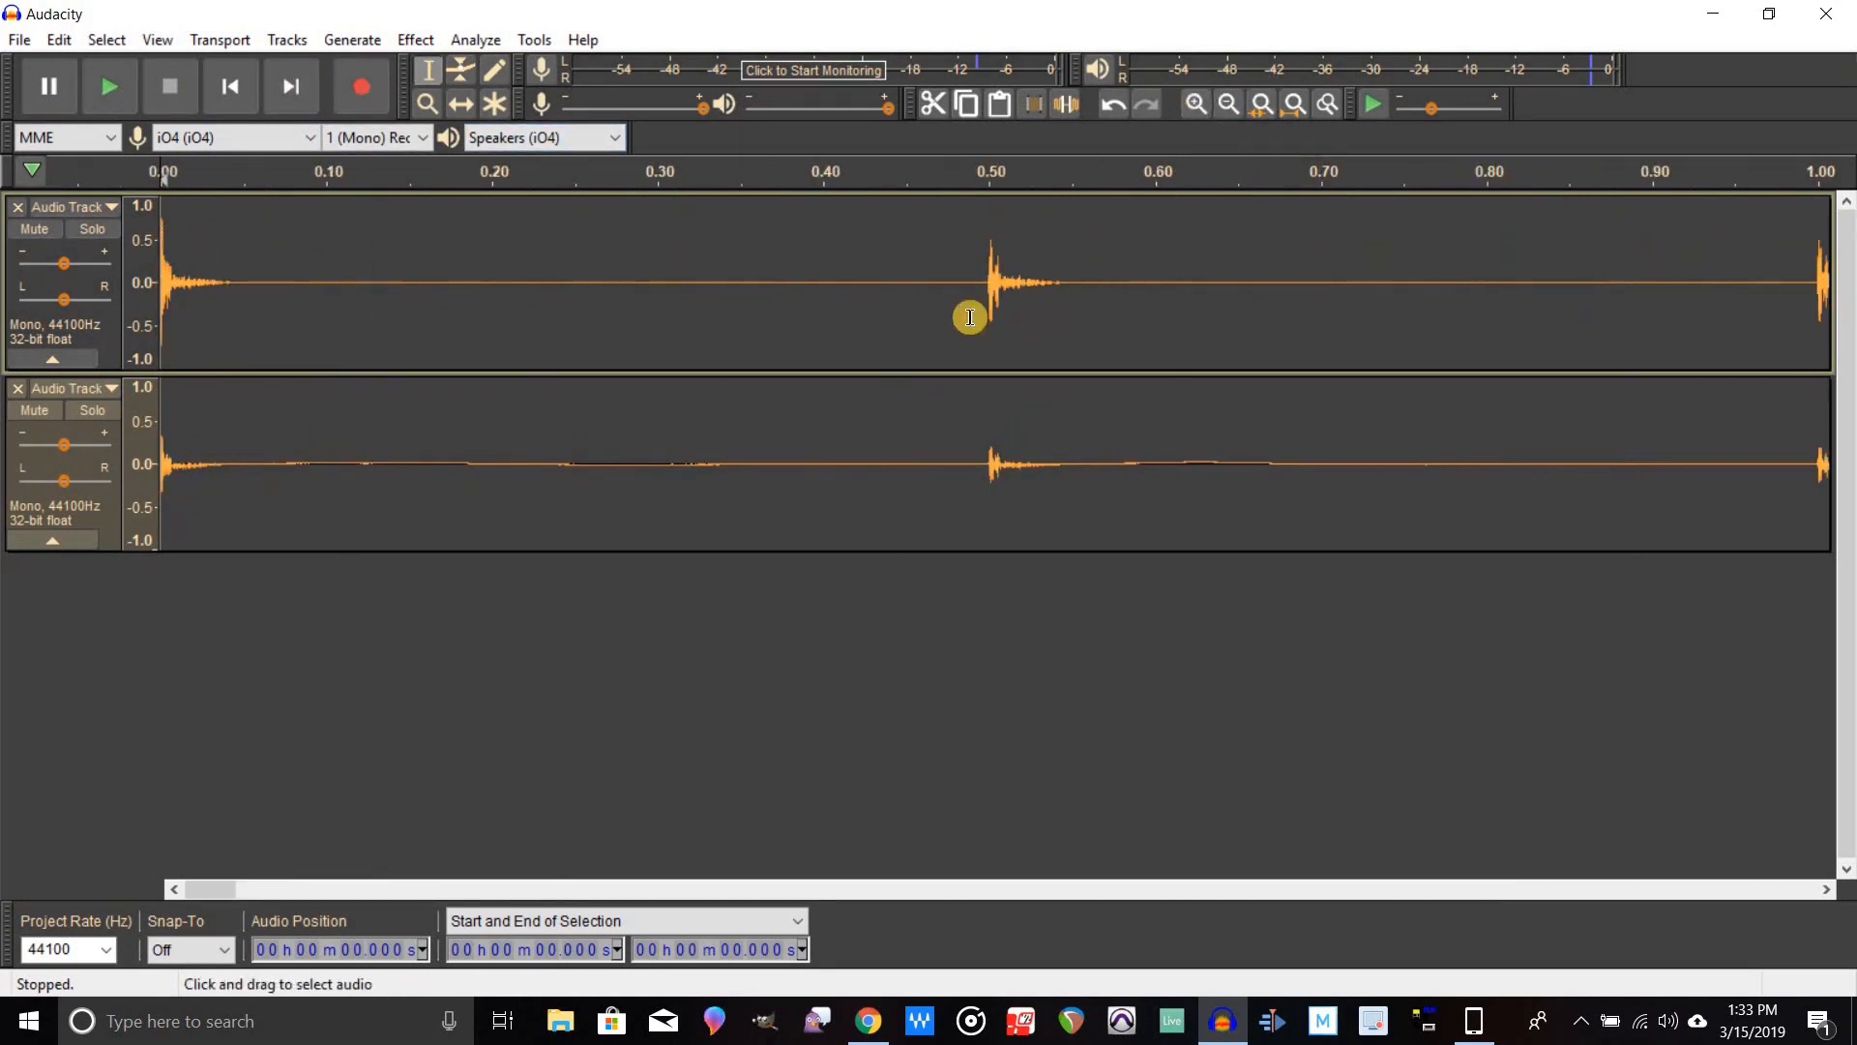
pyautogui.moveTo(178, 446)
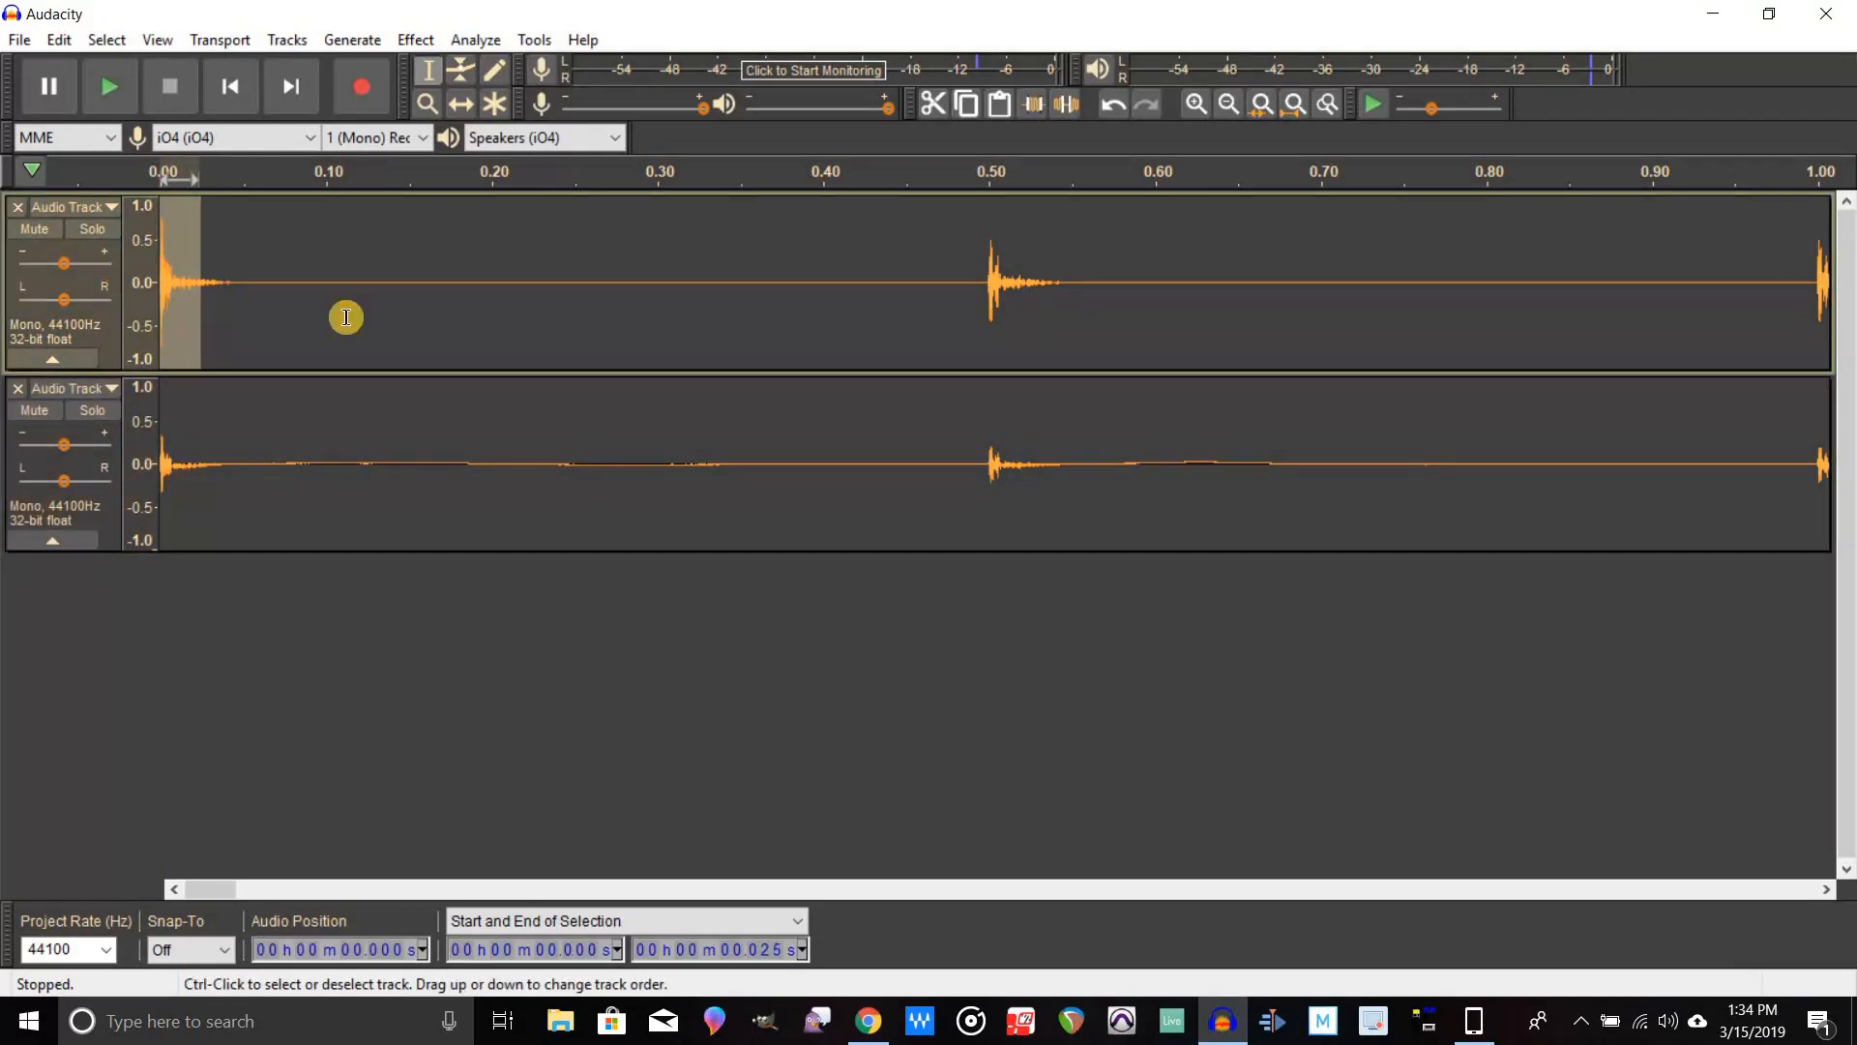
pyautogui.moveTo(483, 68)
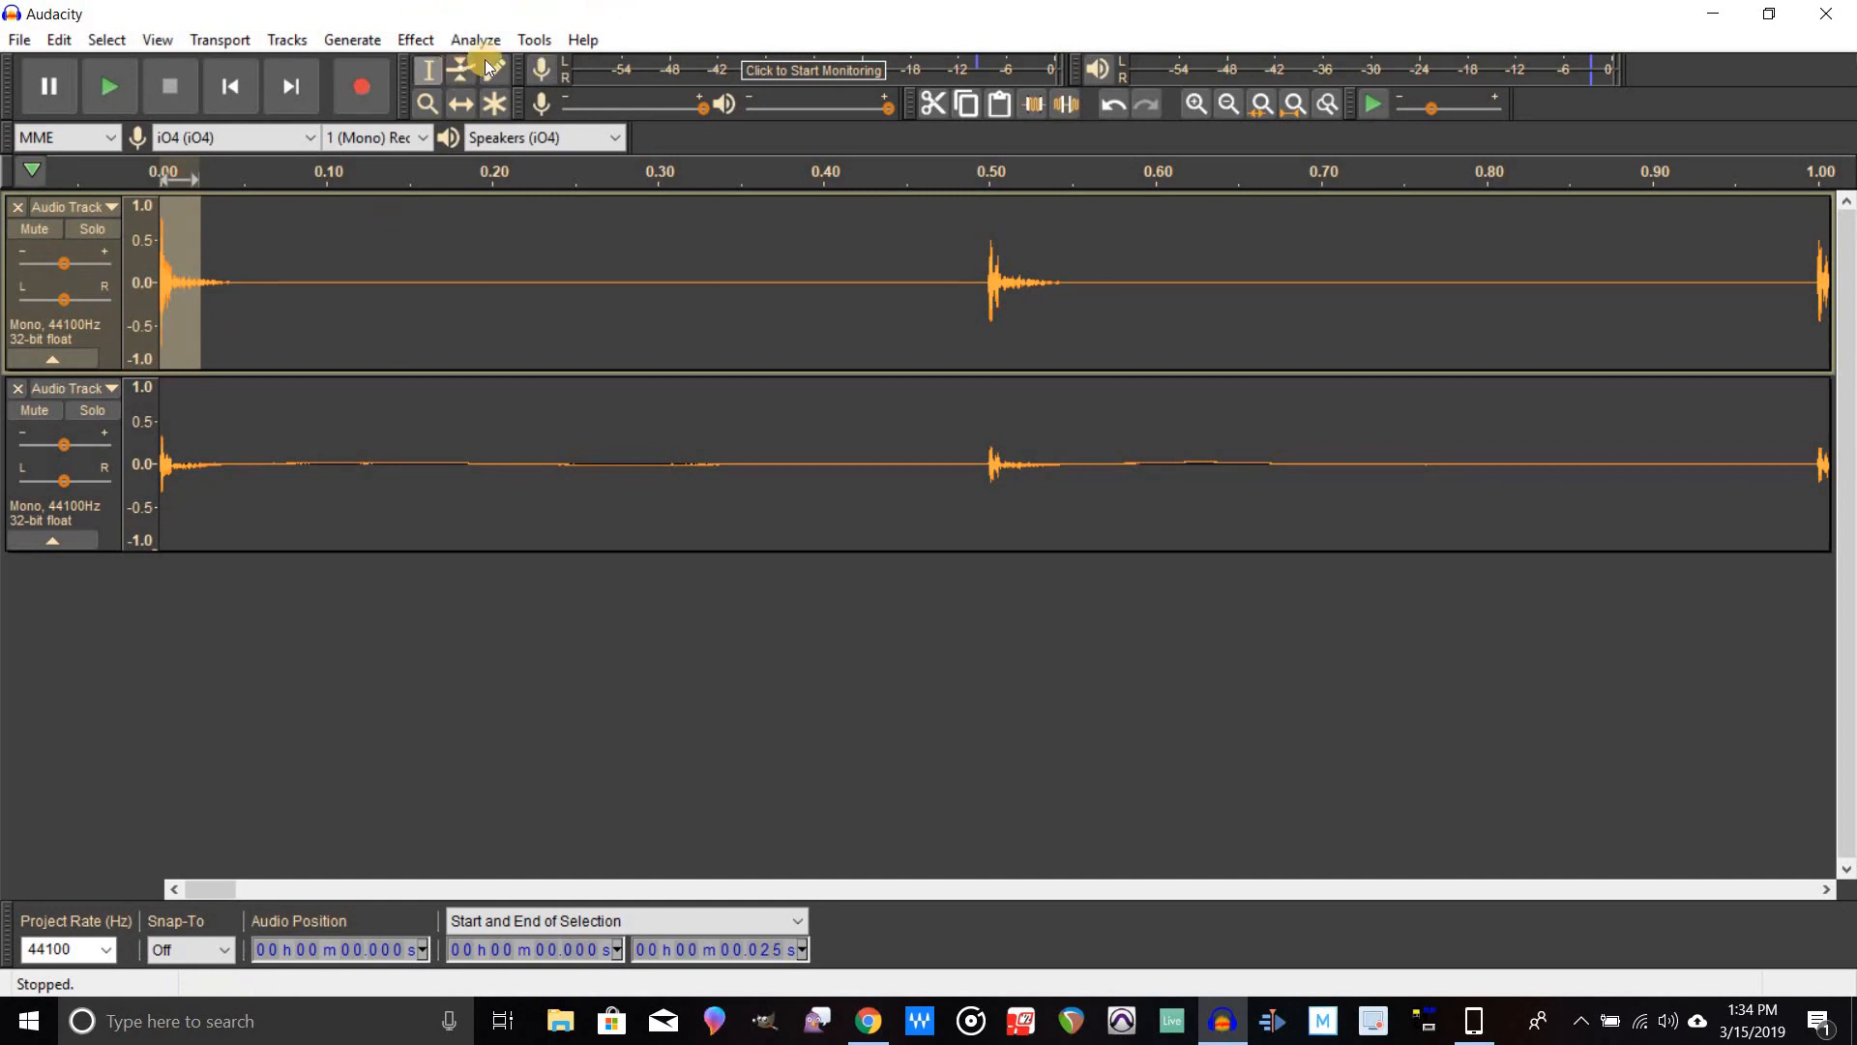
pyautogui.moveTo(493, 67)
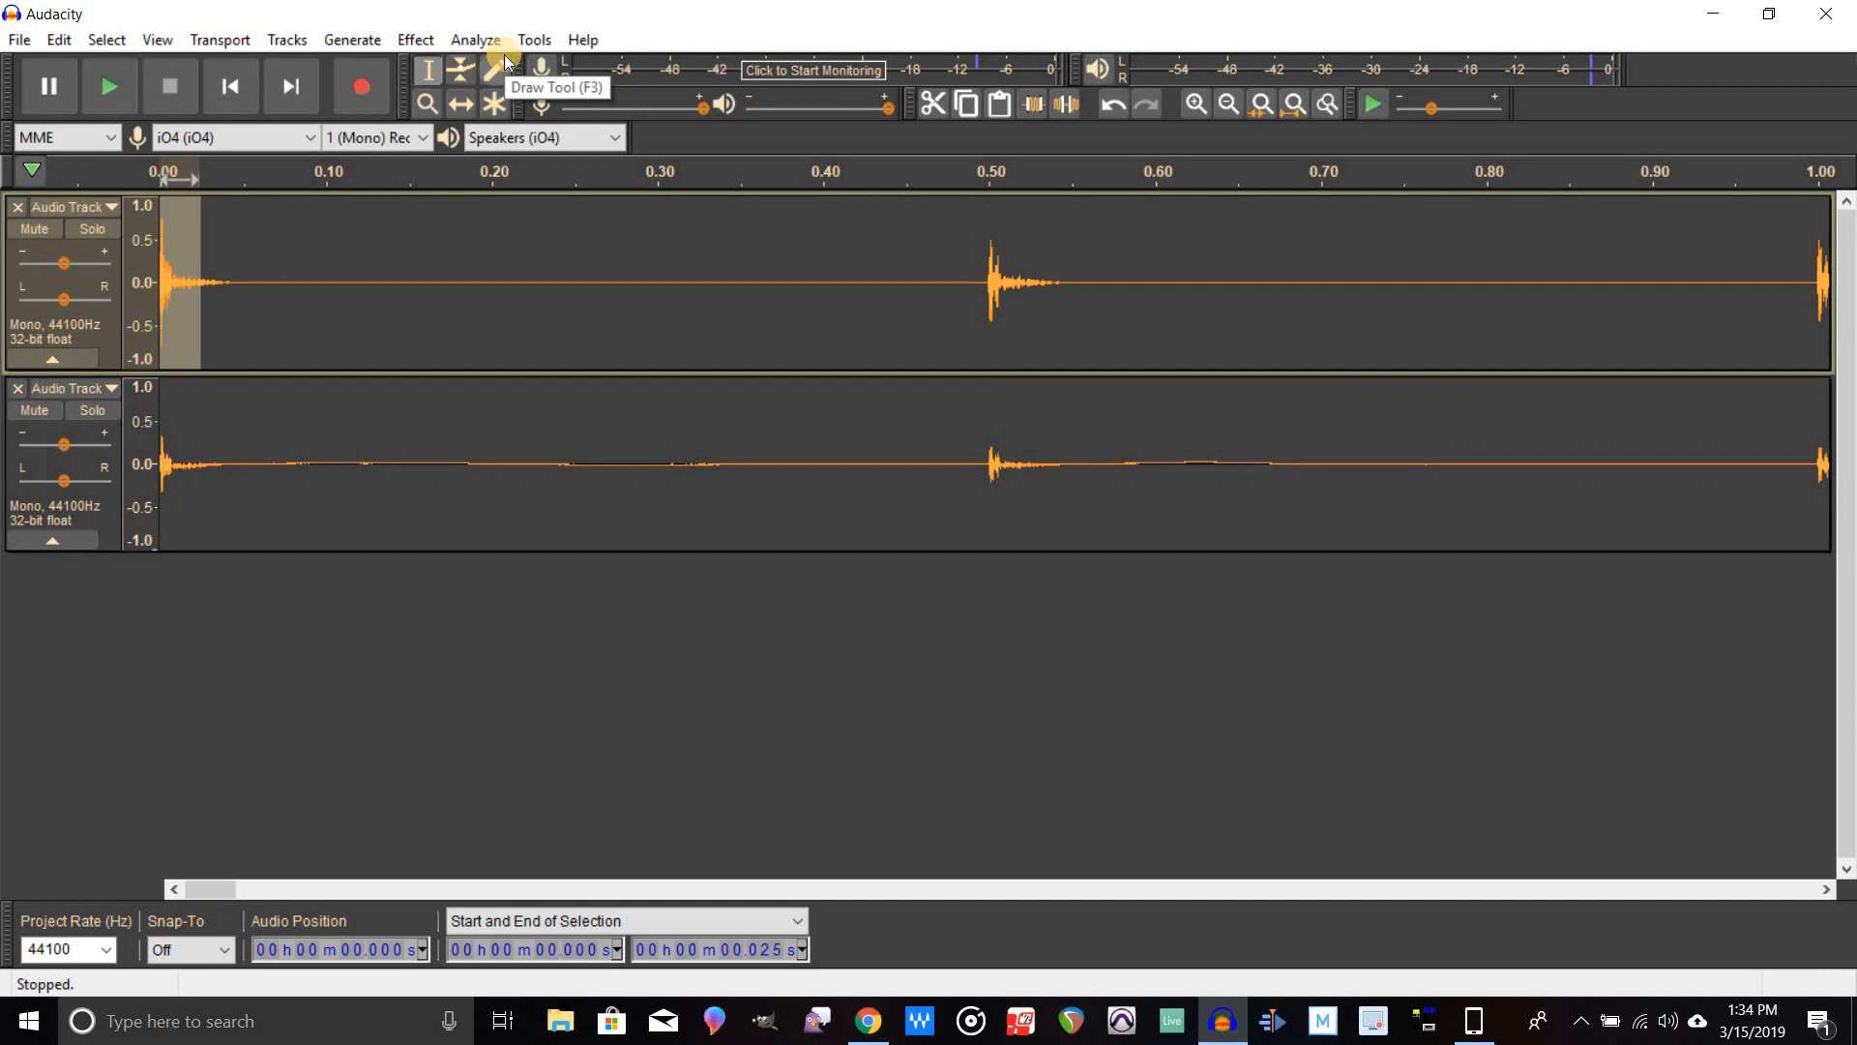
pyautogui.moveTo(505, 62)
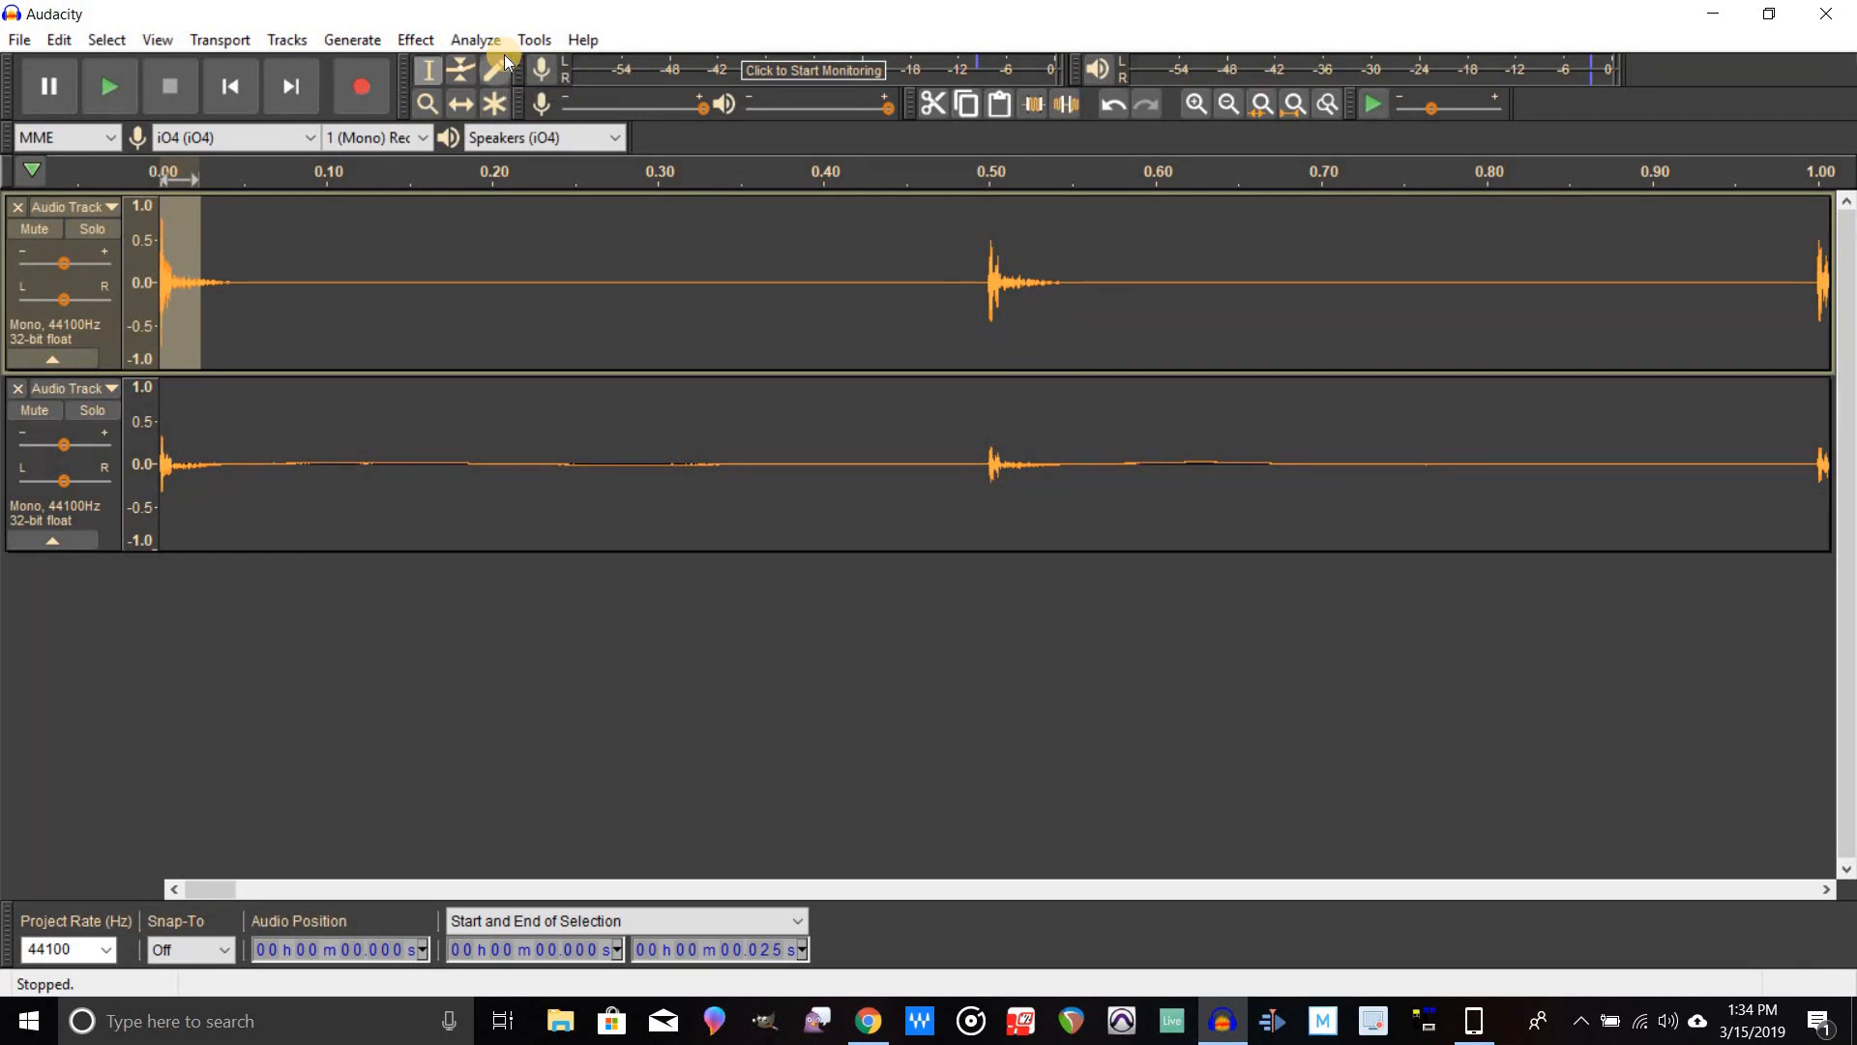